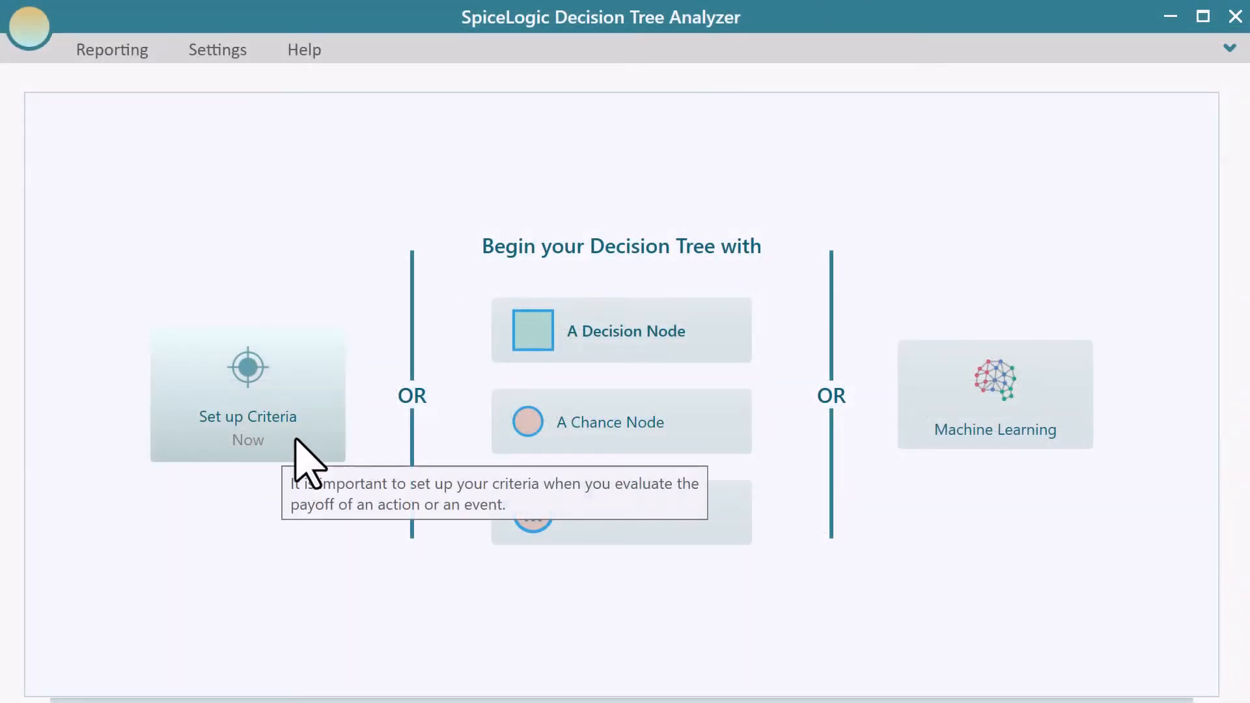
Step: Start a regular criteria-based analysis with a Maximize Money criterion
left_click(248, 394)
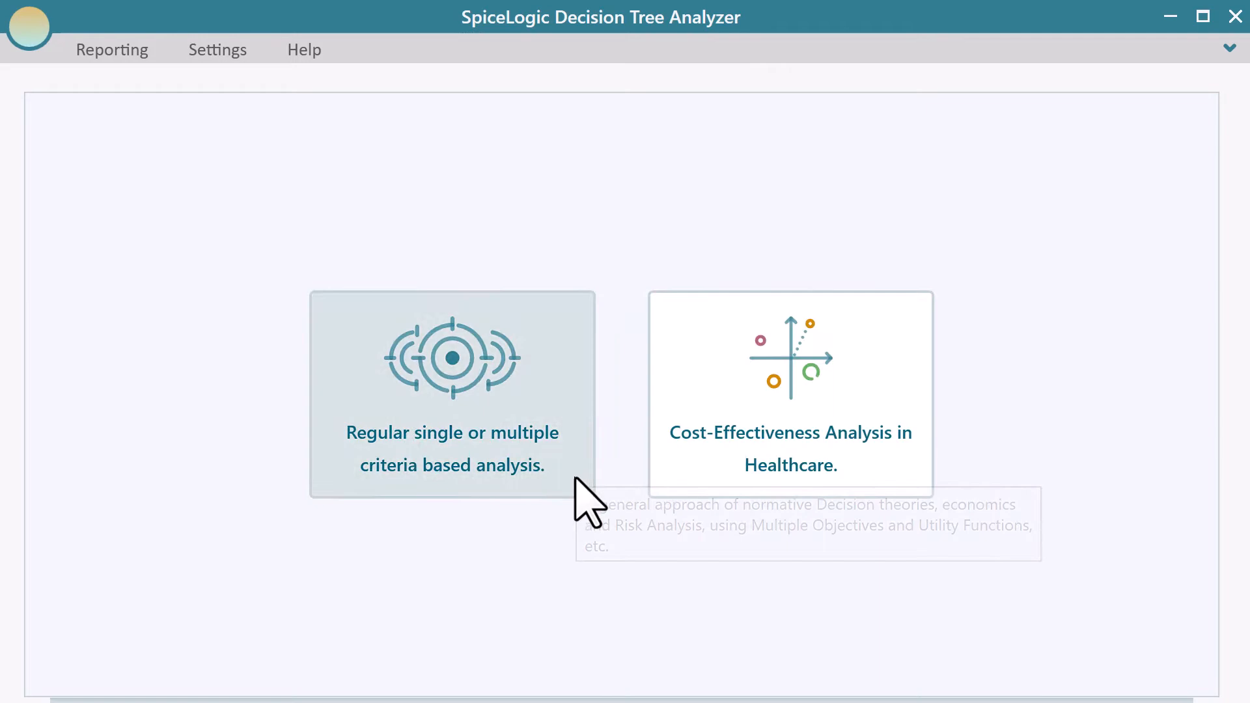
left_click(452, 393)
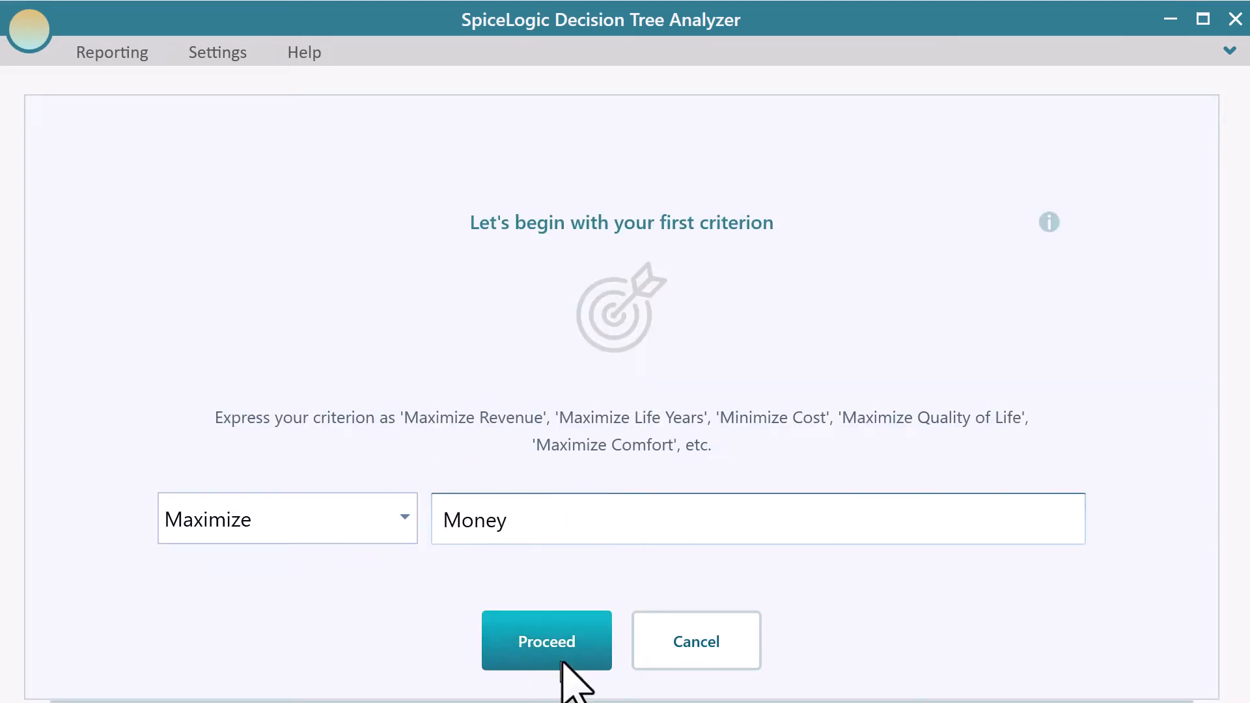
left_click(547, 641)
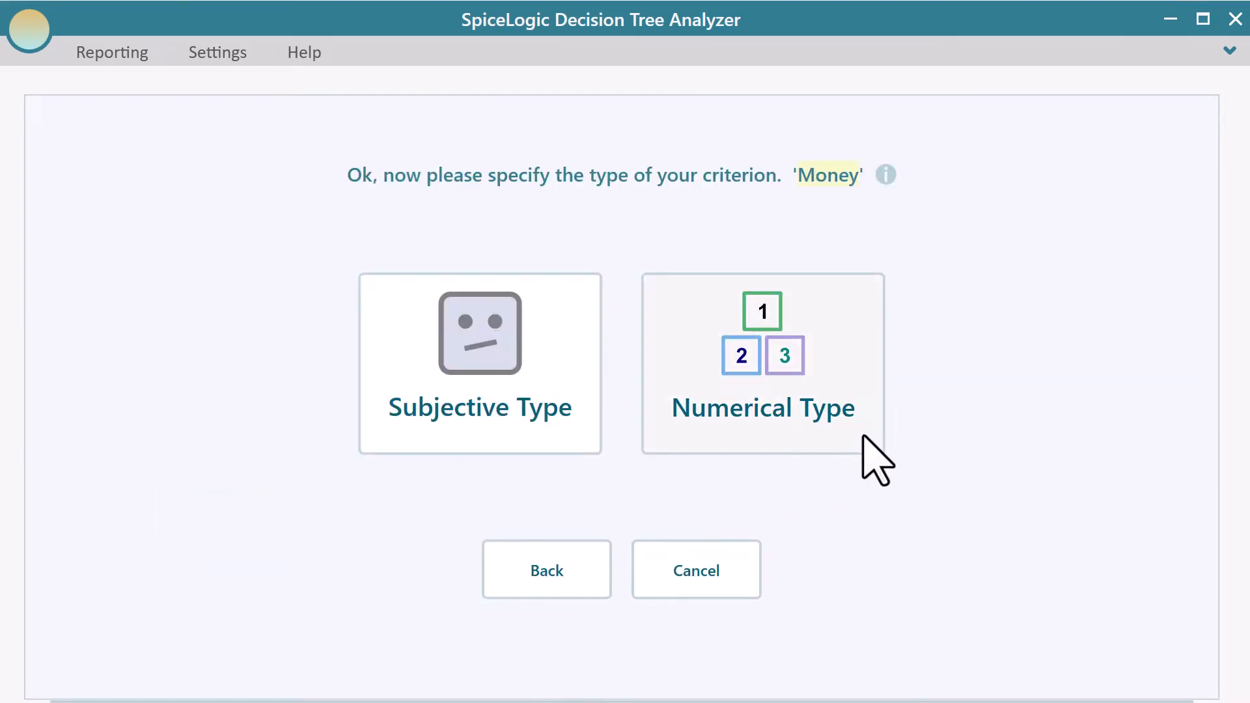
Step: Make Money numerical from 0 to 1000 $ with a utility function enabled
left_click(762, 364)
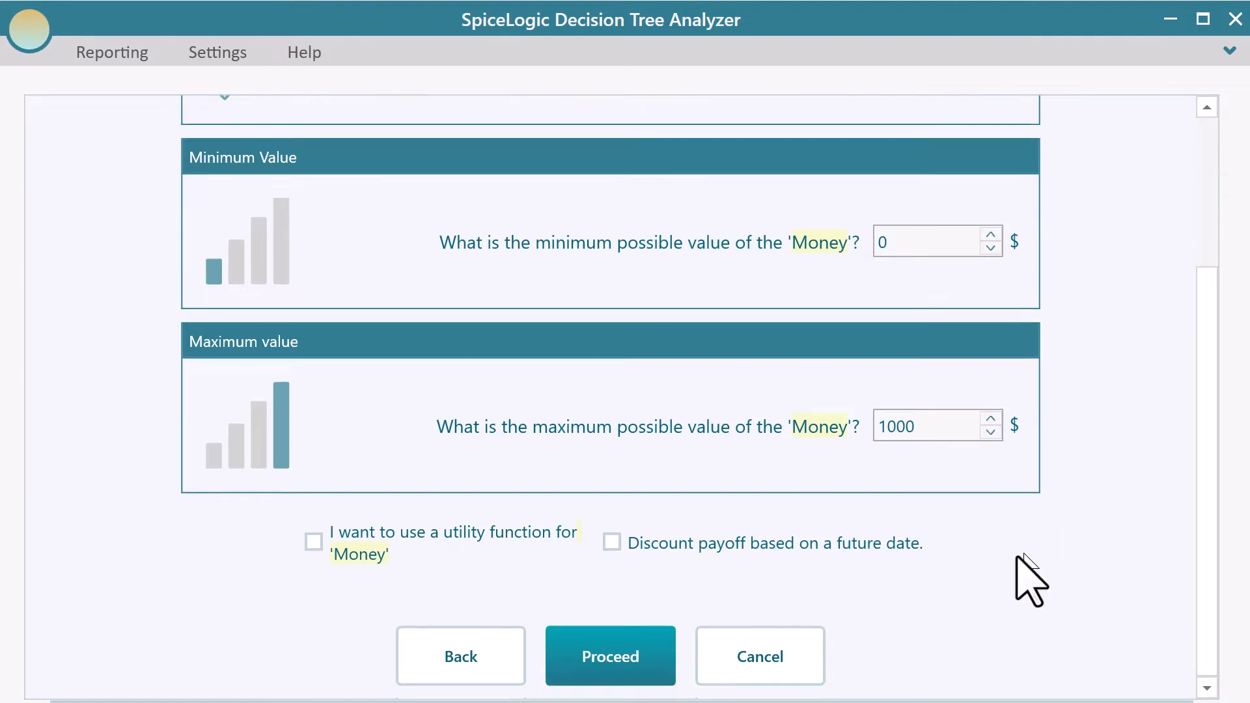
left_click(313, 542)
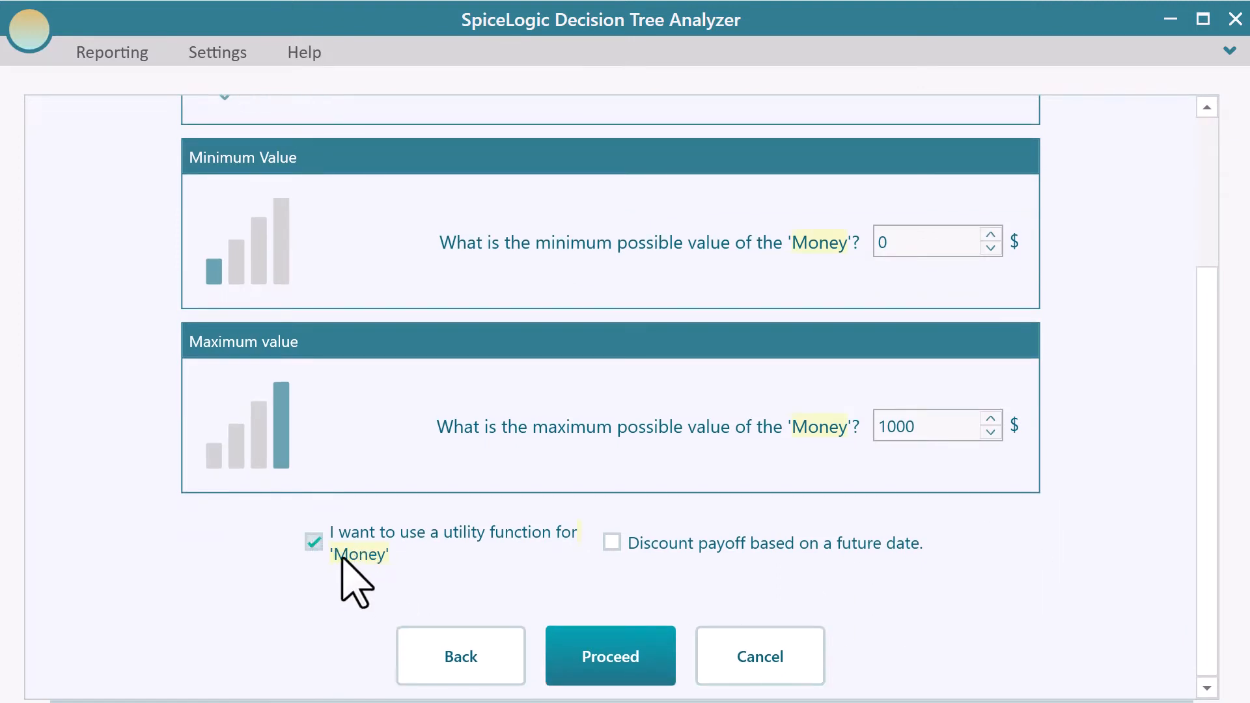
left_click(611, 656)
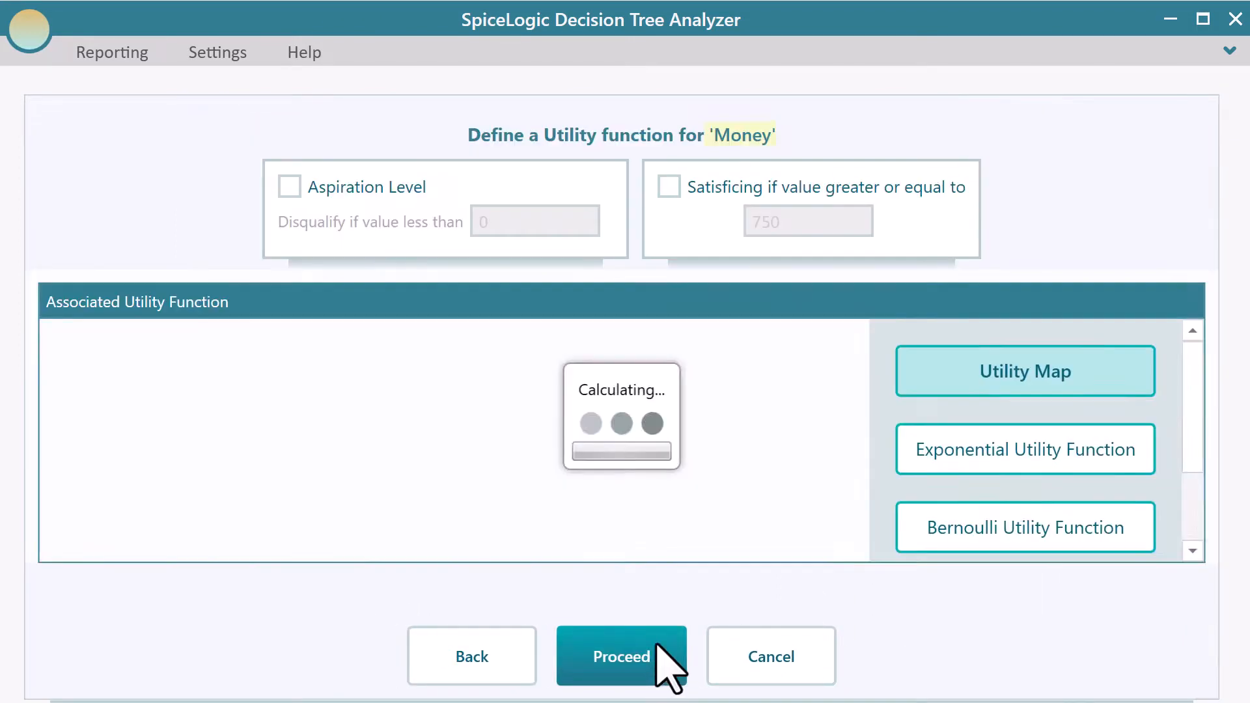
left_click(621, 656)
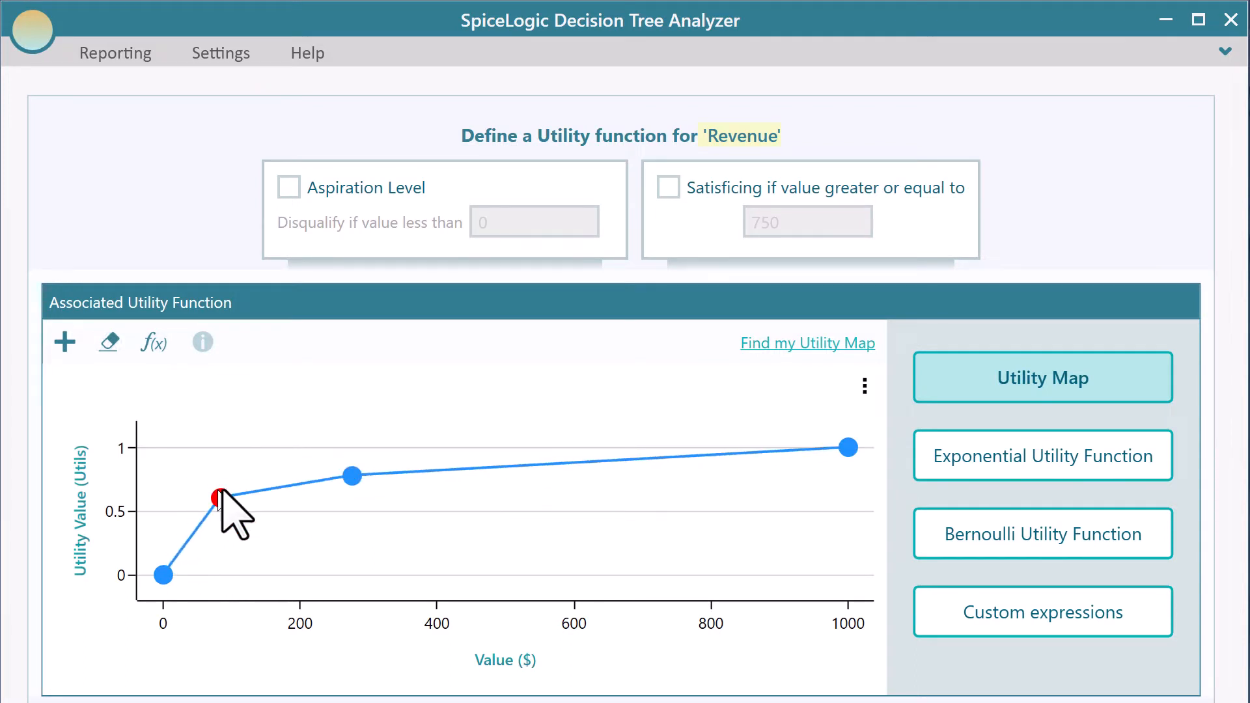
Step: Drag the utility map points to reshape the curve and finish the Money criterion
left_click_drag(219, 499, 345, 457)
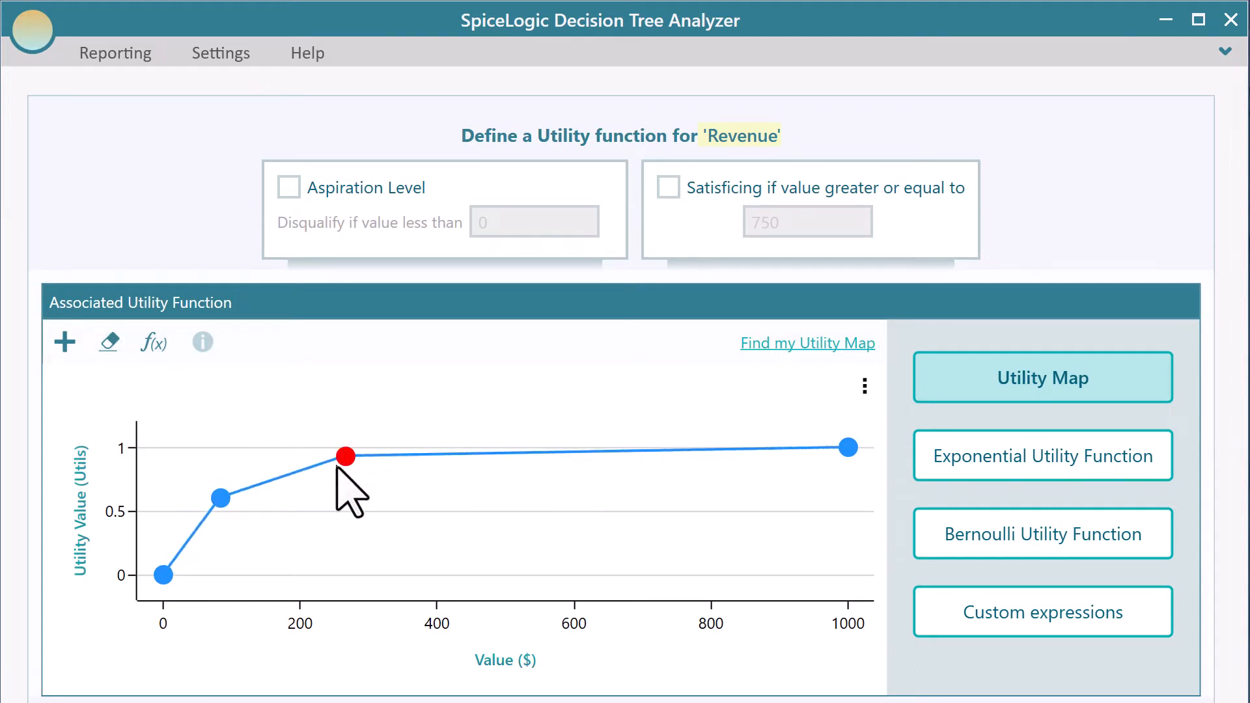
left_click_drag(344, 456, 255, 543)
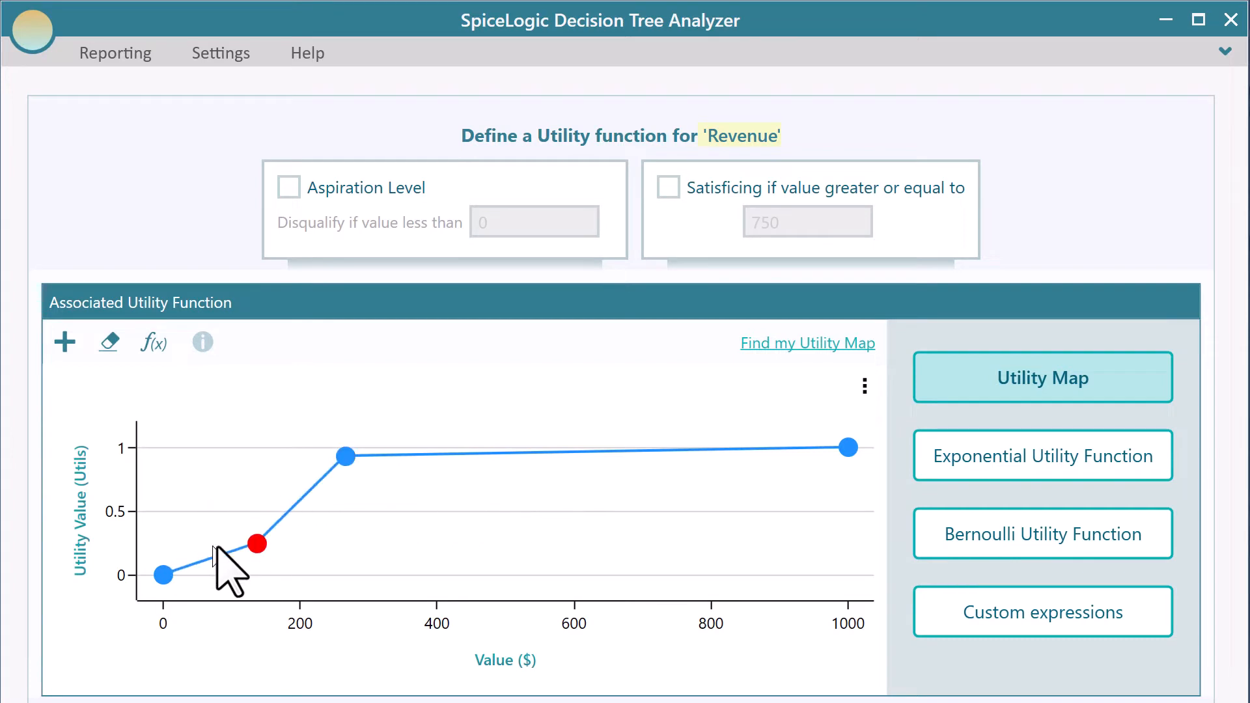
left_click_drag(256, 545, 205, 502)
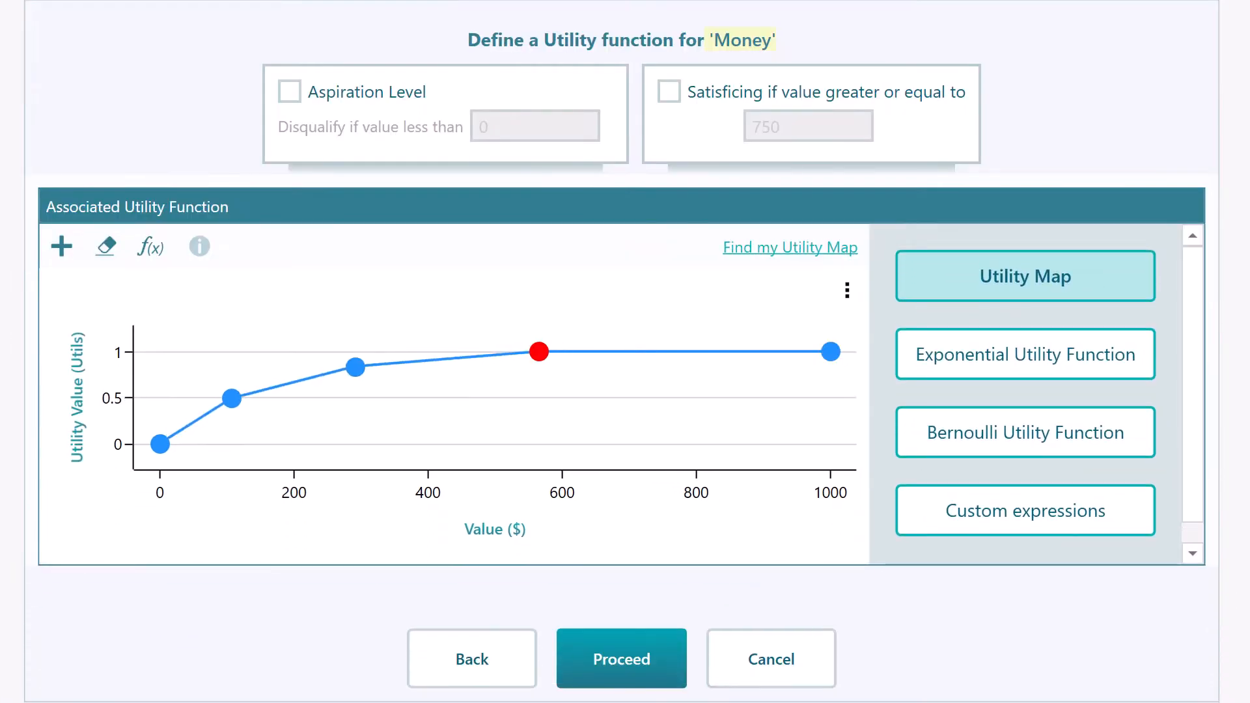
left_click(622, 658)
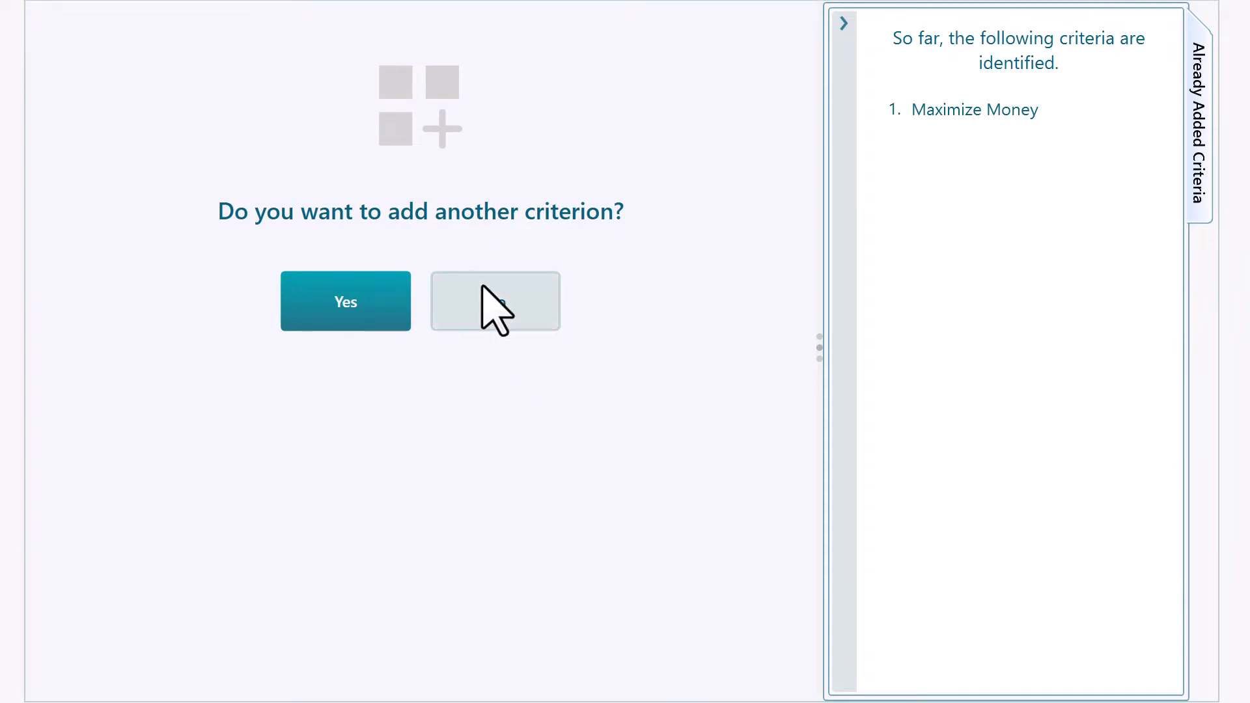
Step: Decline another criterion and add a chance node with two outcomes after Investment A
left_click(495, 301)
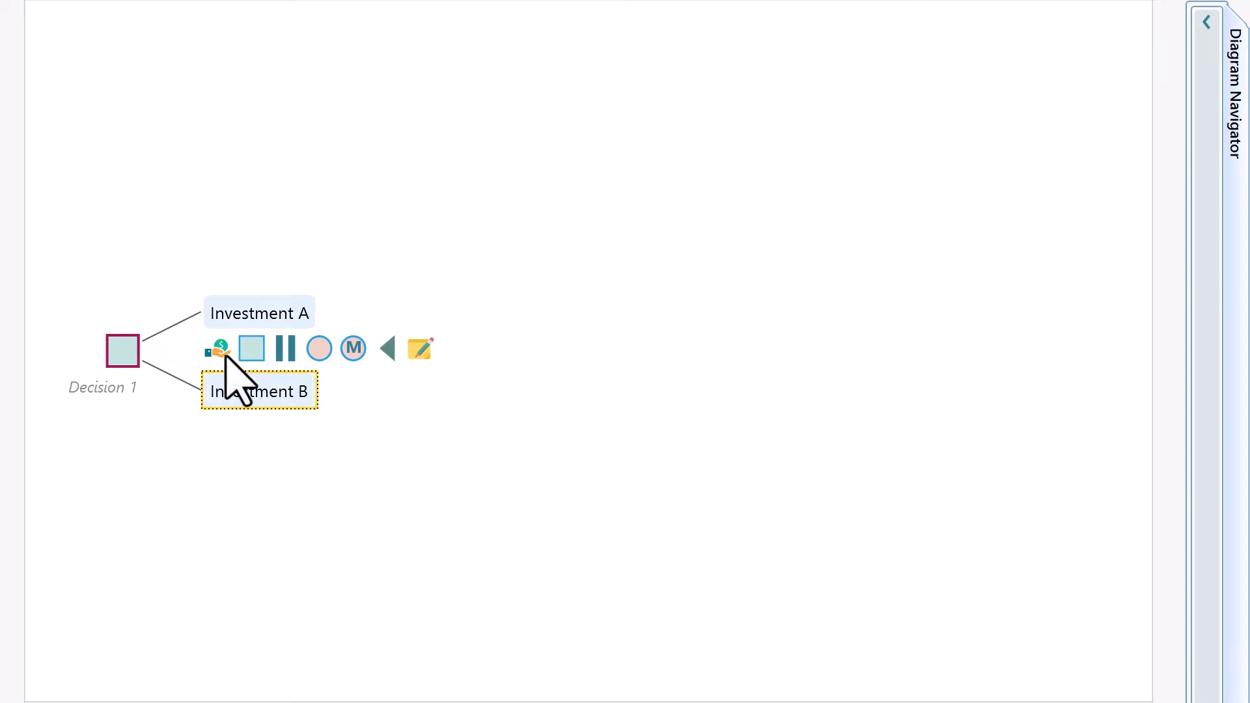
left_click(257, 312)
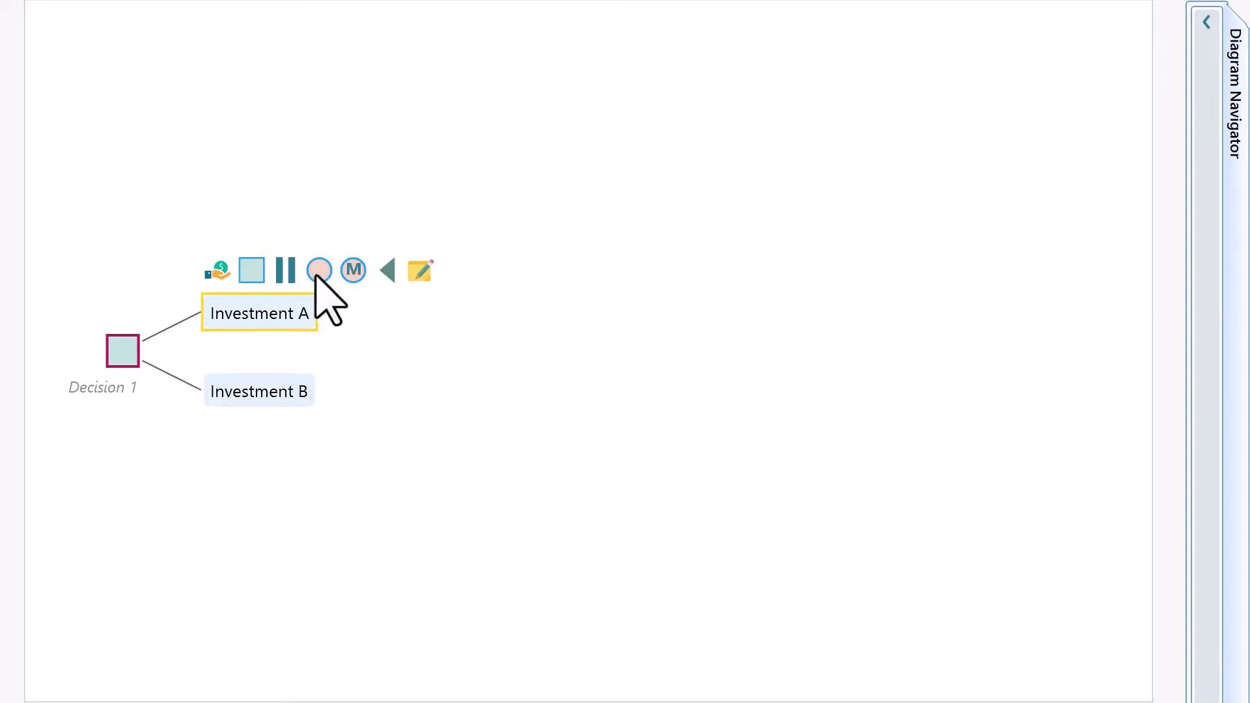
left_click(320, 271)
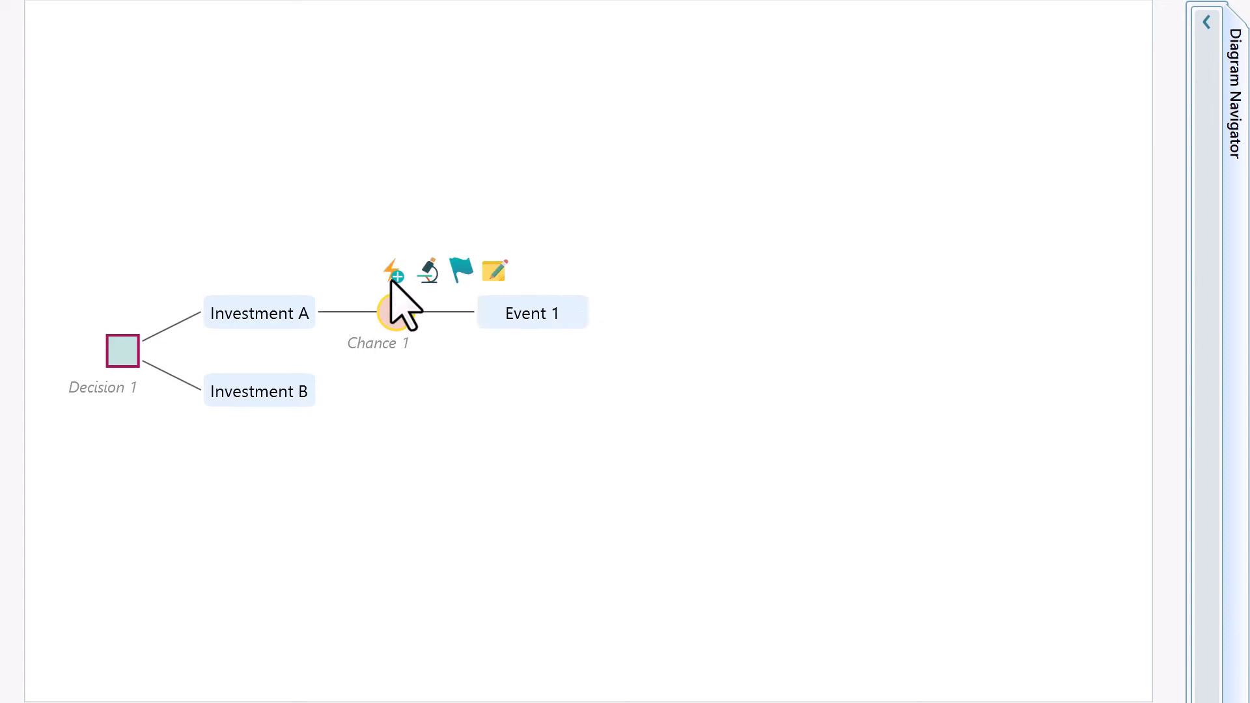
left_click(392, 271)
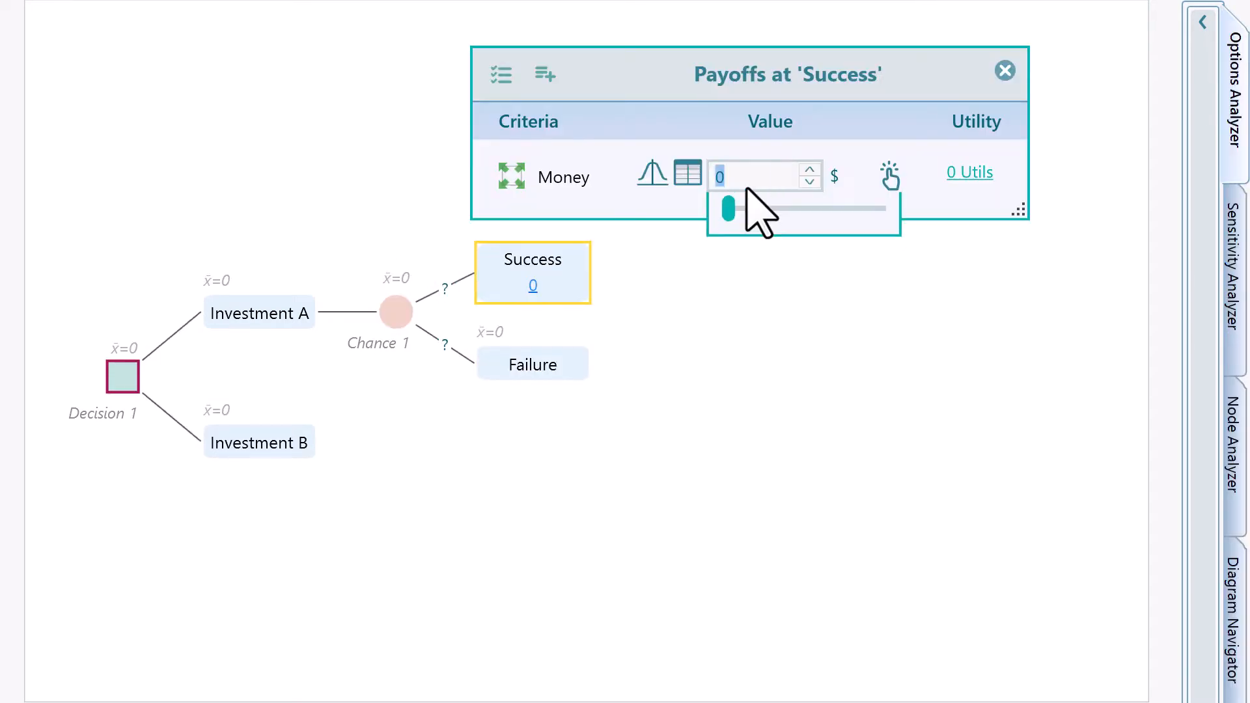
Step: Set the Success outcome's Money payoff to 200 $ with the slider
left_click_drag(725, 206, 804, 222)
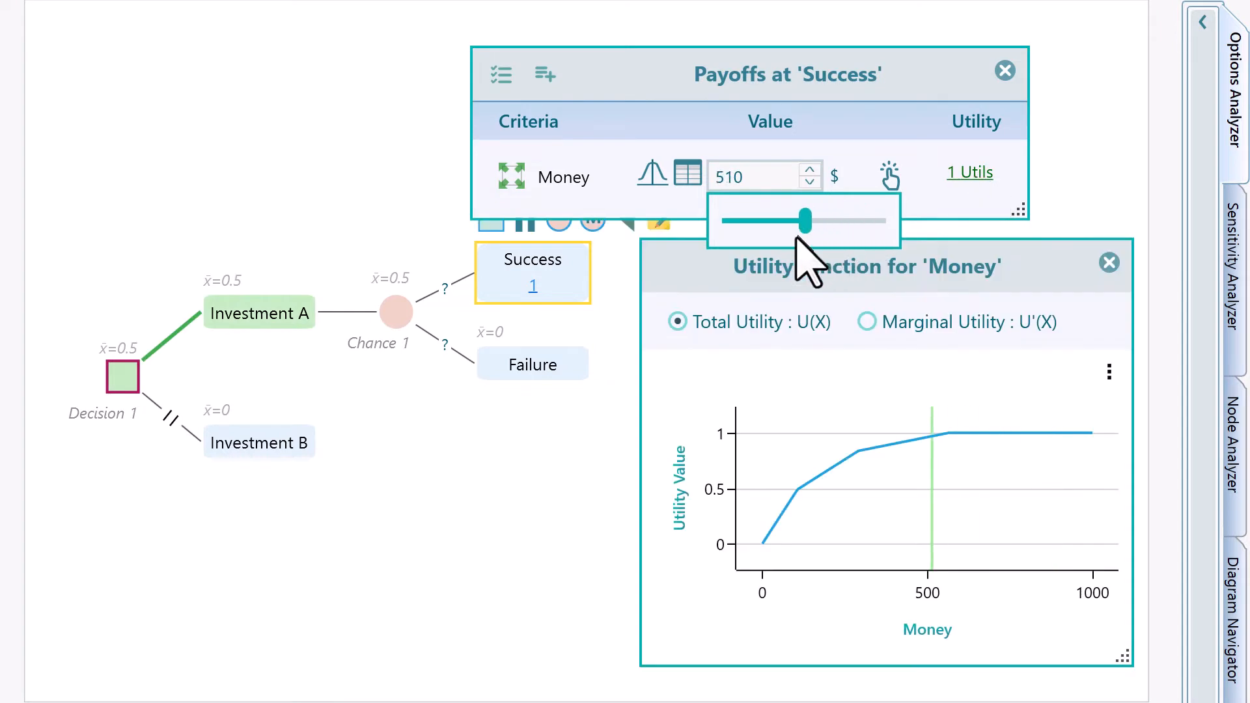
left_click_drag(803, 221, 835, 222)
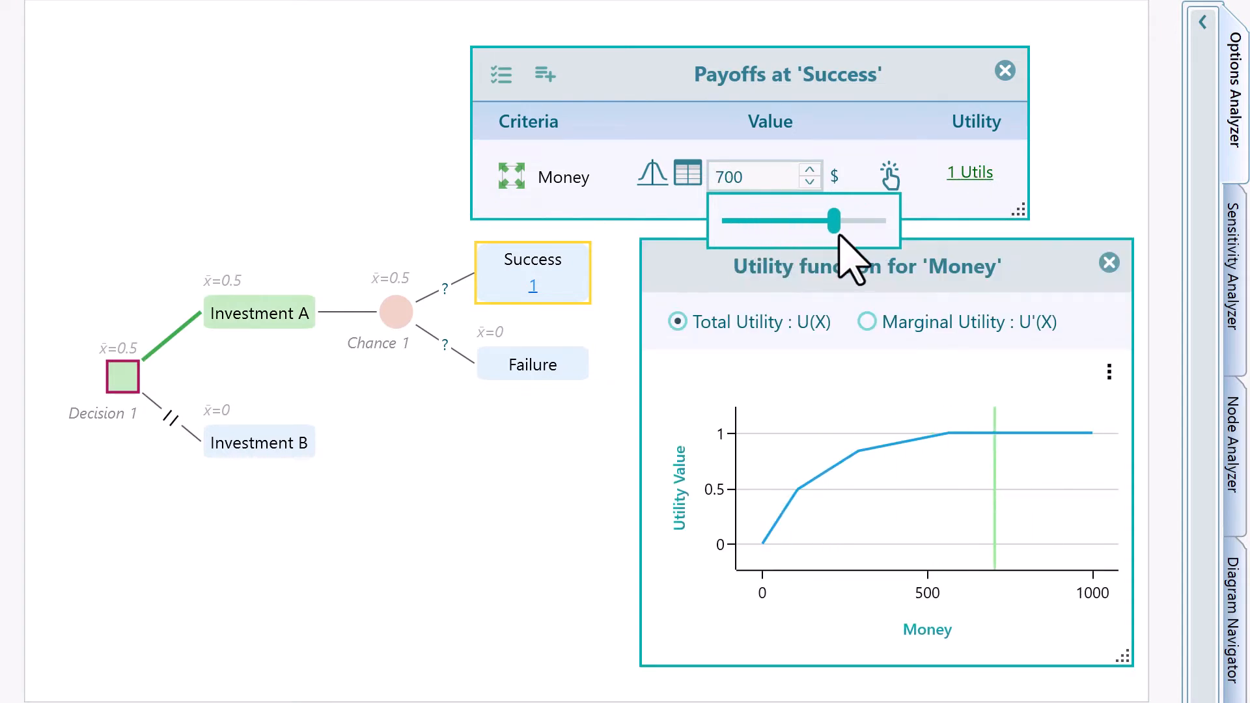
left_click_drag(836, 222, 731, 221)
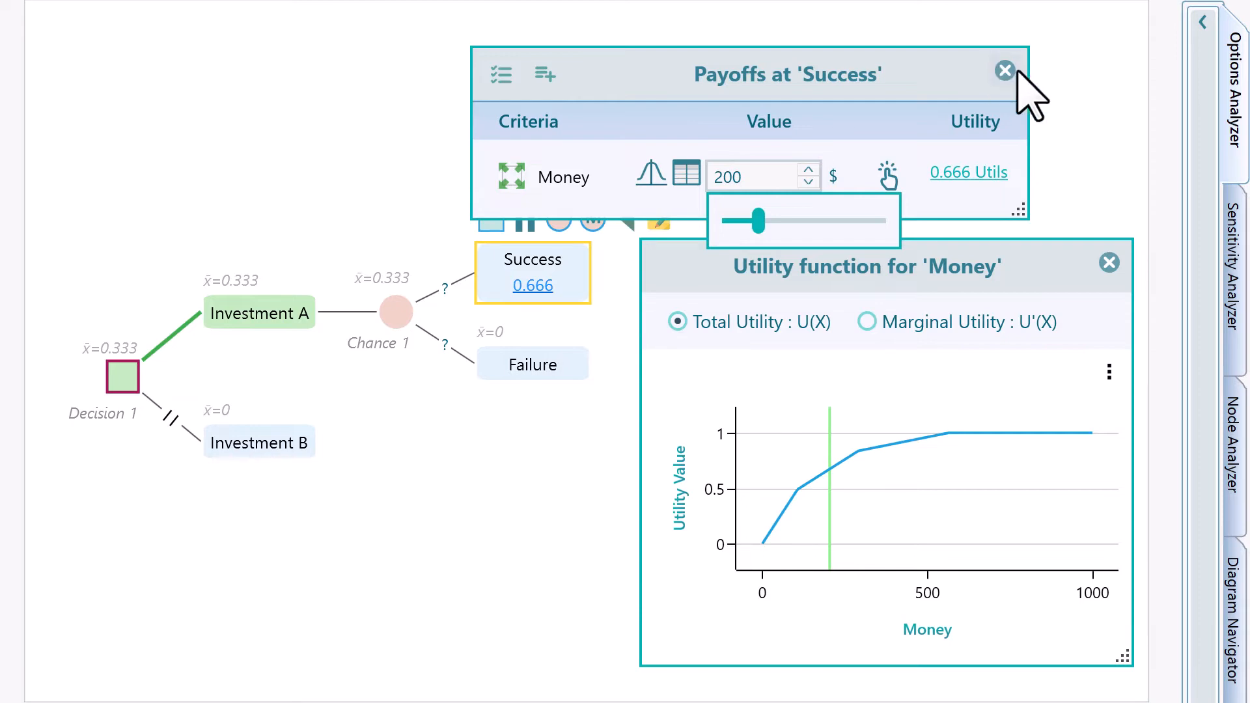
Step: Review the utility function's U(x), marginal U'(x) and RRA(x) expressions, then close them
left_click(1004, 70)
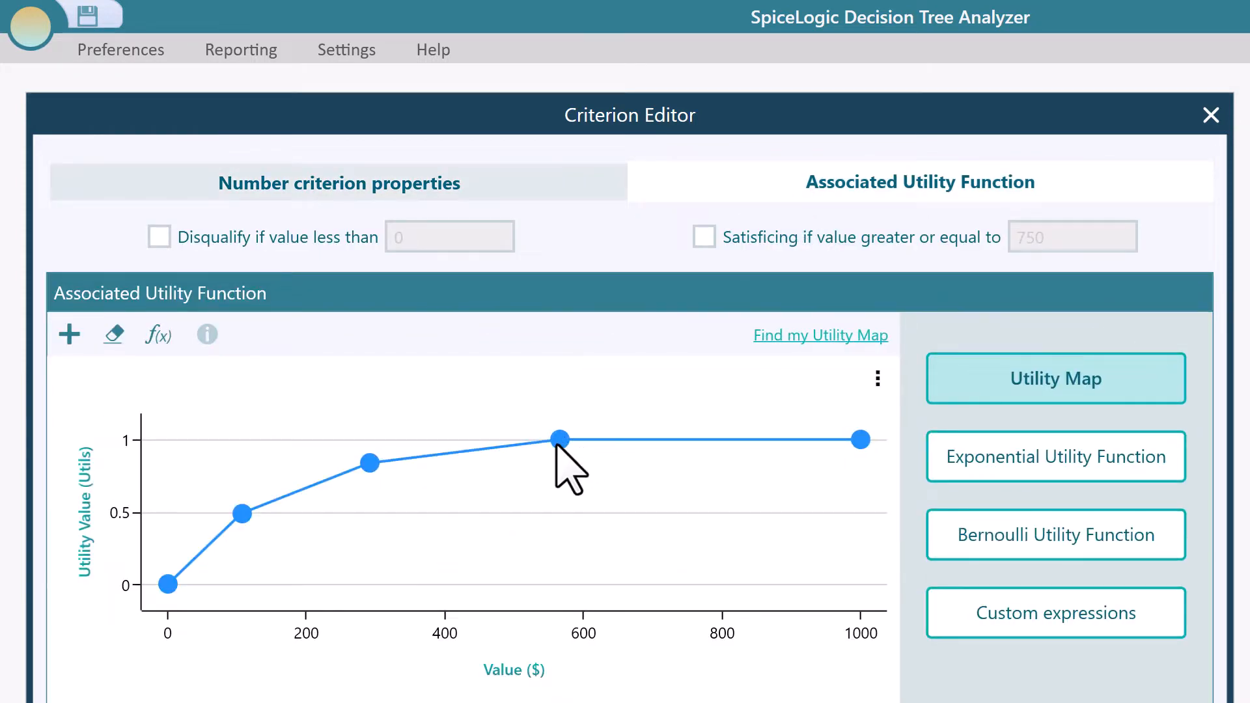
left_click(157, 334)
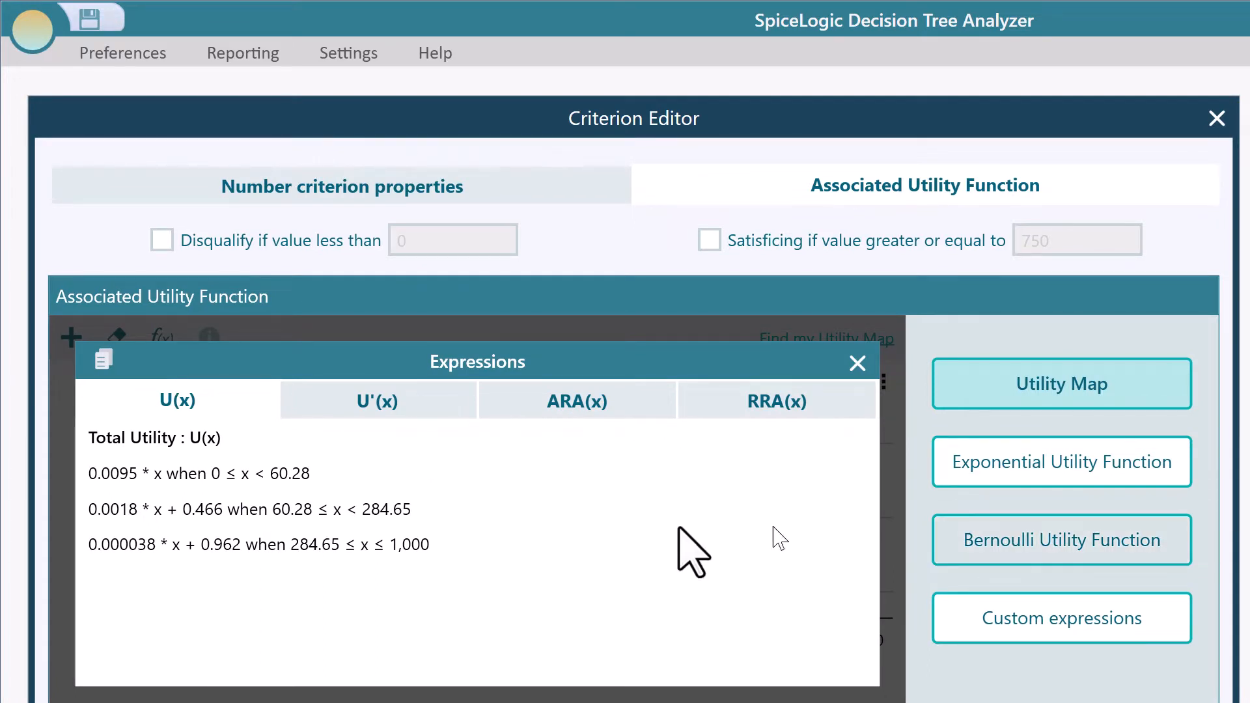
left_click(378, 400)
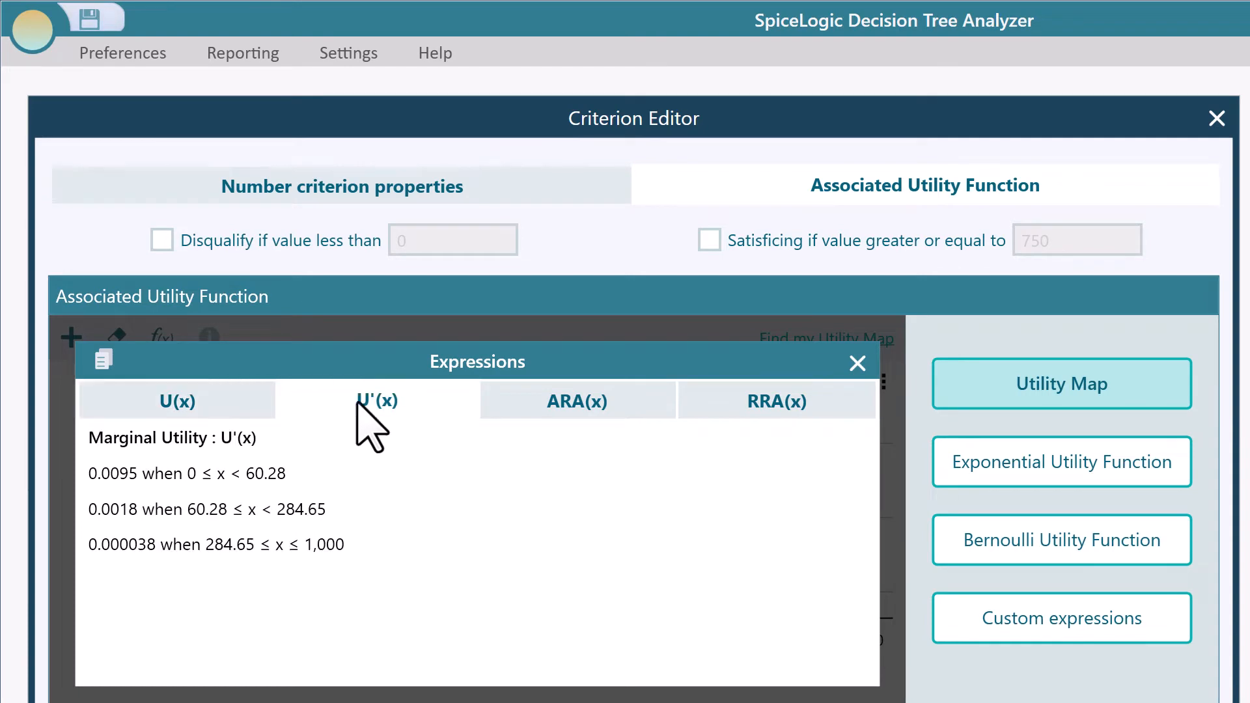
left_click(776, 400)
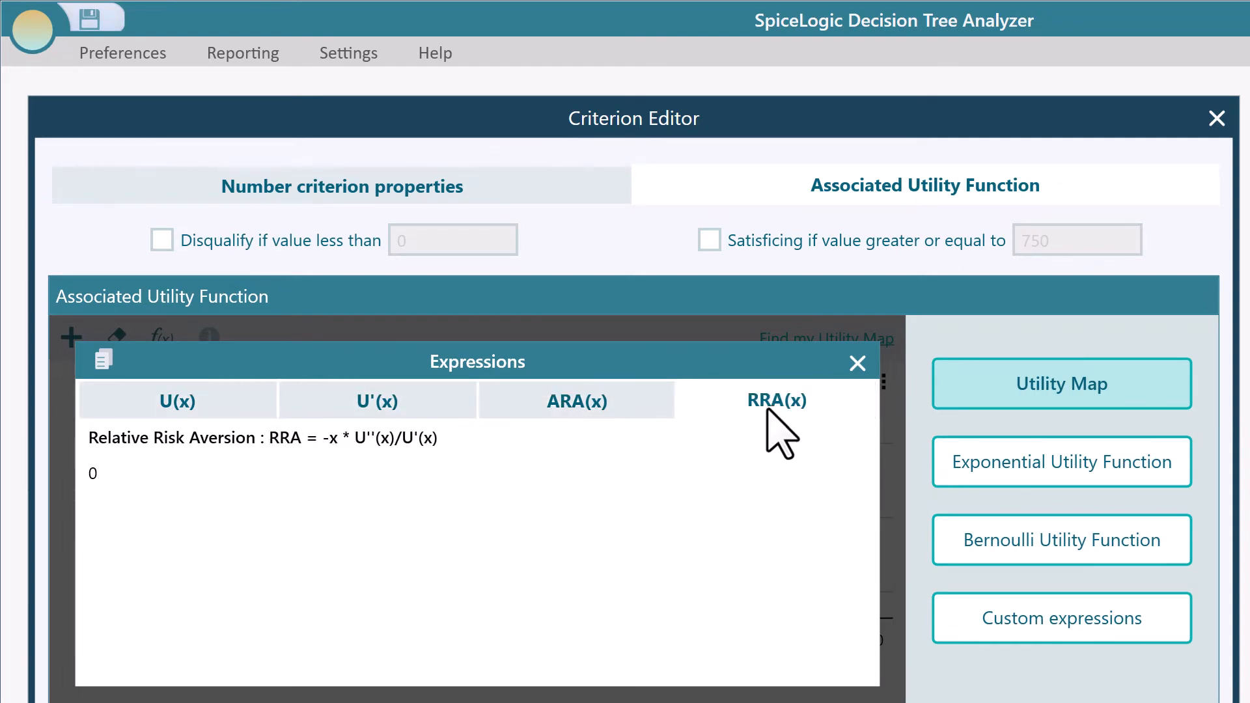
left_click(856, 363)
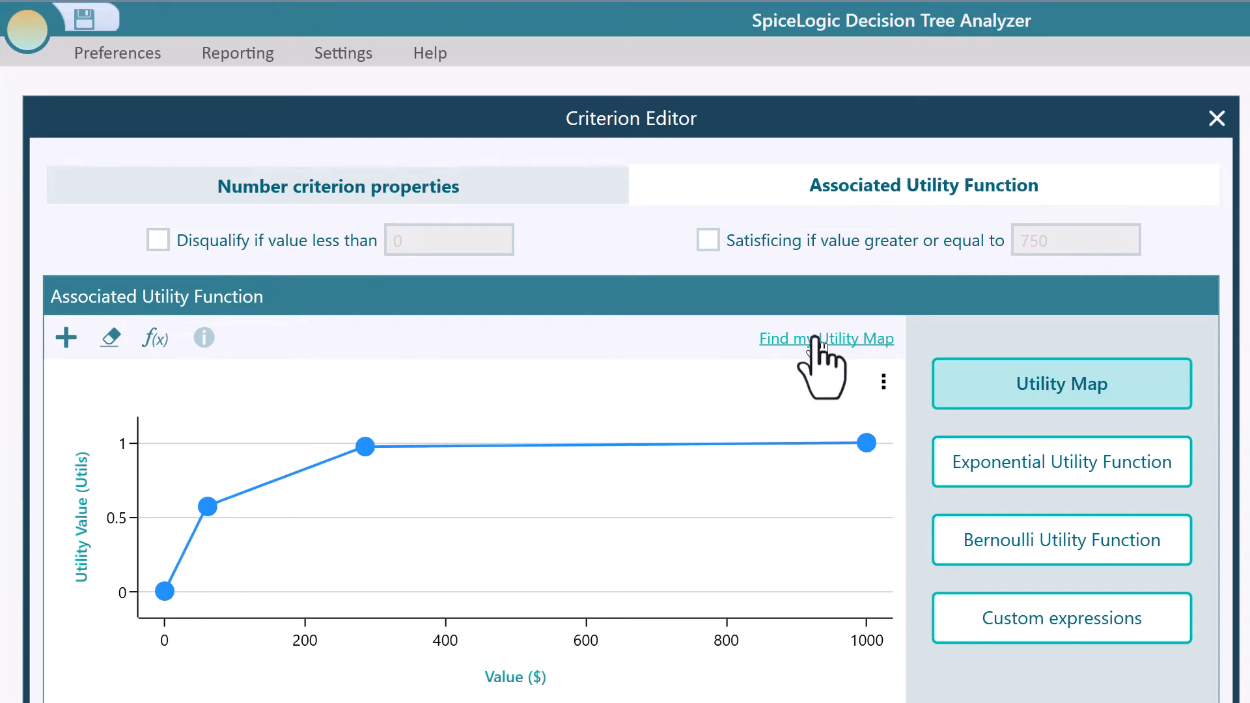
Step: Elicit the utility map through certainty-equivalent questions and apply it
left_click(826, 339)
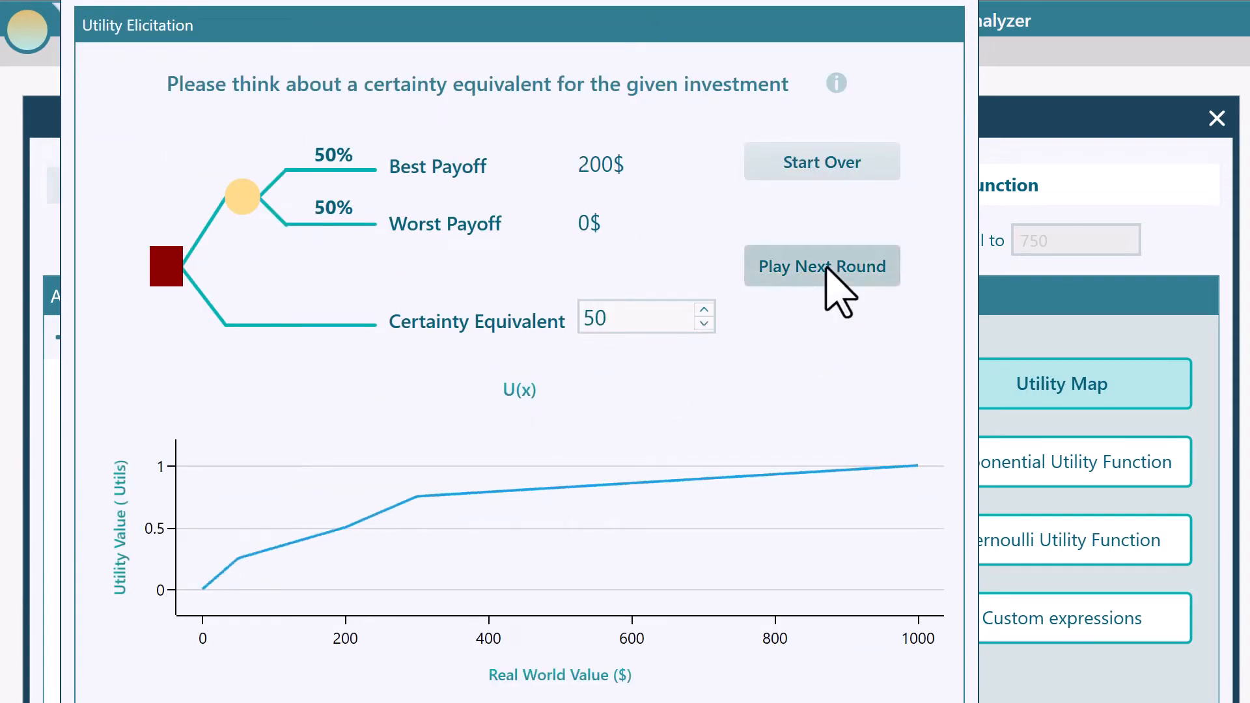
left_click(820, 266)
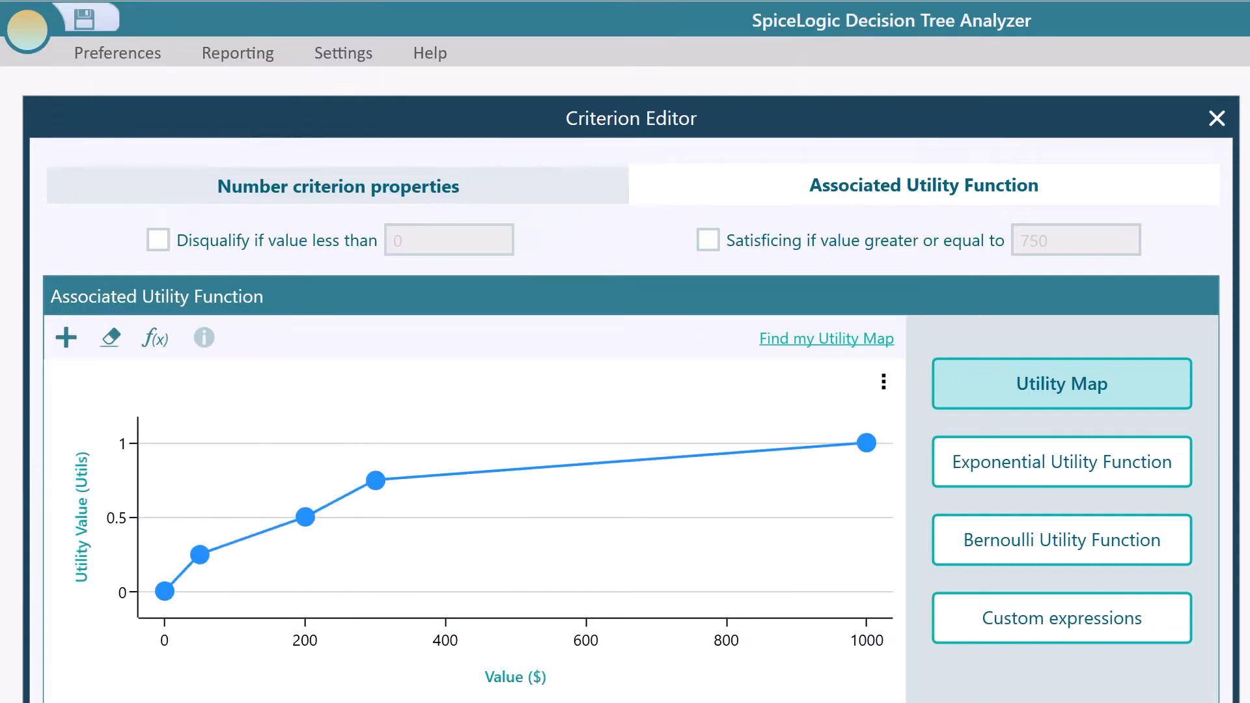
Step: Raise the low and middle curve points and enable satisficing at 750 $ or more
left_click(209, 551)
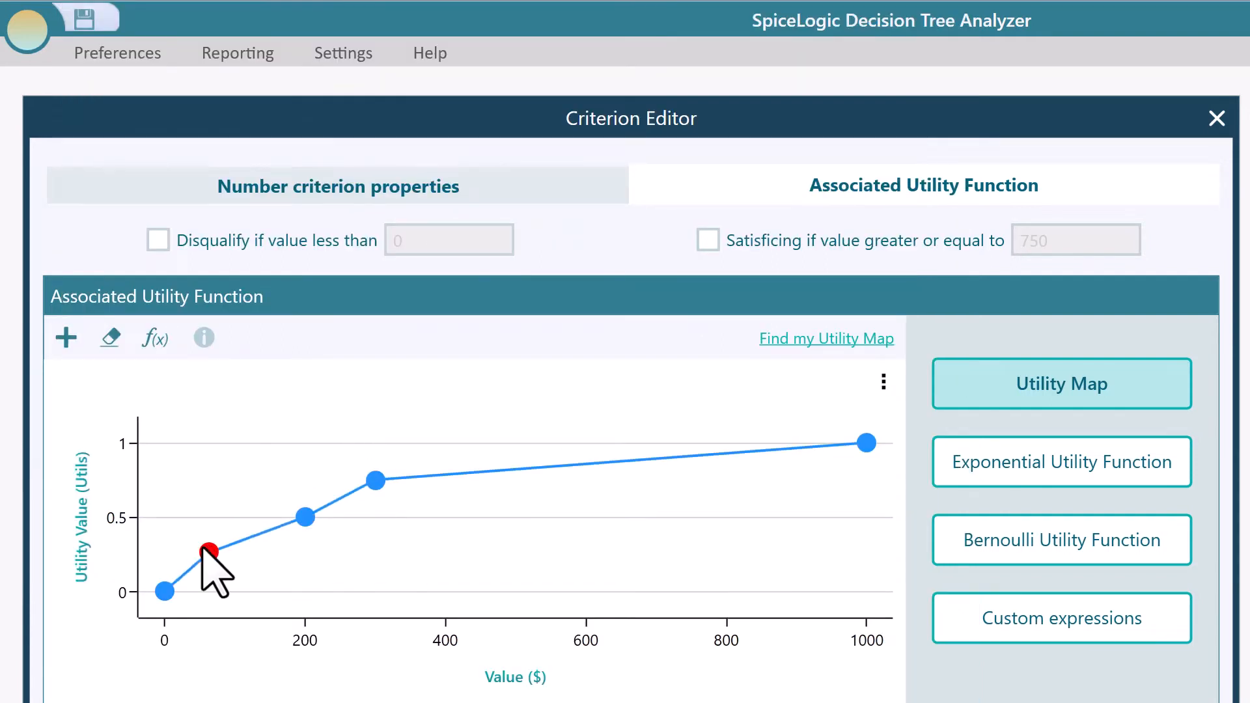
left_click_drag(208, 552, 272, 478)
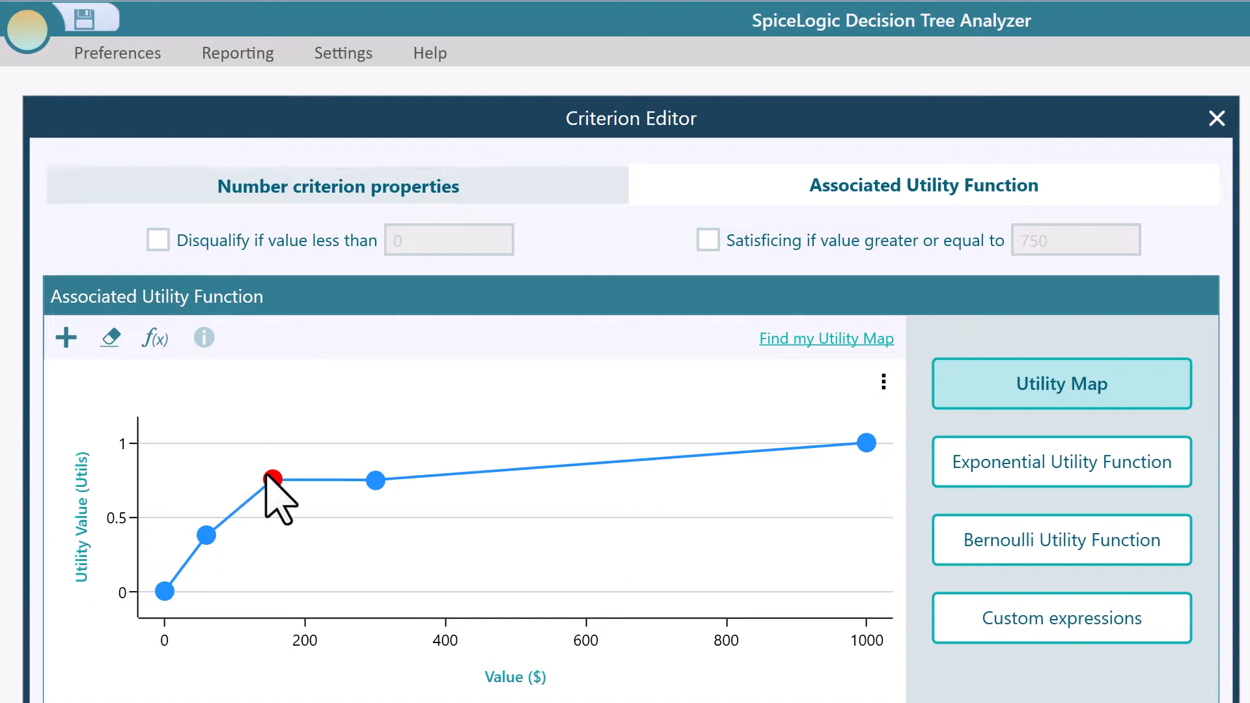
left_click_drag(274, 478, 371, 466)
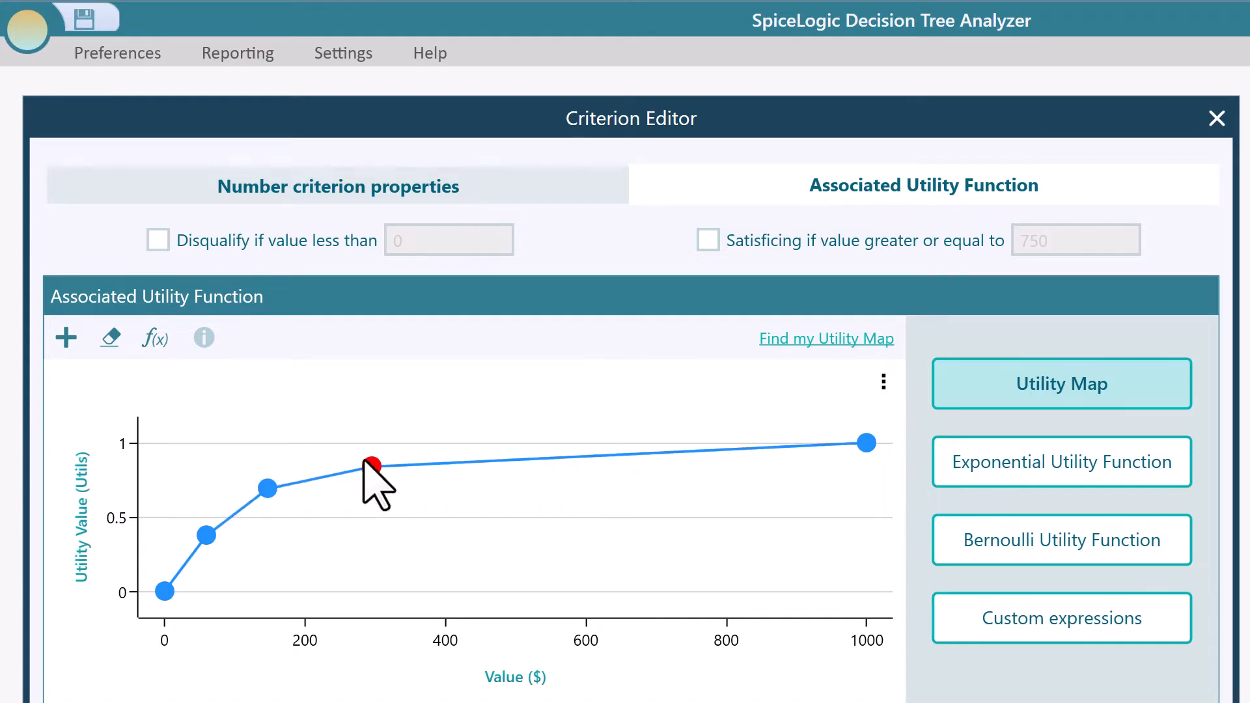
left_click(709, 240)
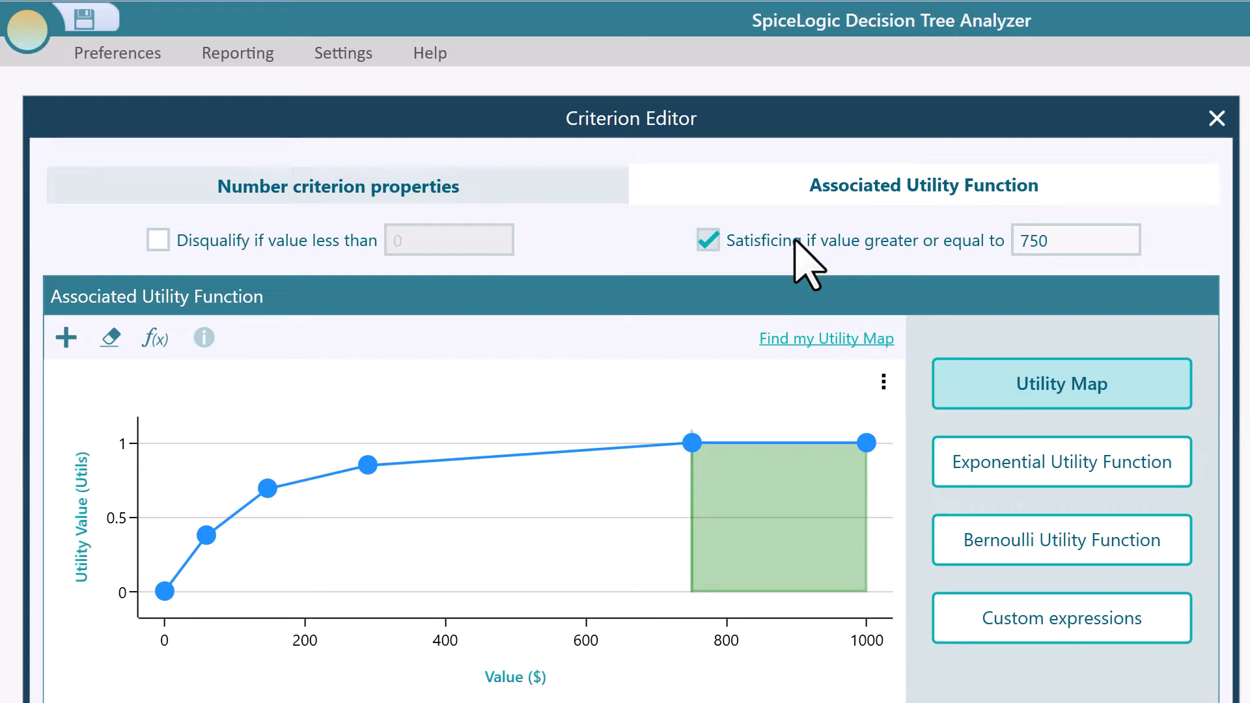
Step: Move the satisficing threshold to about 666 $
left_click(1072, 240)
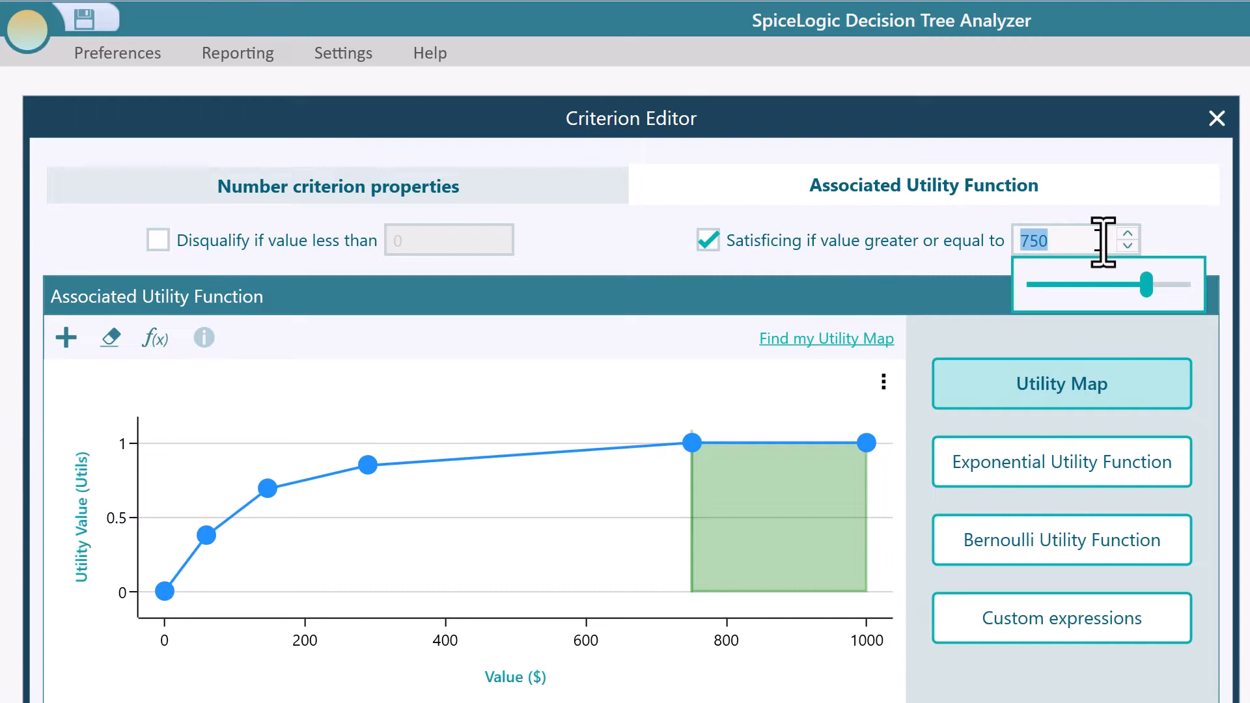
left_click_drag(1166, 284, 1128, 284)
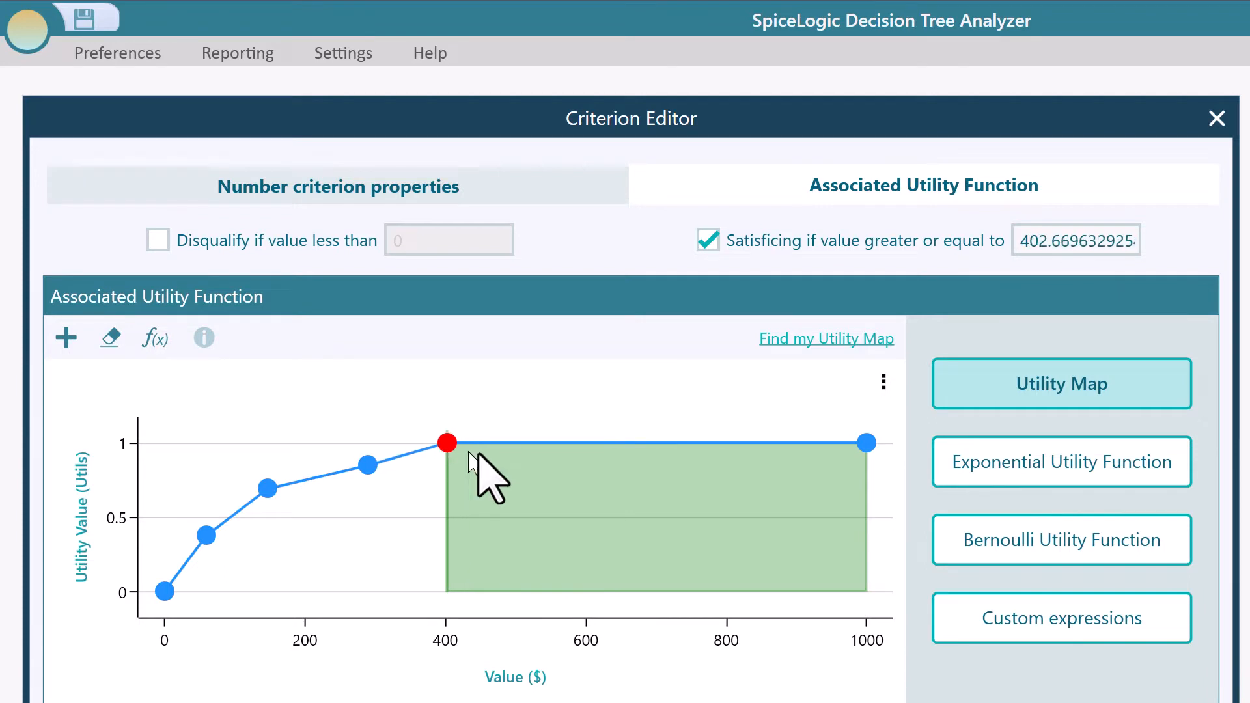
left_click_drag(445, 443, 633, 443)
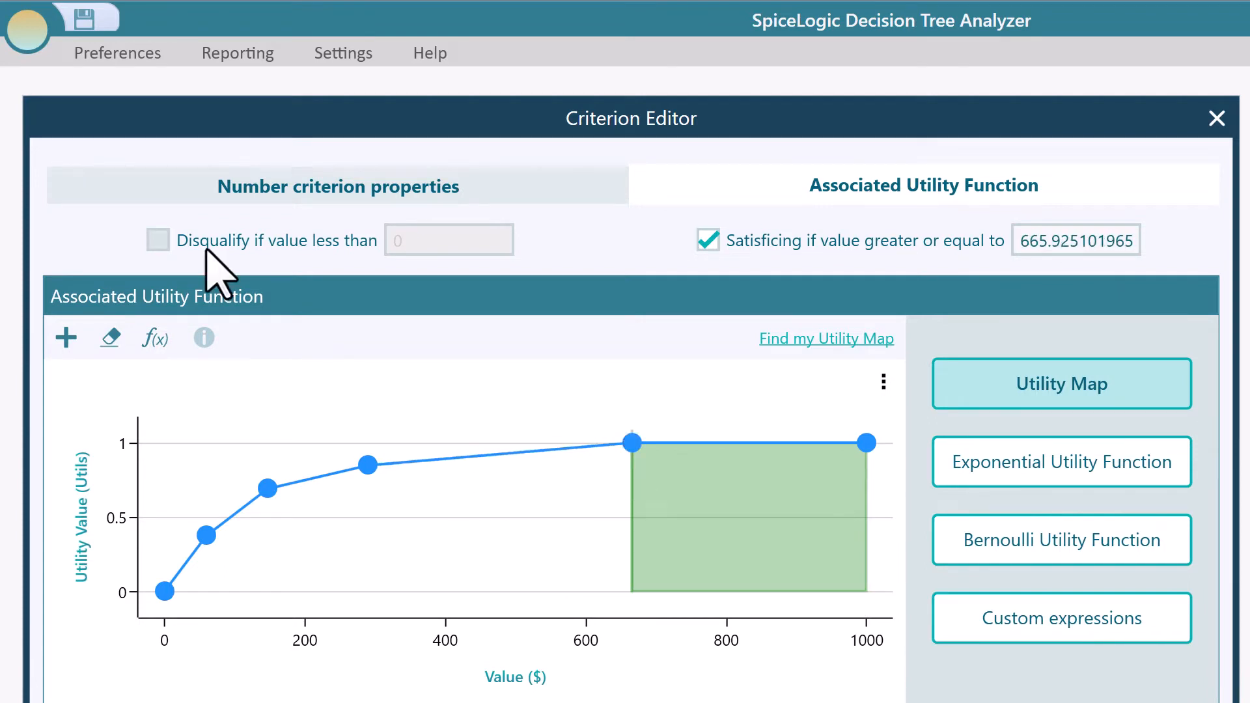
Step: Disqualify values below 370 $ and adjust Action 1's Revenue payoff
left_click(157, 240)
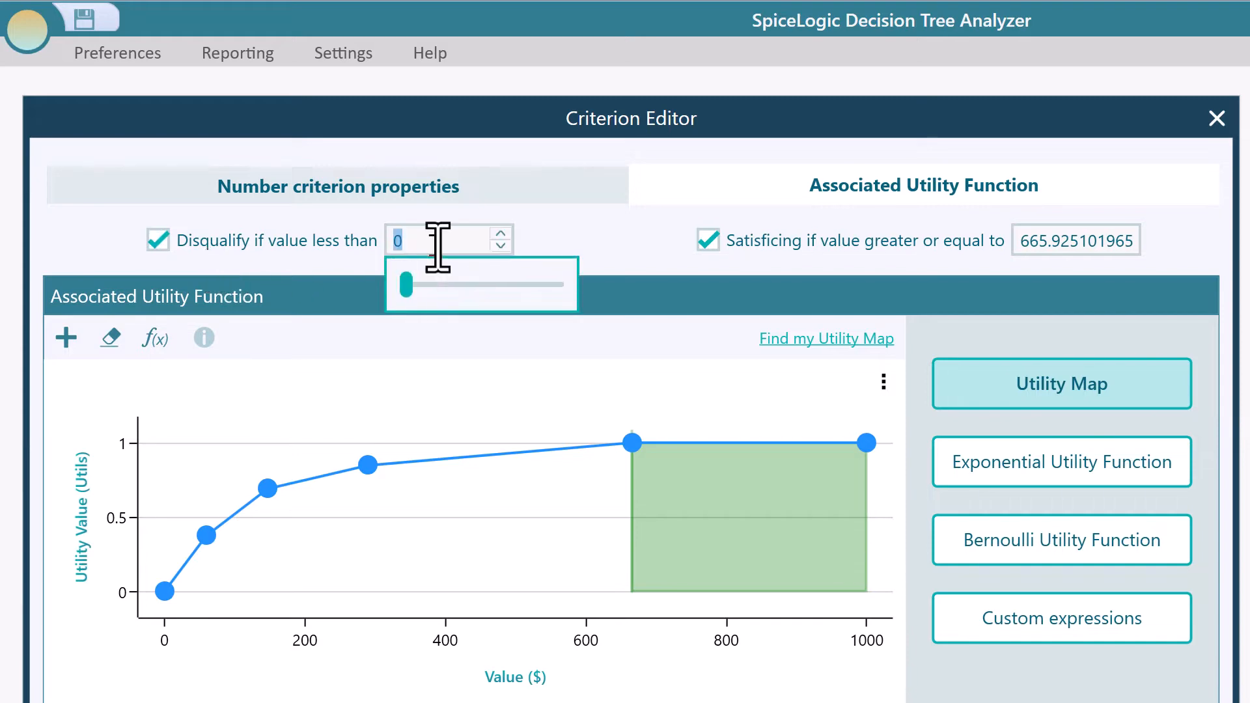
left_click_drag(402, 285, 438, 285)
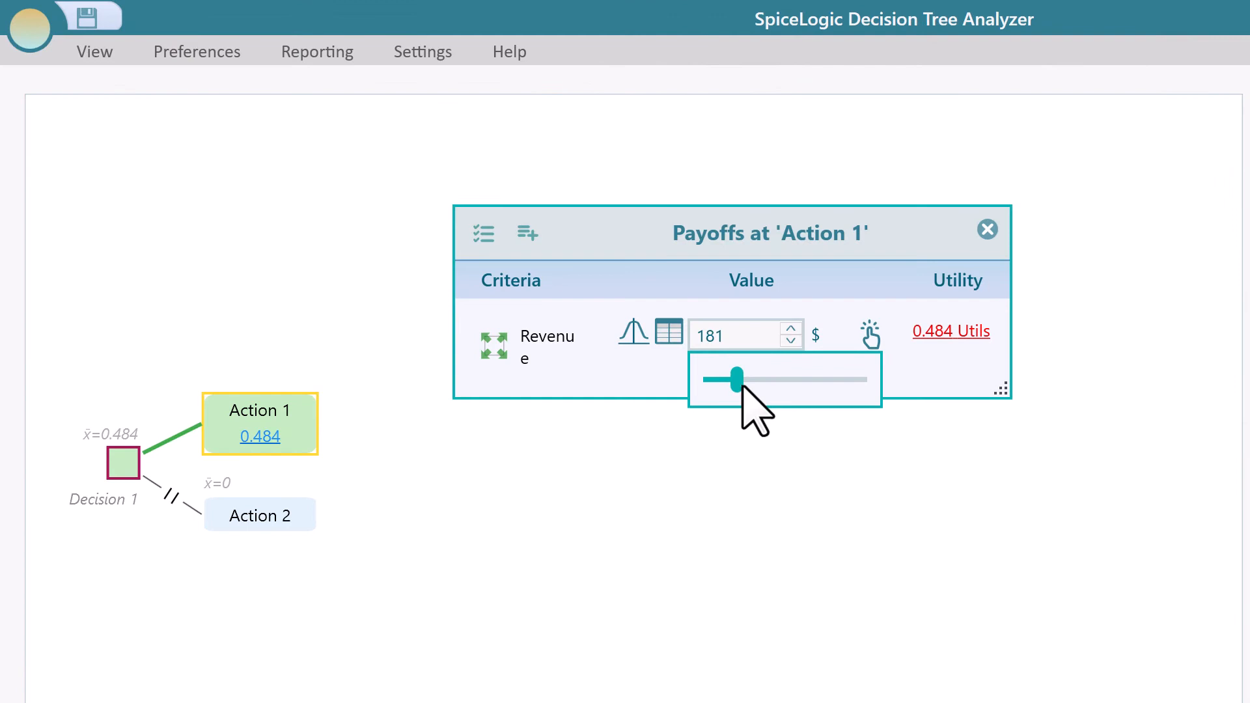
left_click_drag(734, 379, 767, 379)
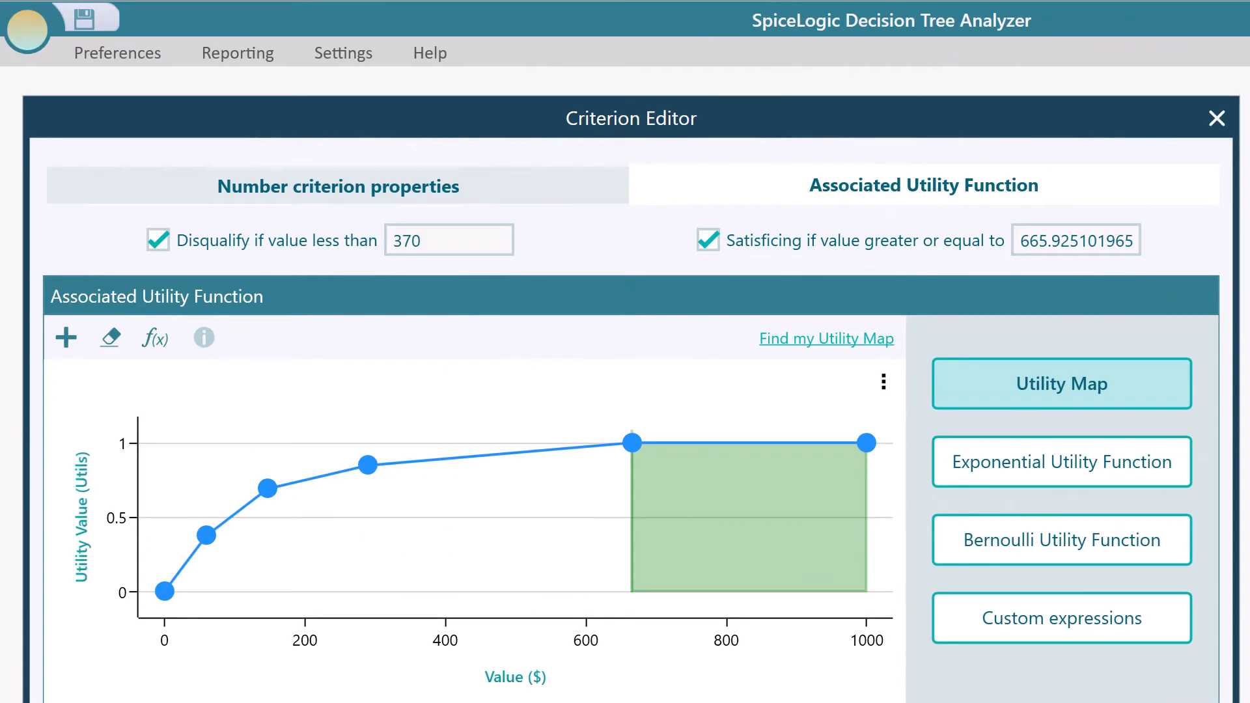
Step: Switch to an exponential utility function and try a risk tolerance of 100
left_click(1061, 460)
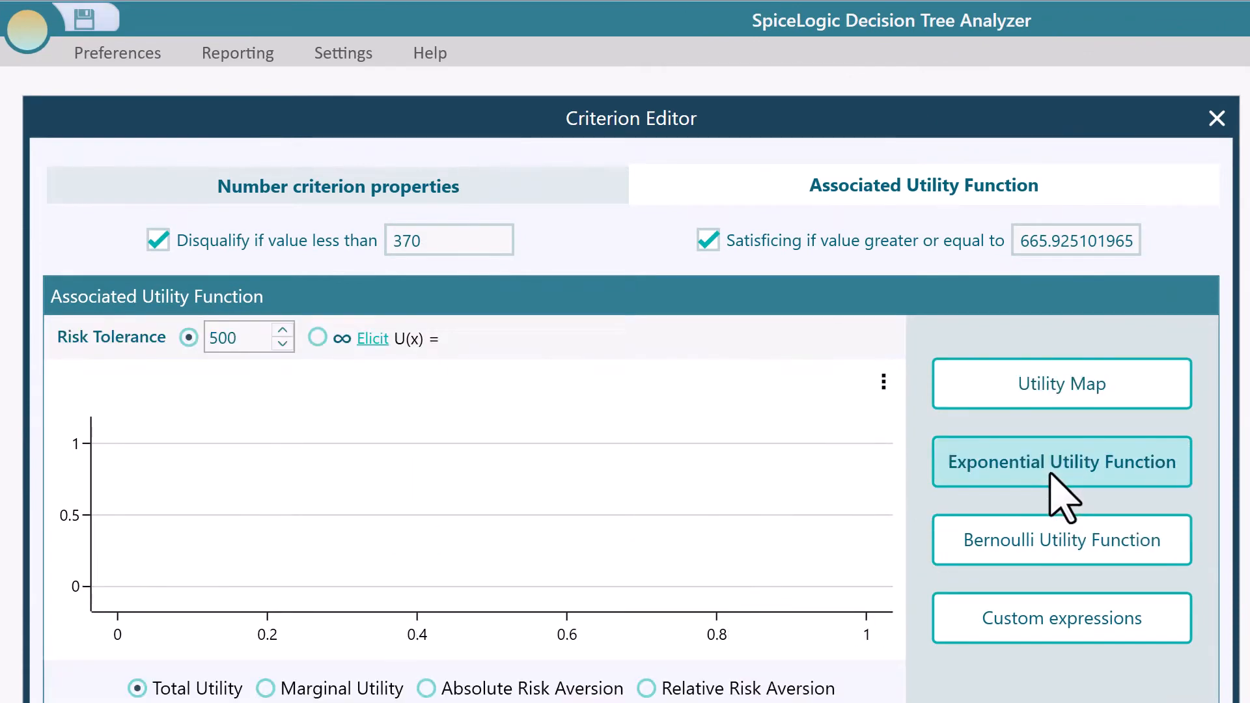
left_click(1060, 461)
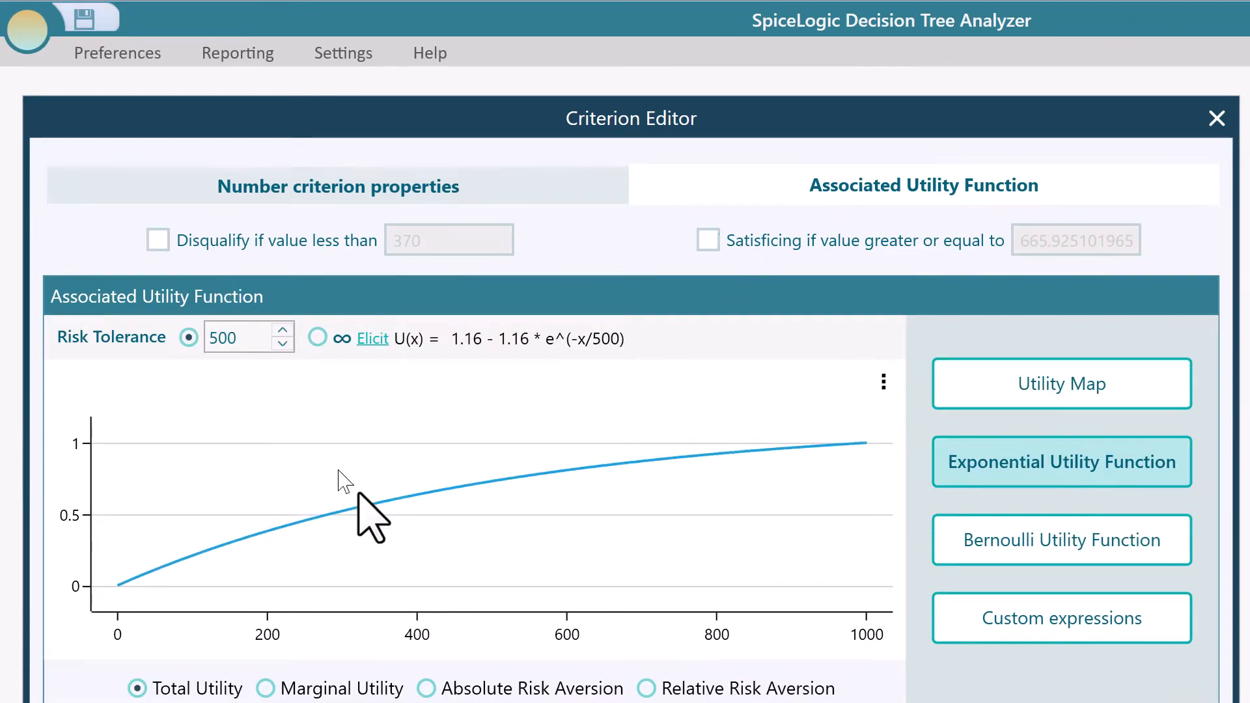
mouse_move(519, 447)
type("200")
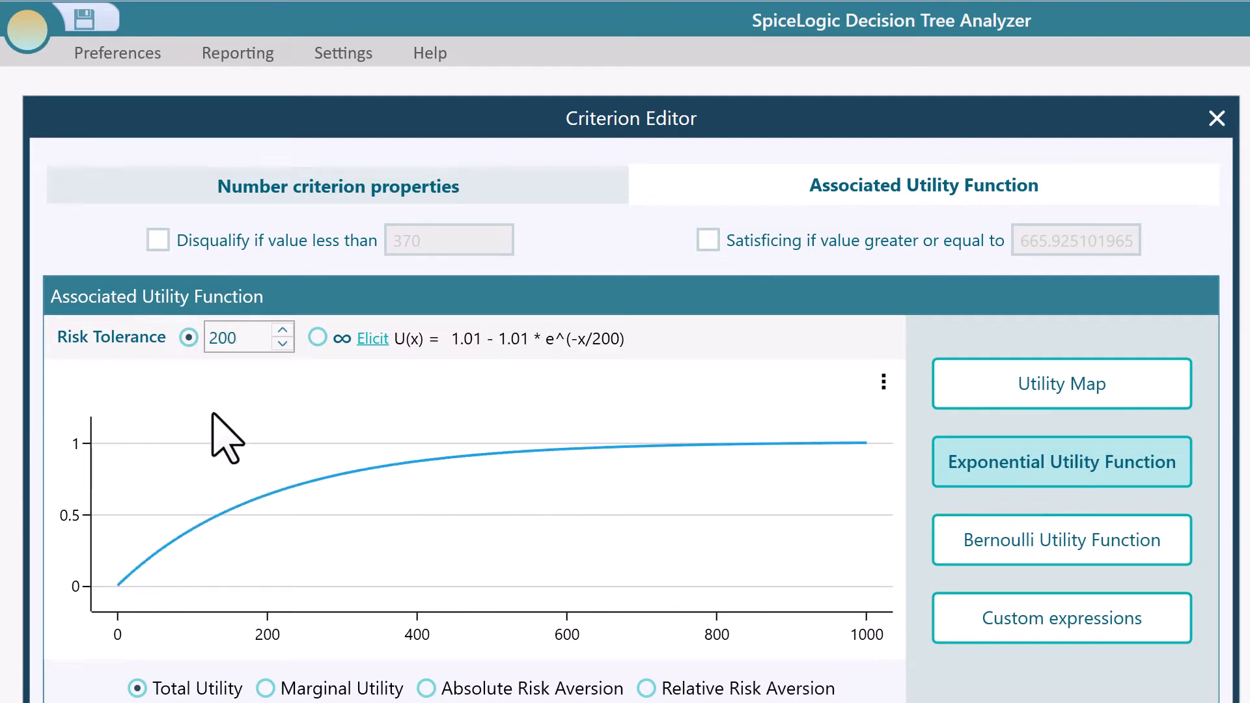
left_click(239, 338)
type("100")
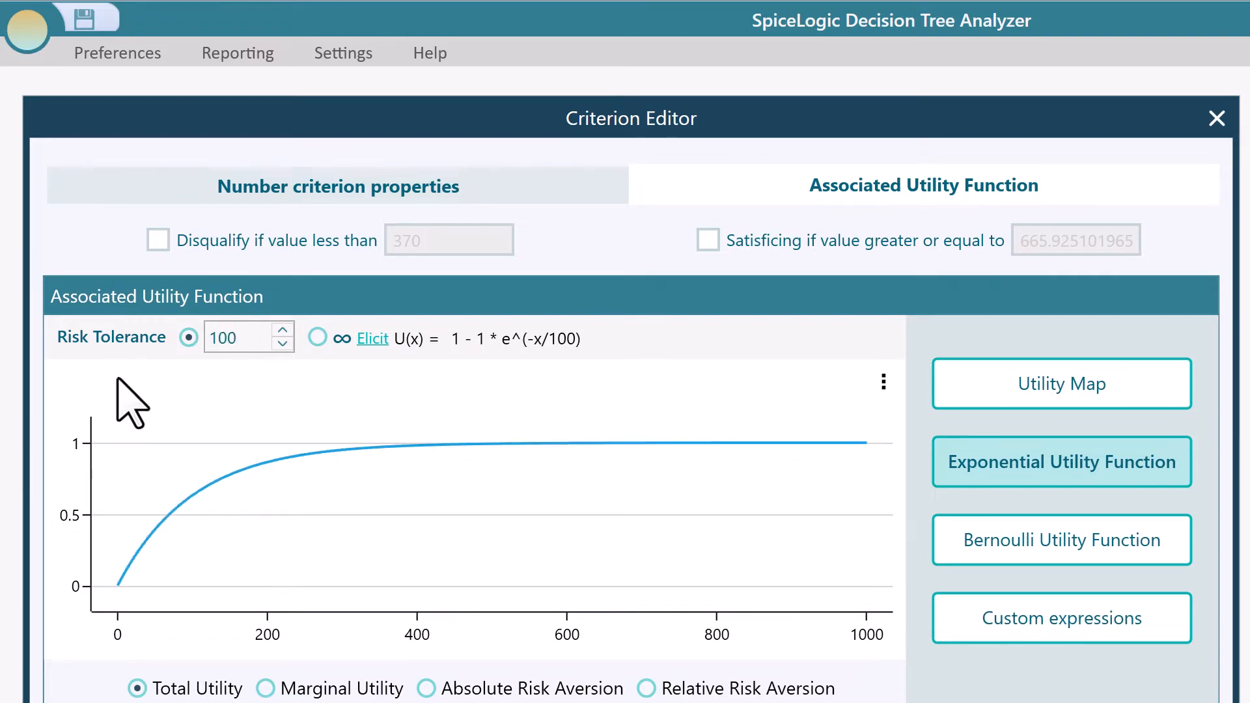
Step: Elicit a risk tolerance of 305 from a certainty-equivalent answer and accept it
left_click(372, 339)
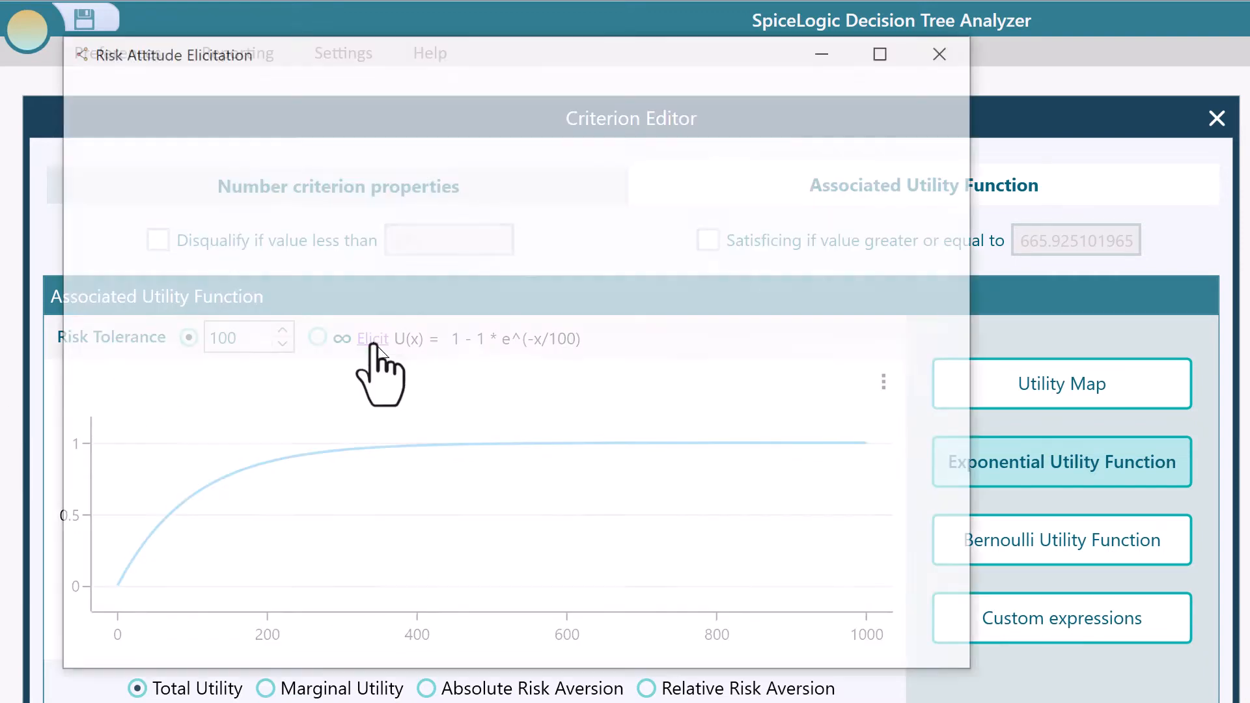
left_click(373, 338)
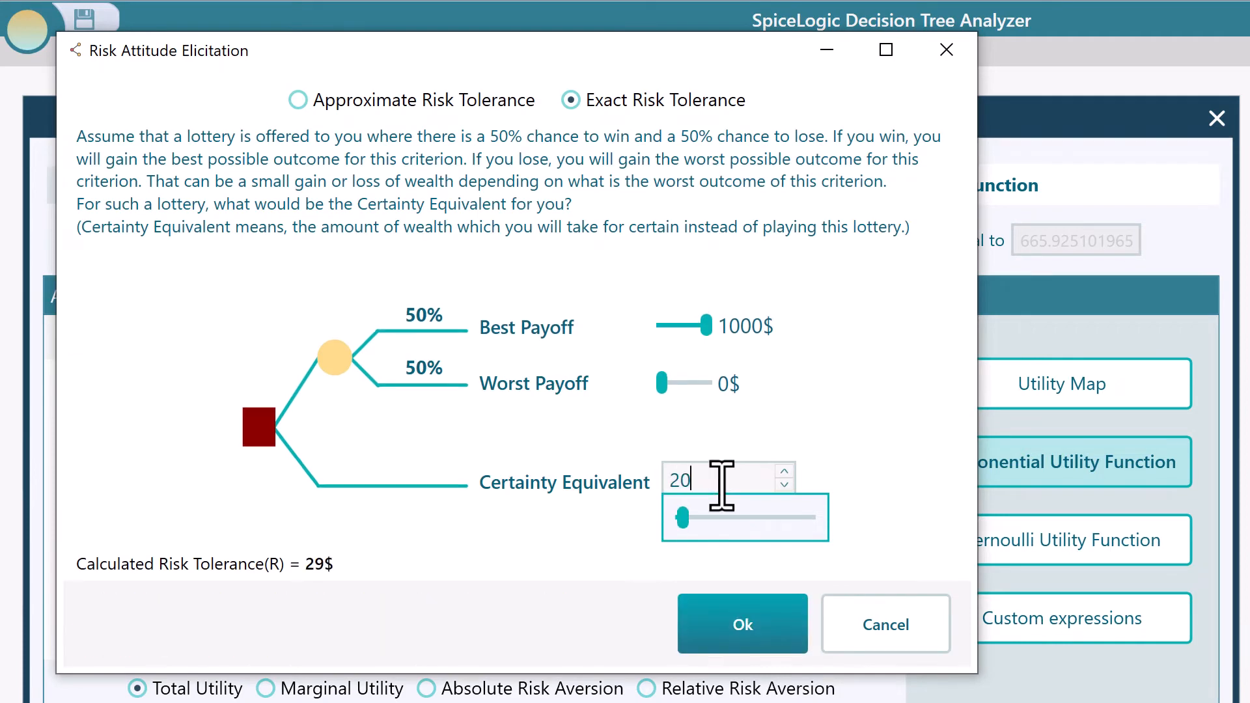
left_click(740, 623)
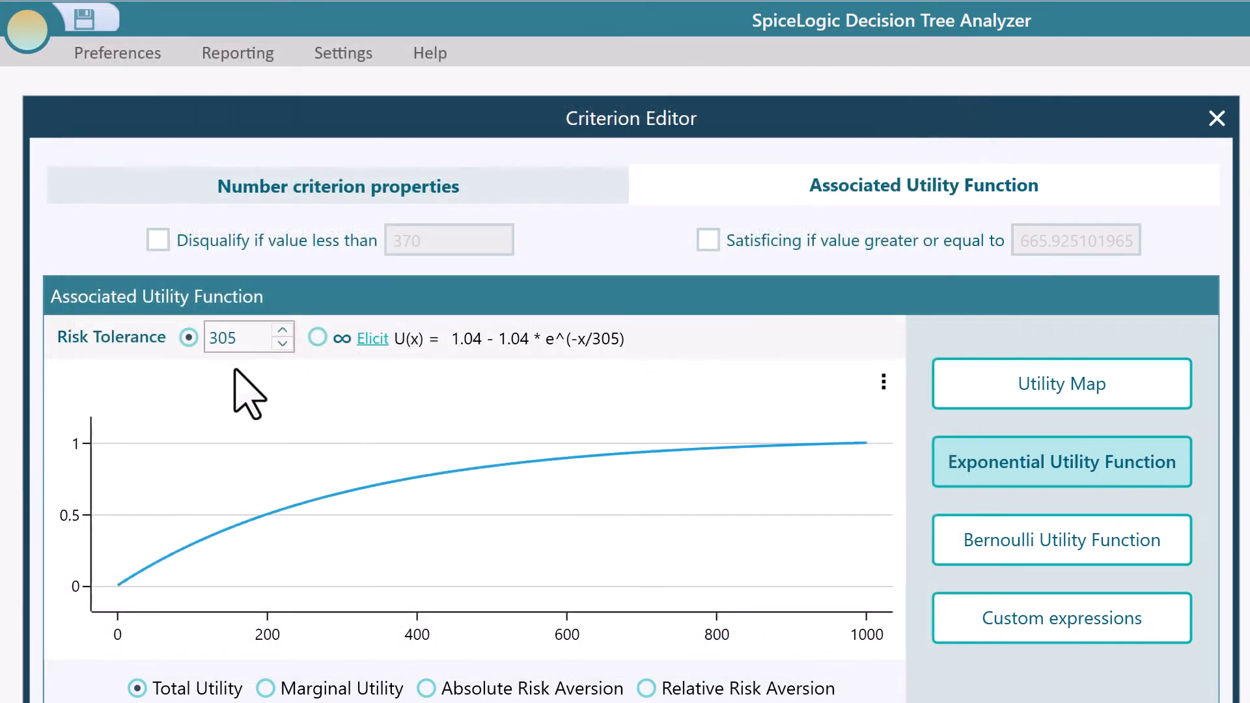
Step: Apply a Bernoulli log utility function with the criterion minimum raised to 1 $
left_click(1060, 539)
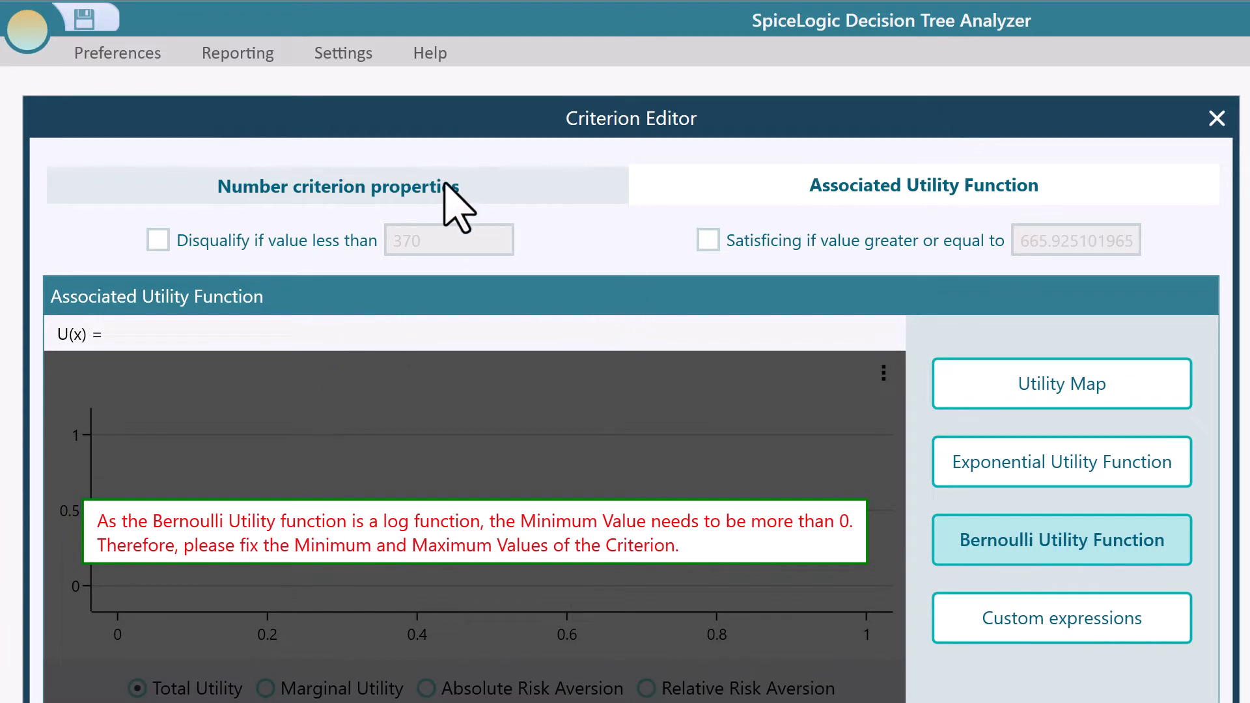
left_click(337, 184)
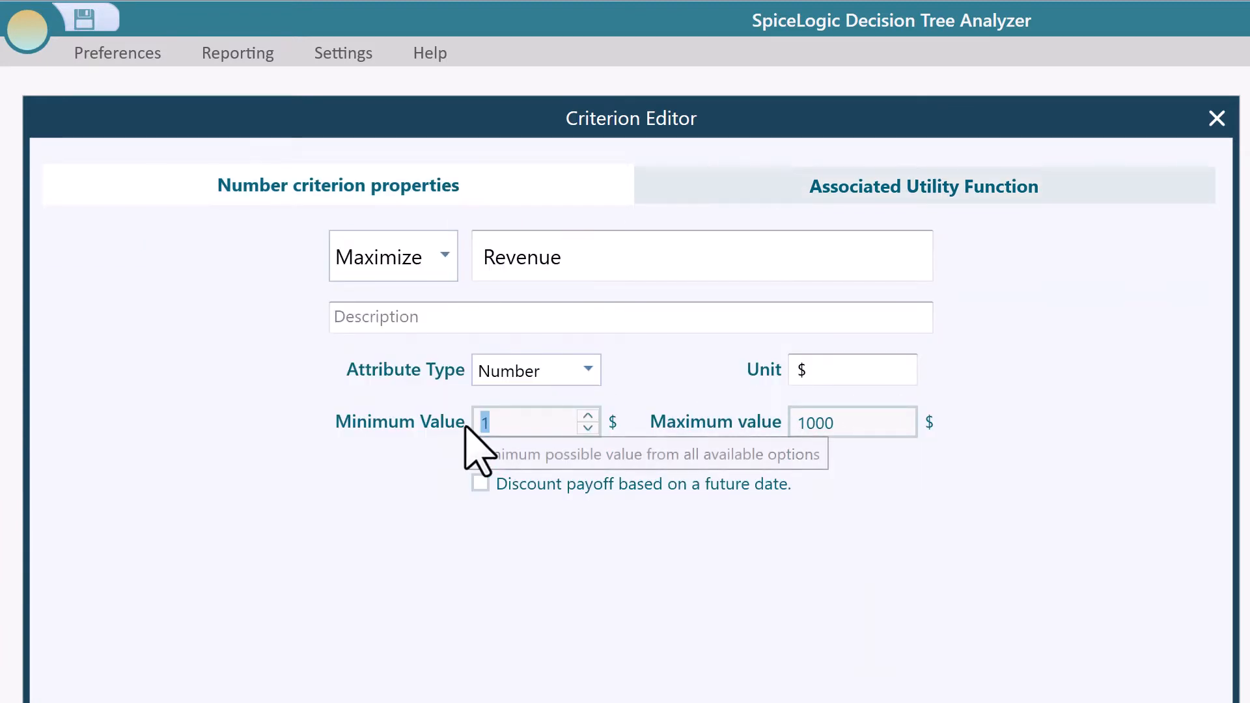
left_click(922, 187)
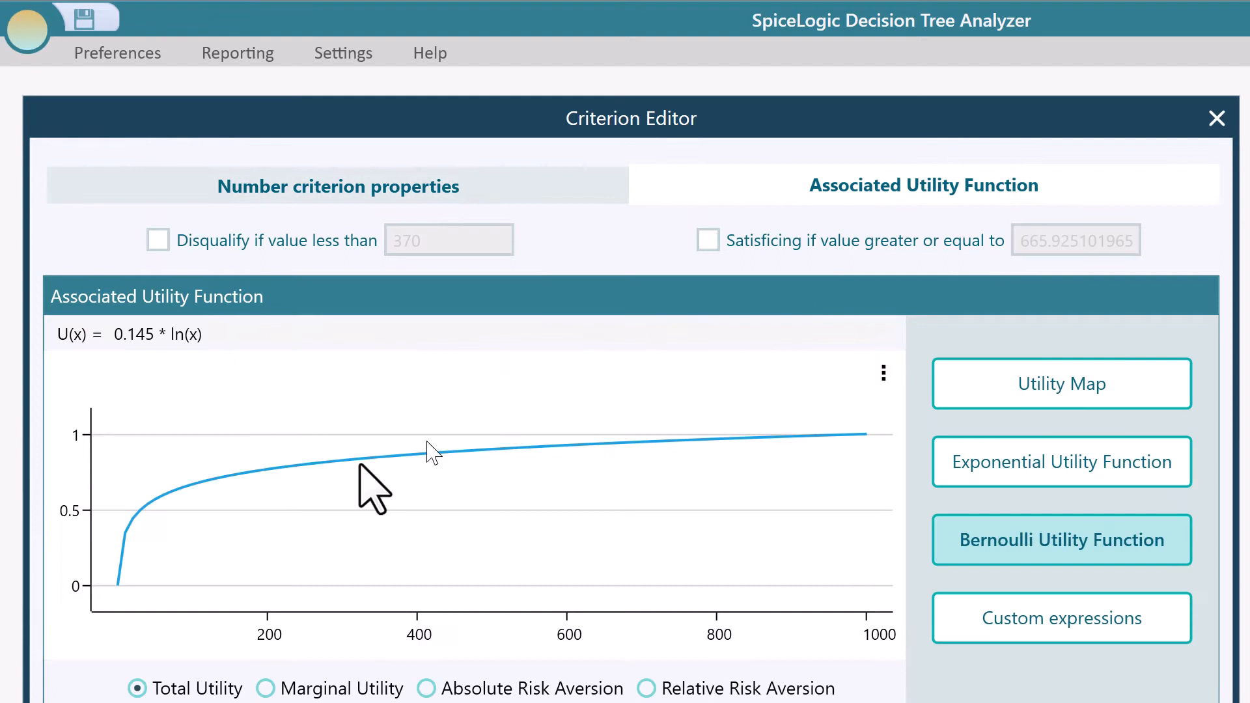
mouse_move(154, 660)
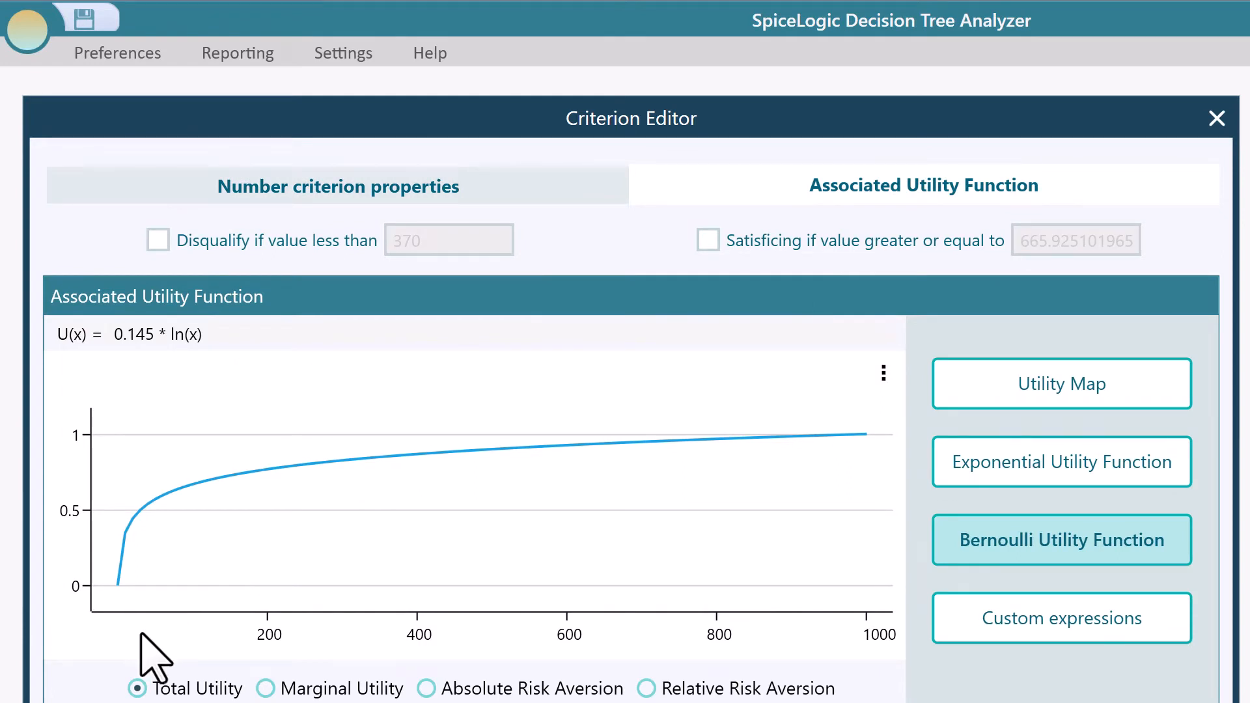
mouse_move(822, 541)
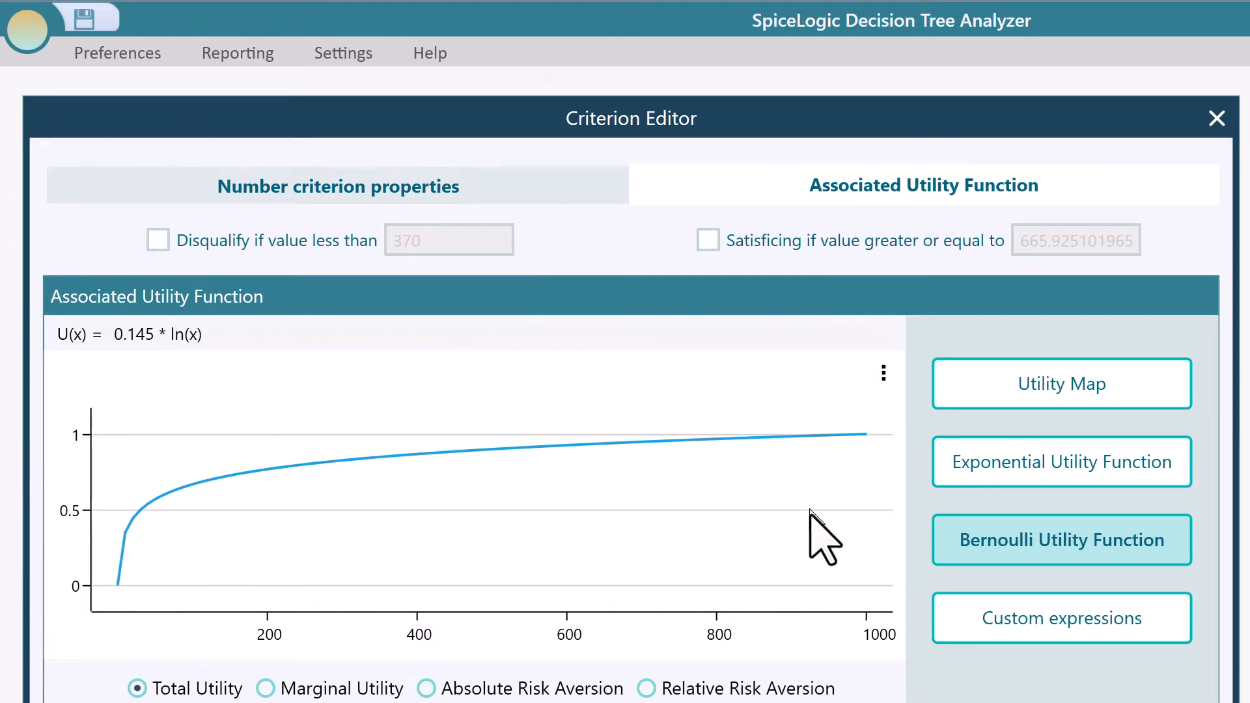
mouse_move(808, 574)
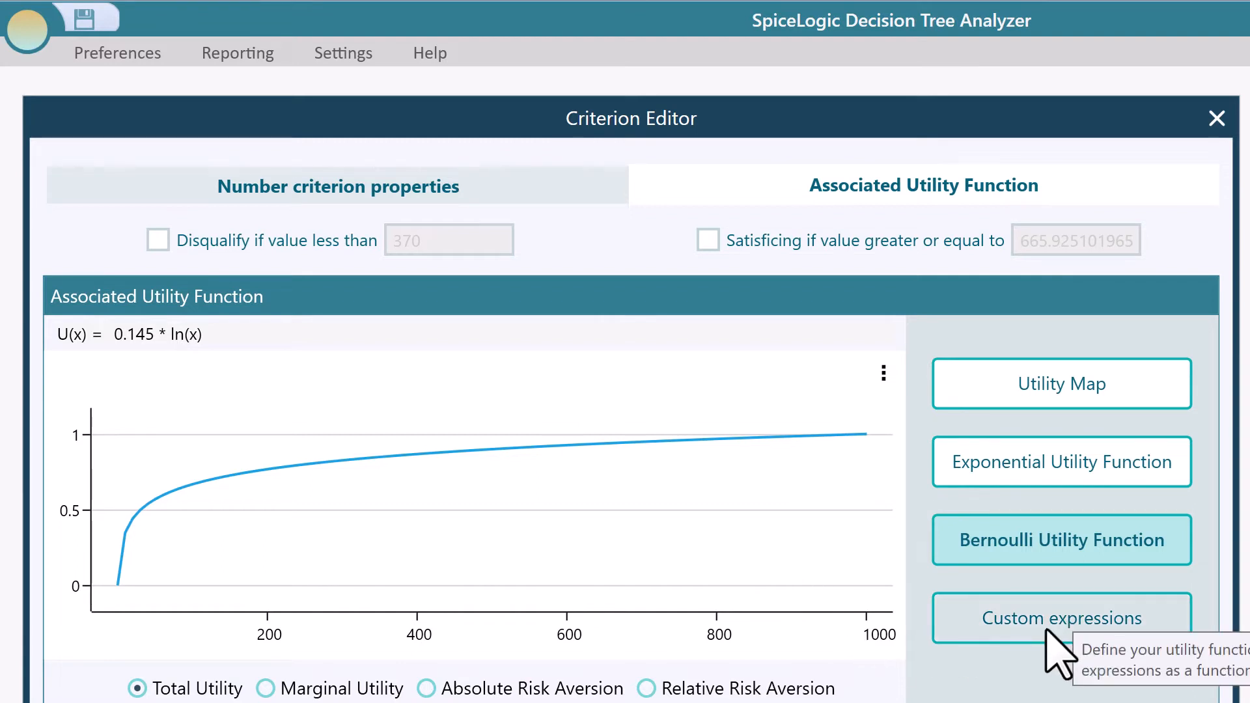
Step: Switch to custom utility expressions and view the help on supported functions
left_click(1060, 617)
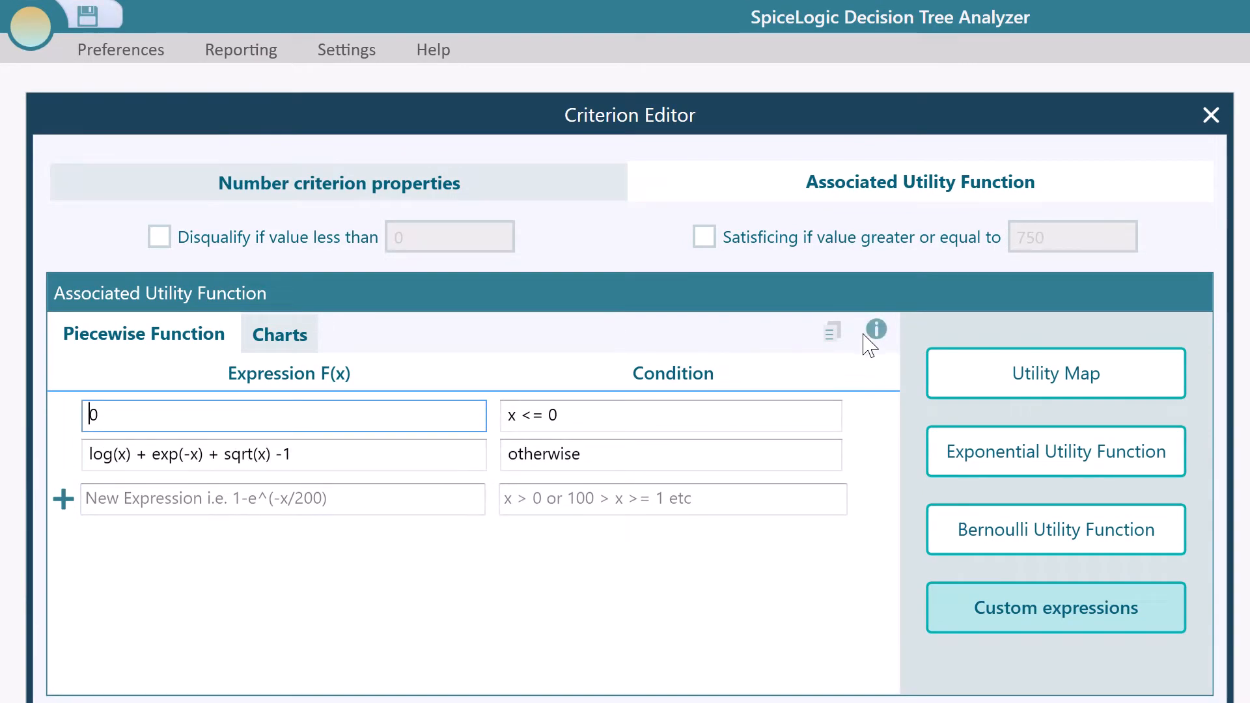
left_click(875, 329)
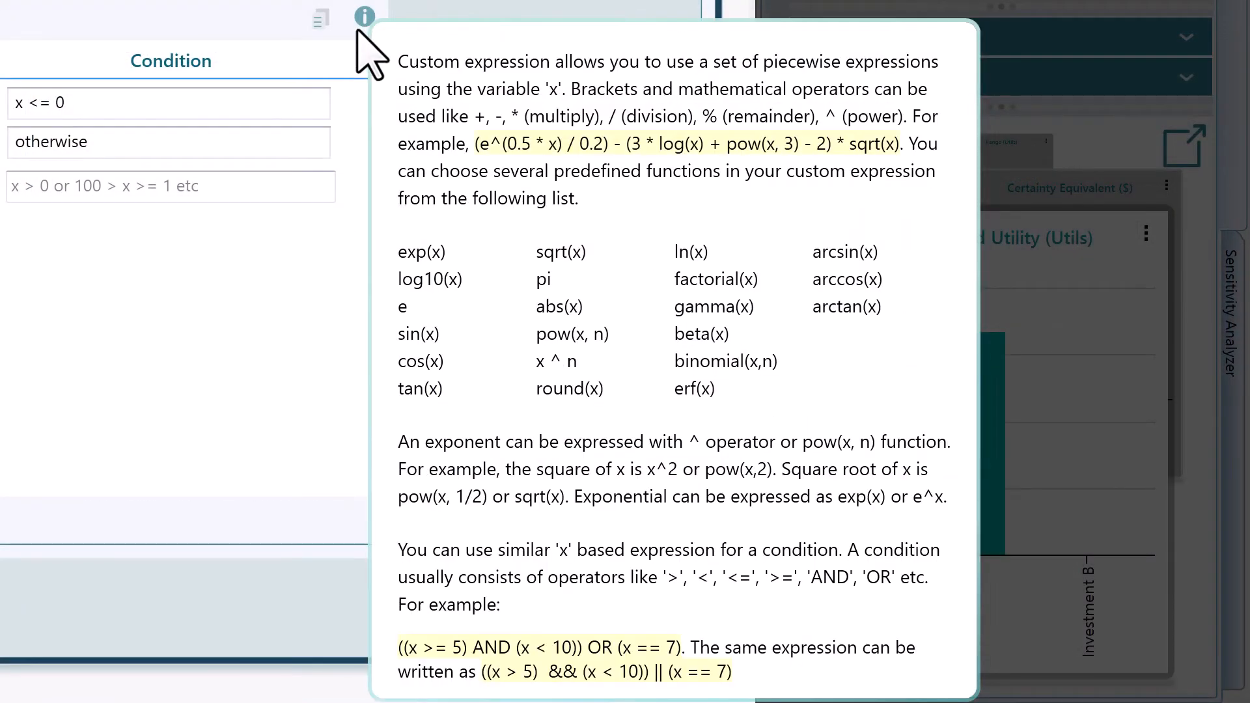
mouse_move(504, 335)
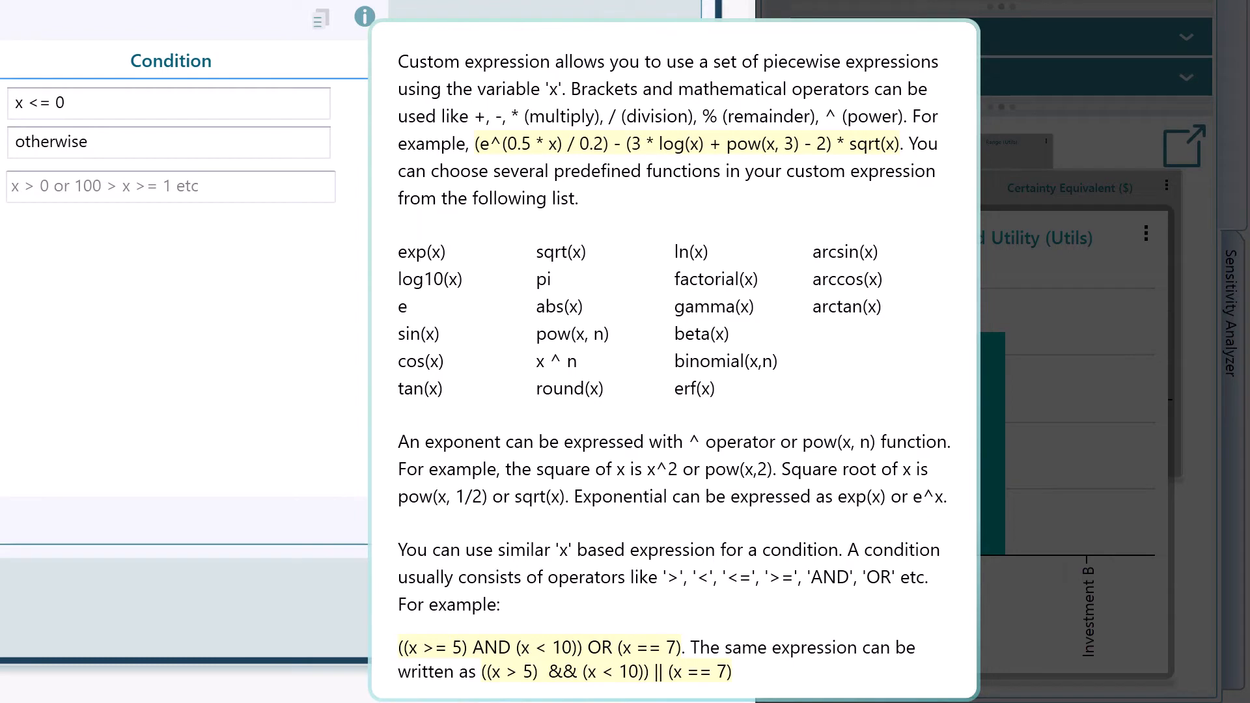
left_click(365, 15)
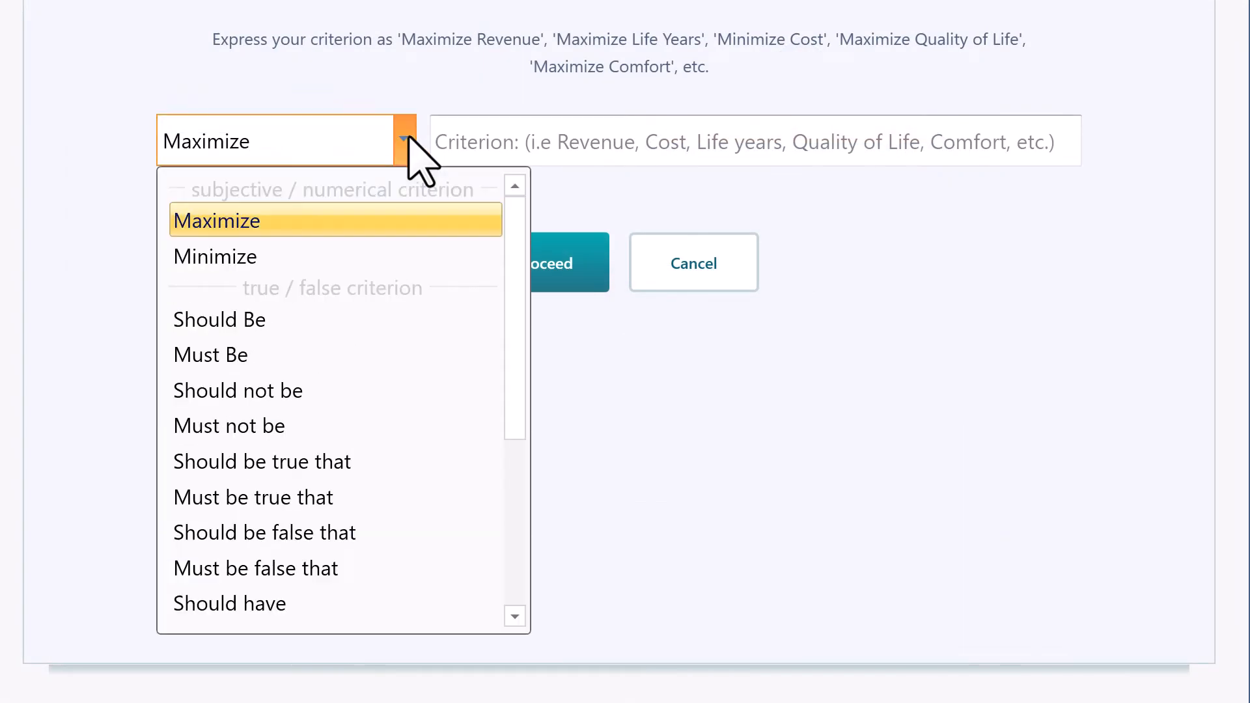
mouse_move(407, 240)
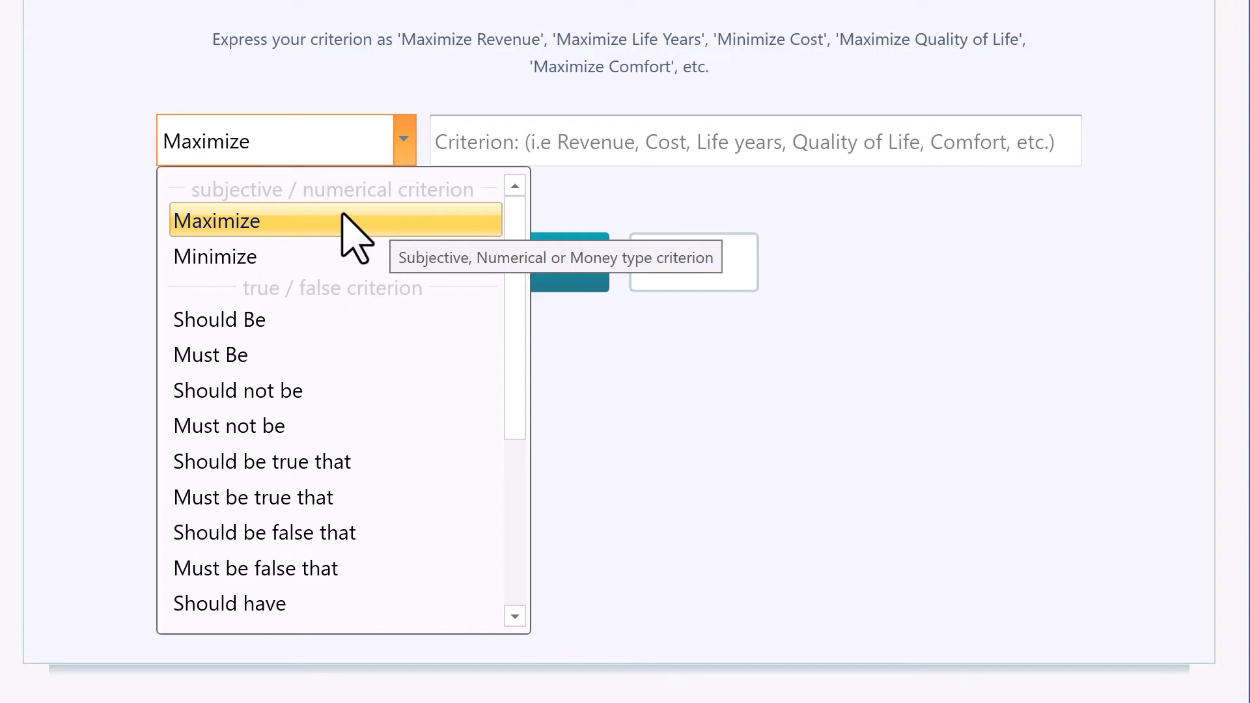
mouse_move(215, 257)
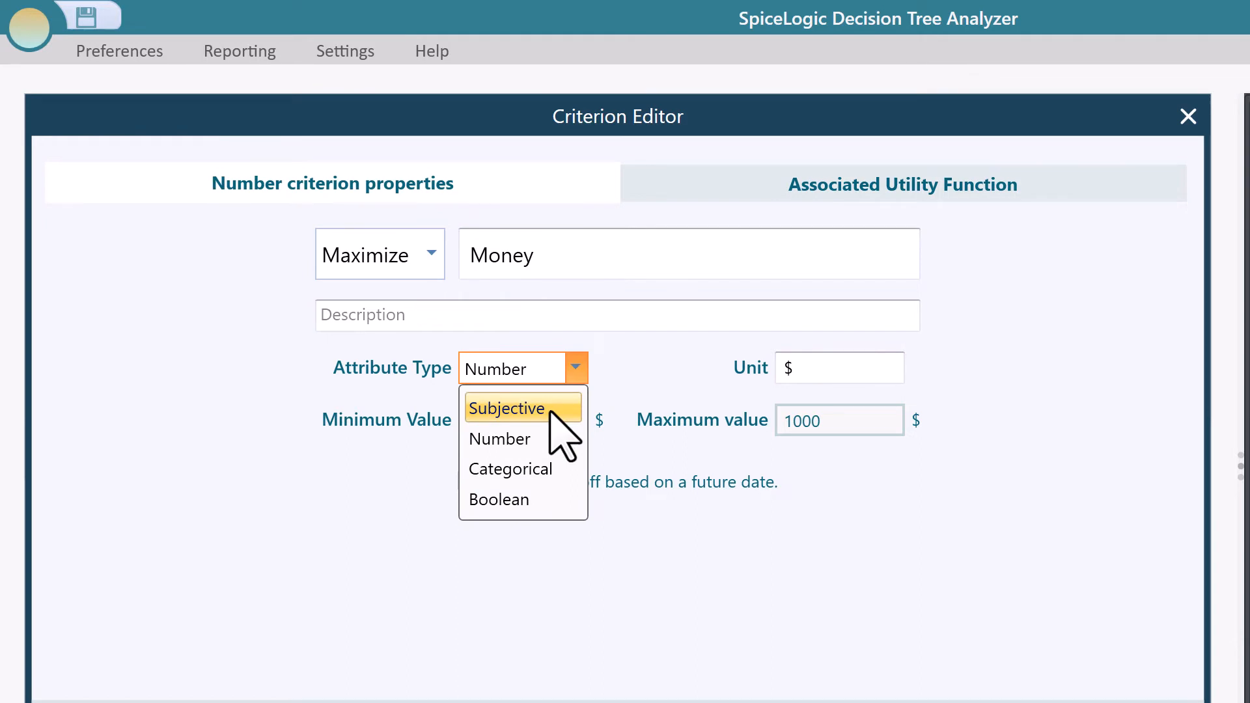
Step: Make Money a subjective criterion and return to the decision tree
left_click(508, 407)
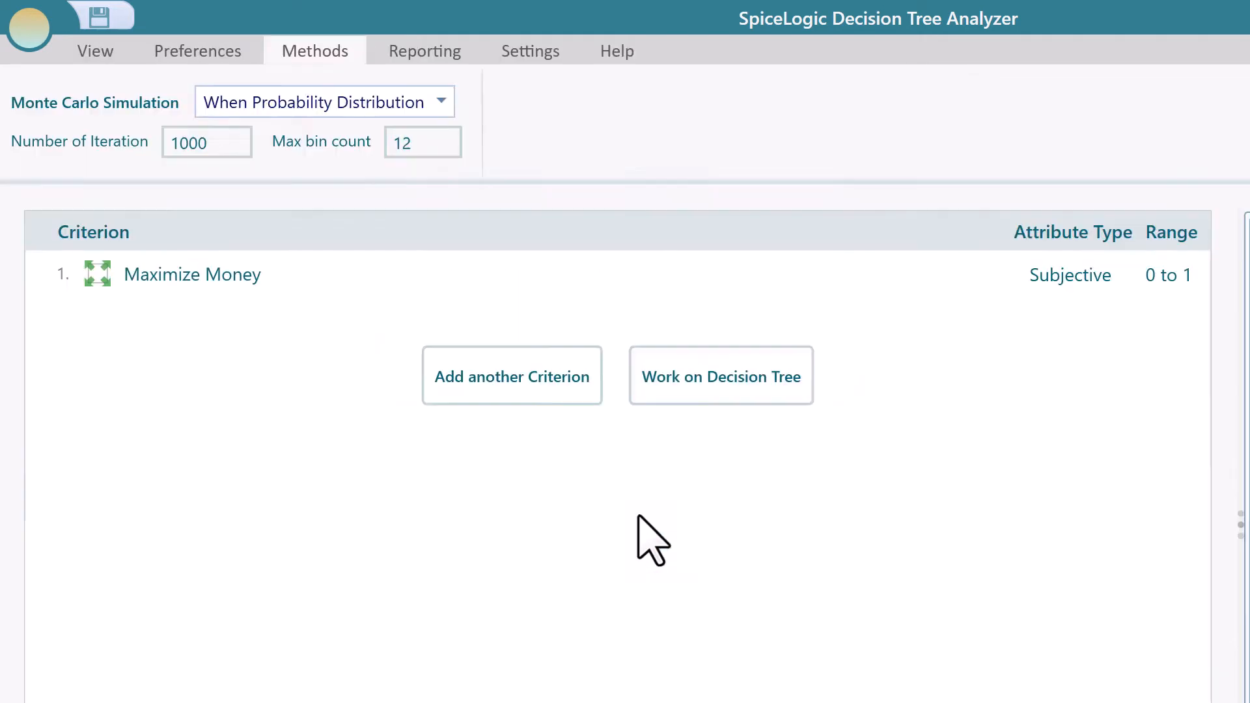
left_click(720, 375)
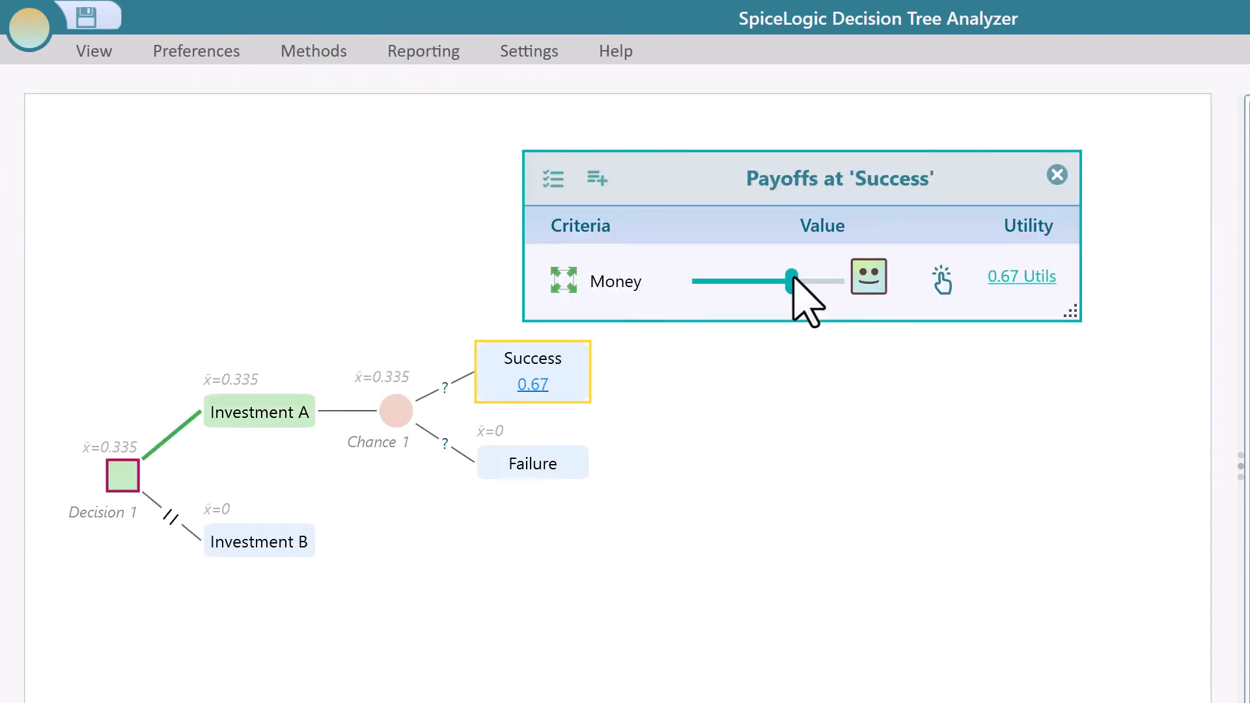
left_click_drag(791, 281, 740, 282)
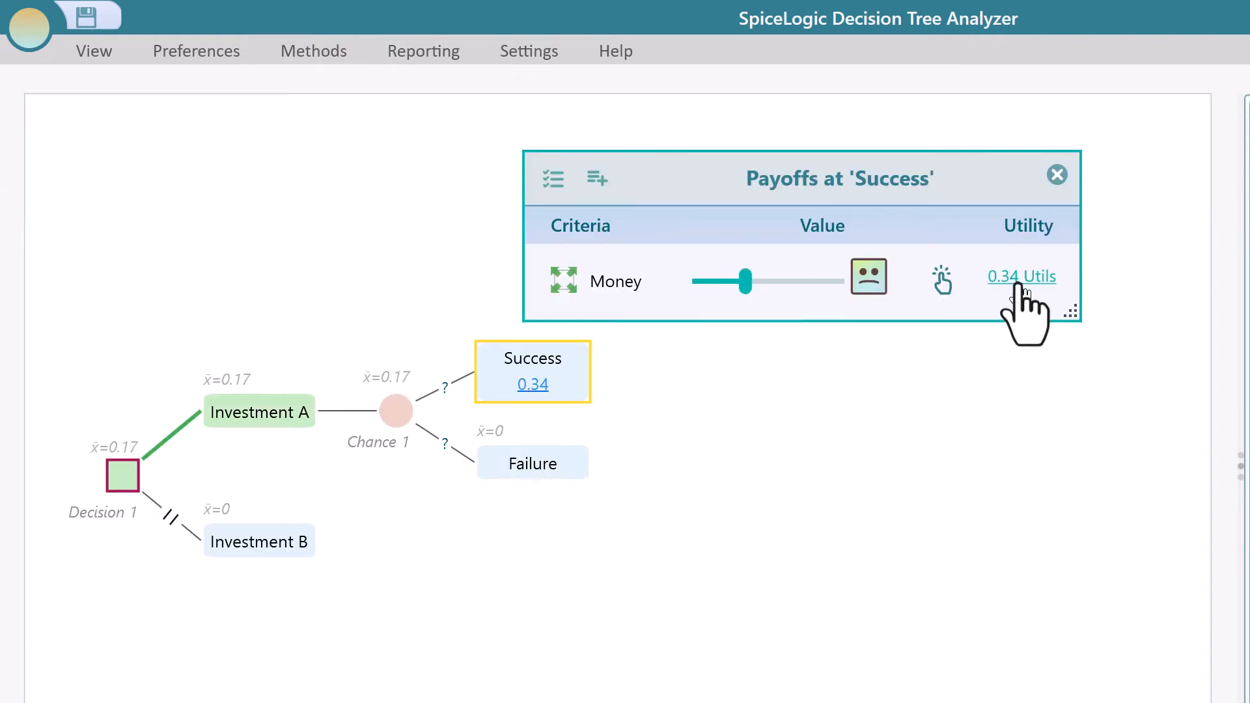
Step: Show Money's utility chart and set Success's payoff to 0.55 utils
left_click(1021, 276)
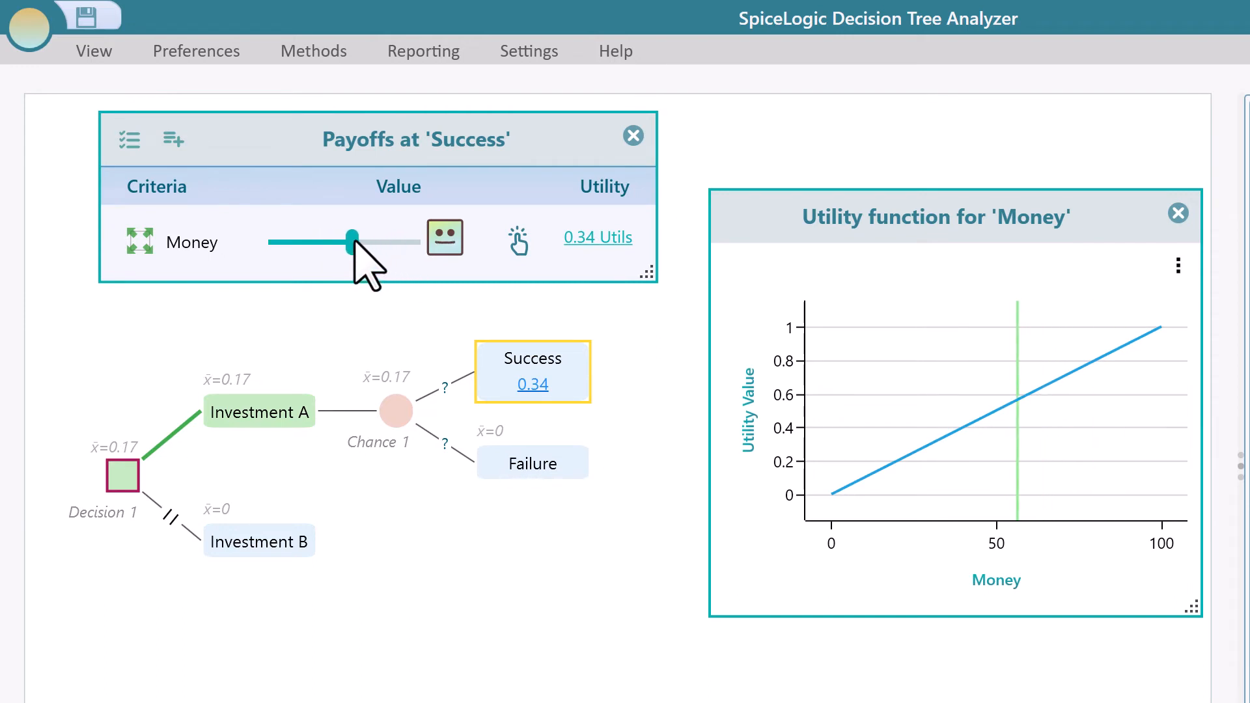
left_click_drag(354, 242, 350, 242)
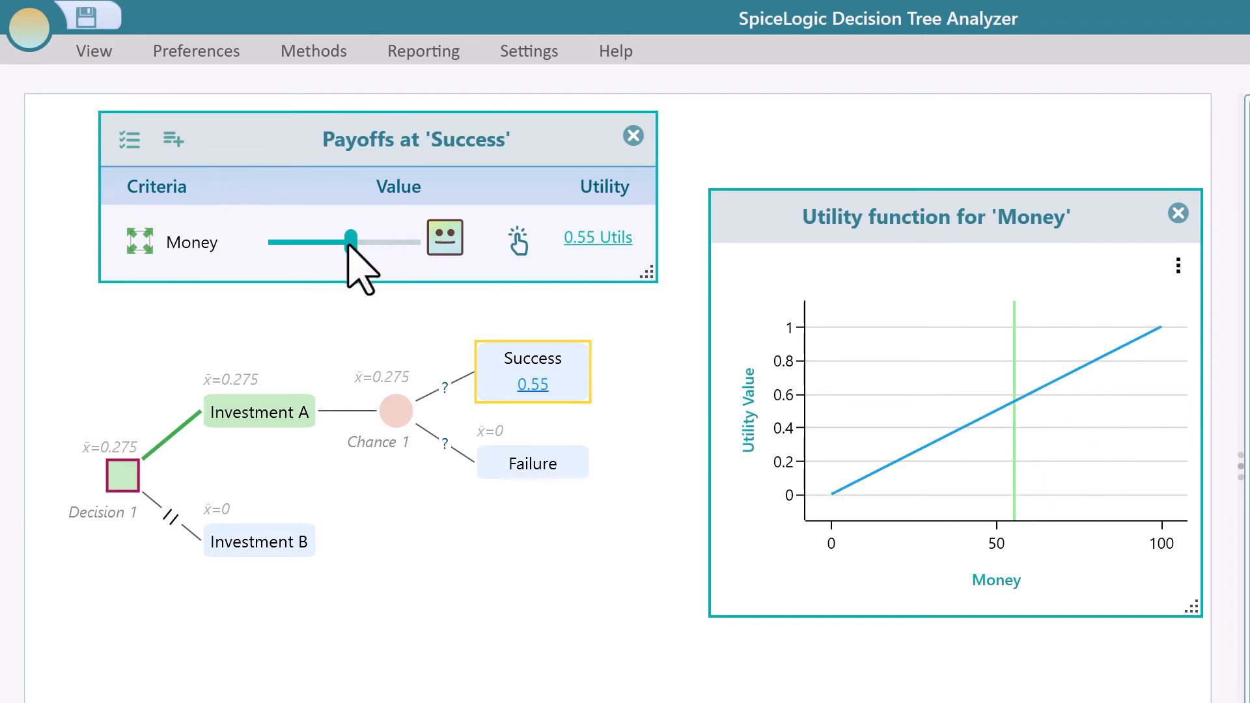
left_click(197, 51)
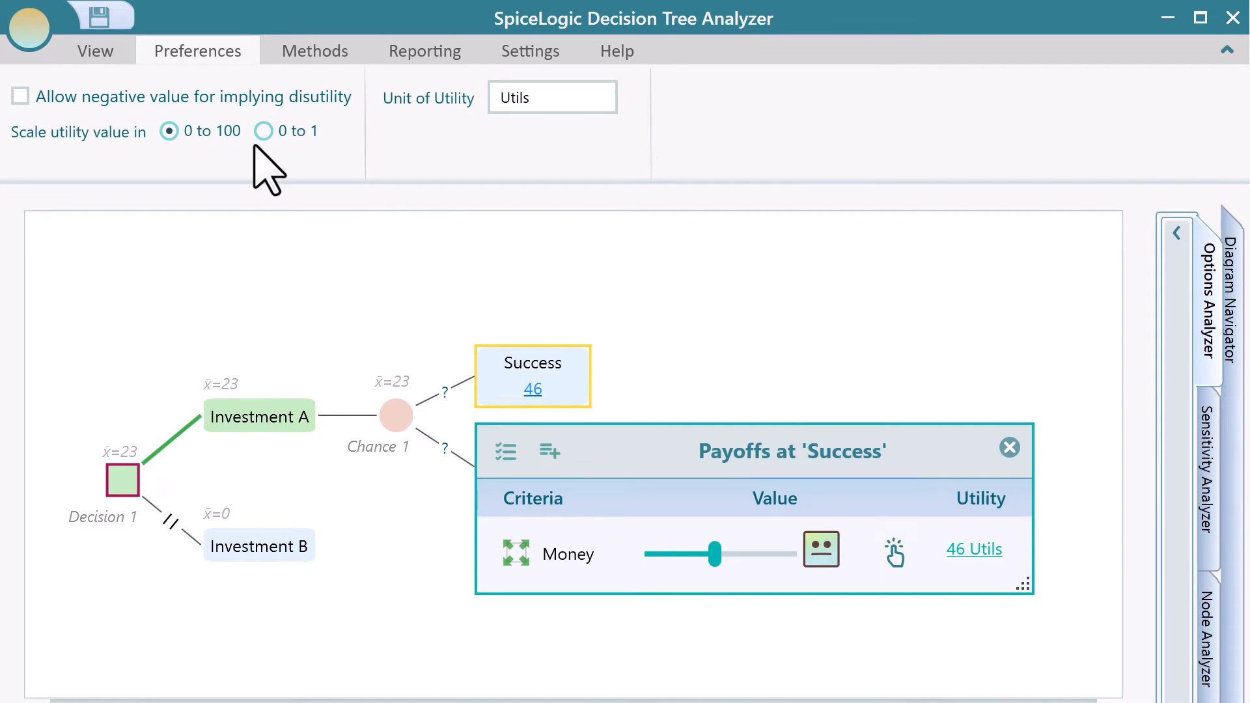
Step: Switch utilities to the -1 to 1 scale with negative values allowed for disutility, viewing the Success payoffs
left_click(263, 131)
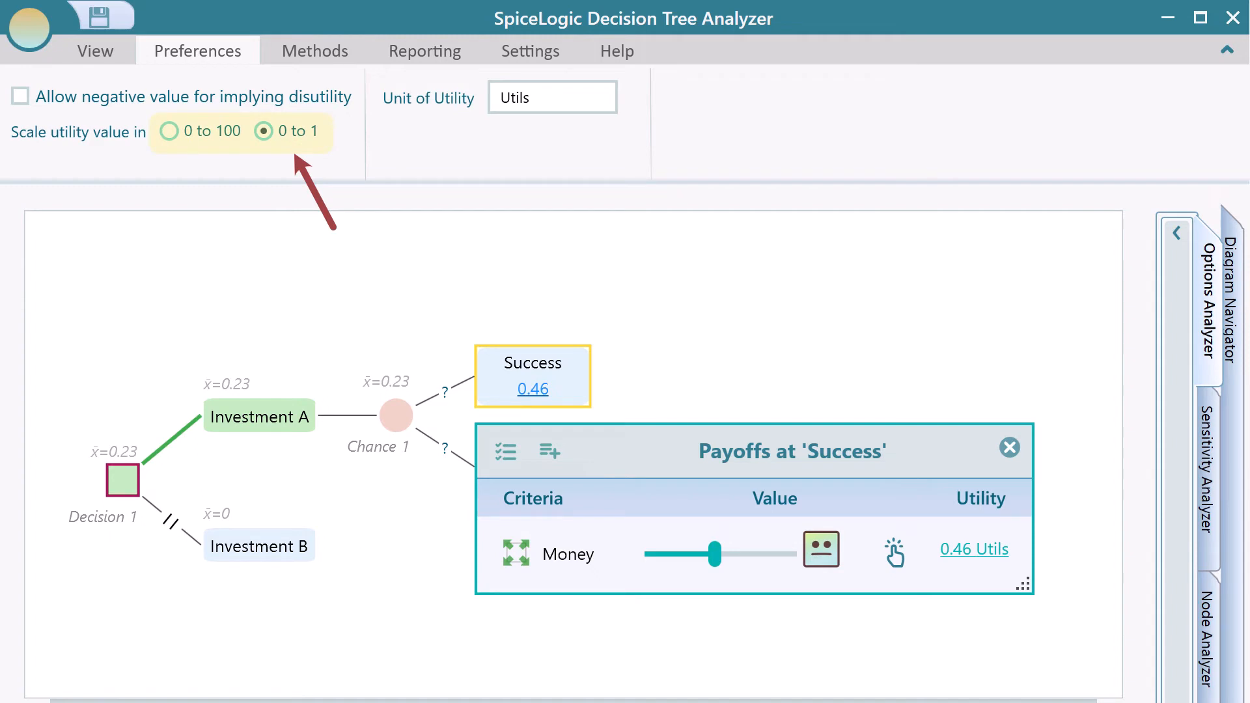
left_click(168, 131)
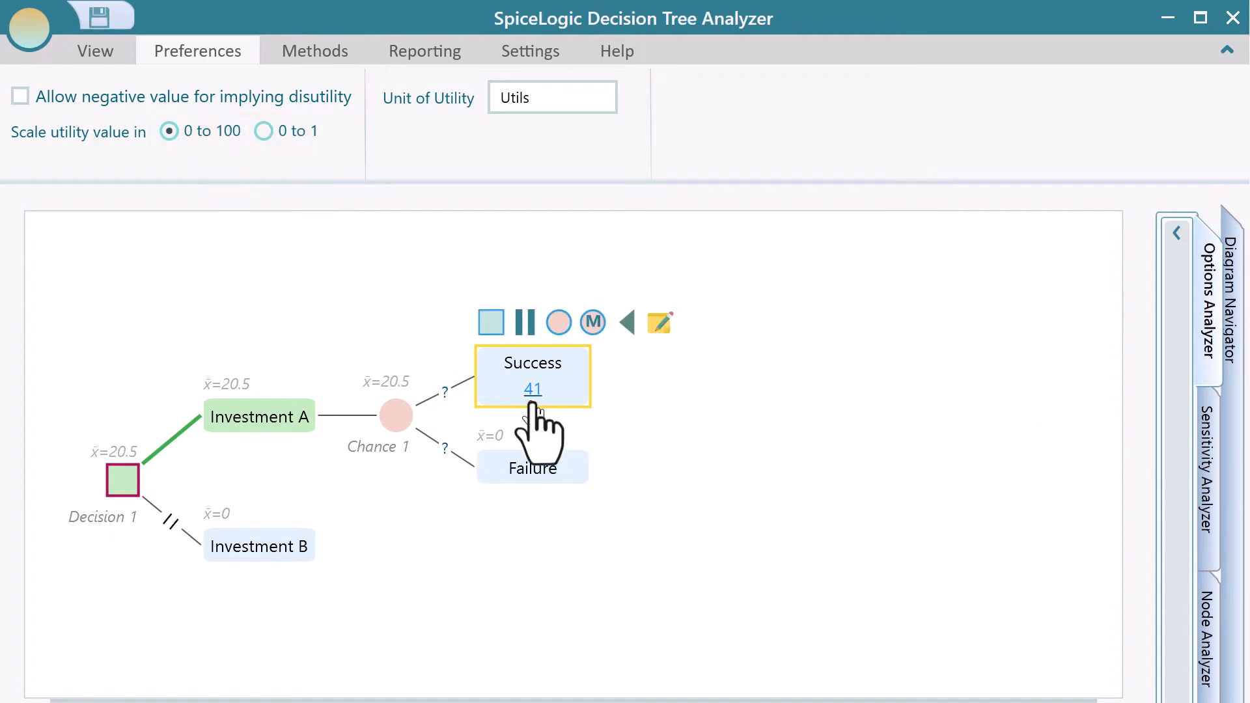
left_click(531, 390)
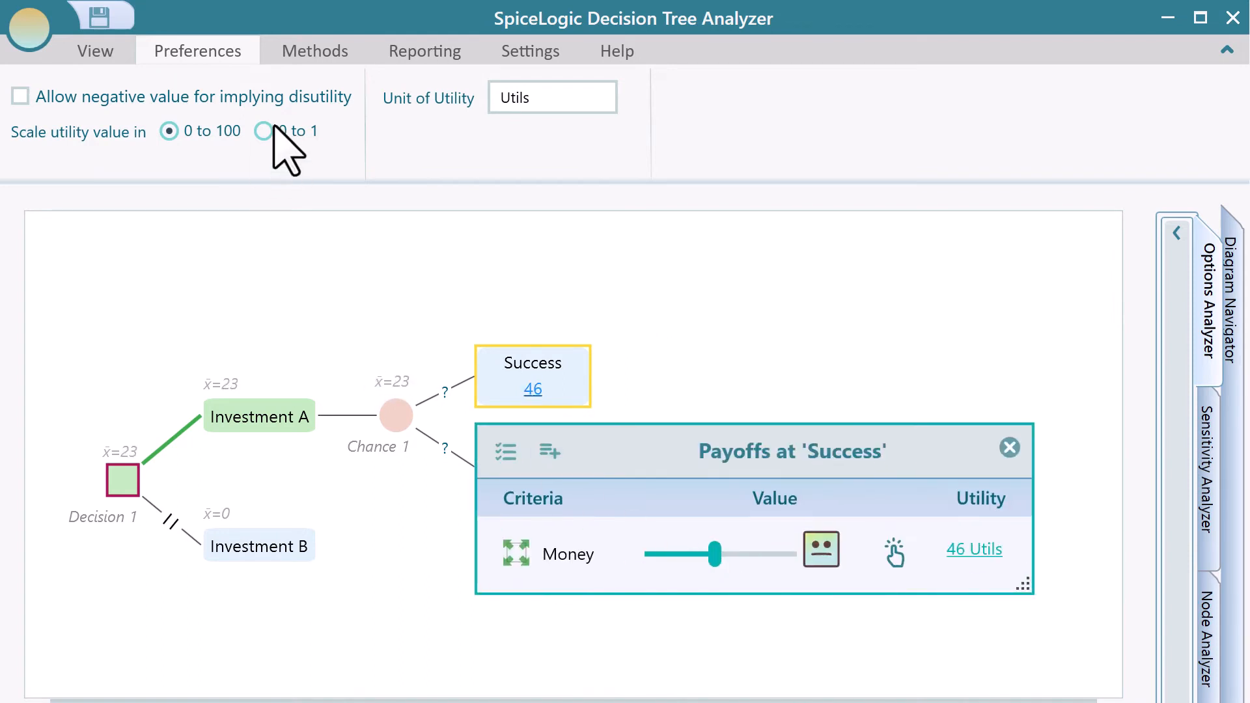
left_click(263, 130)
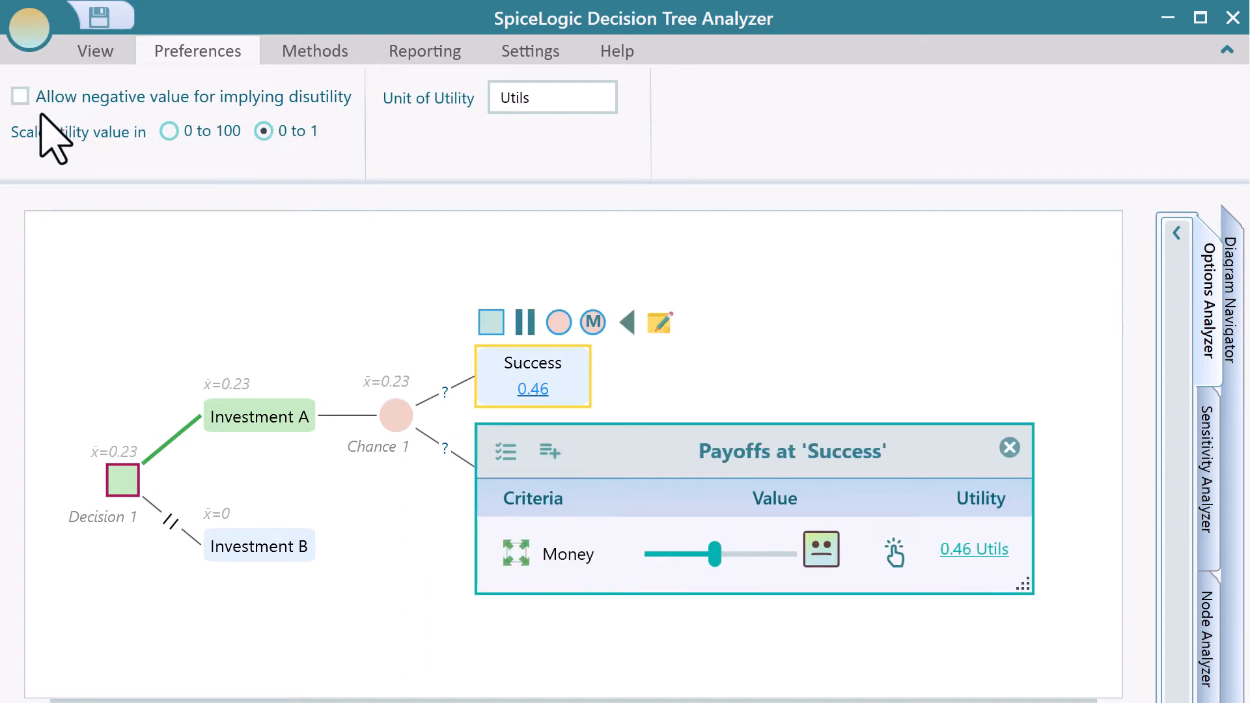
left_click(20, 96)
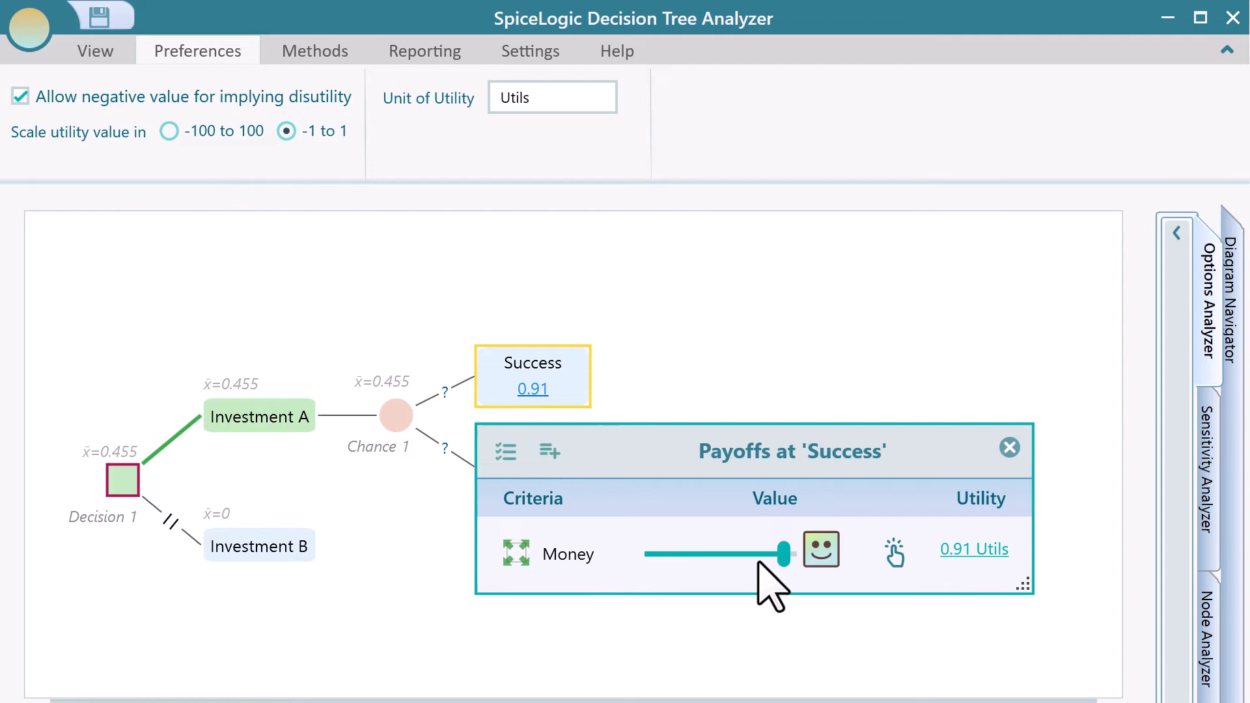
Step: Drag the Success money payoff slider down to its minimum of -1 utils
left_click_drag(778, 553, 657, 642)
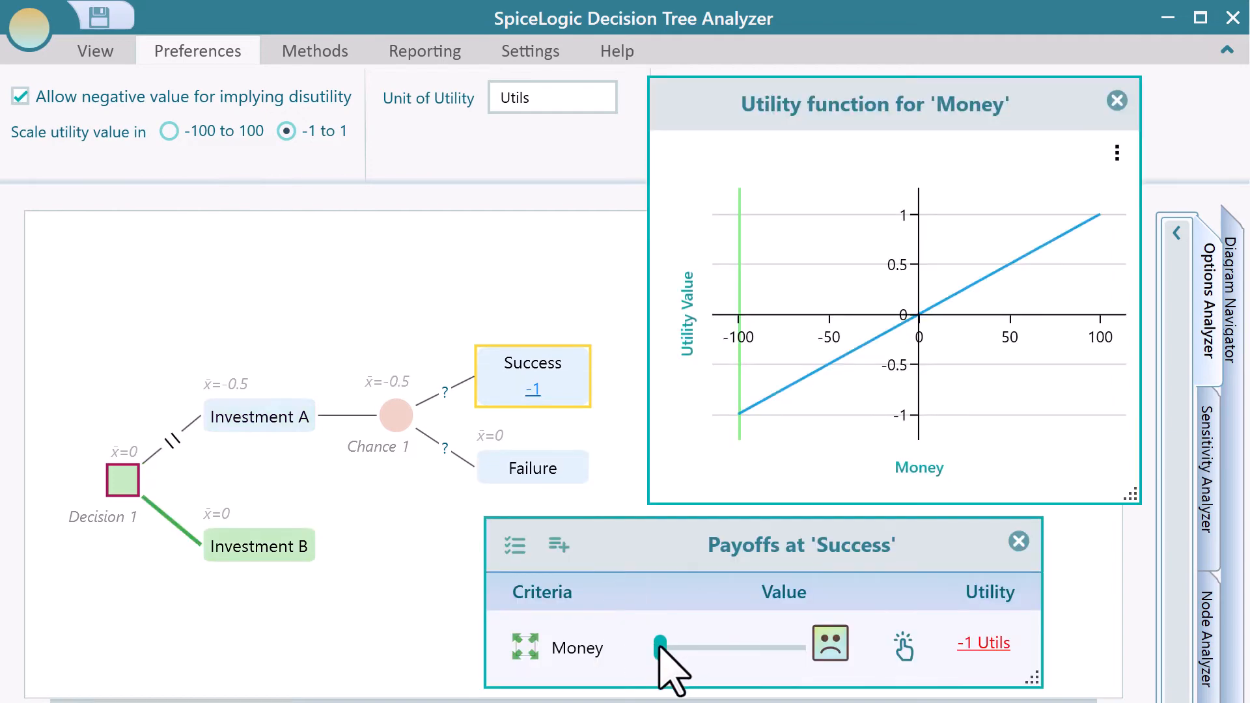
left_click_drag(658, 647, 745, 647)
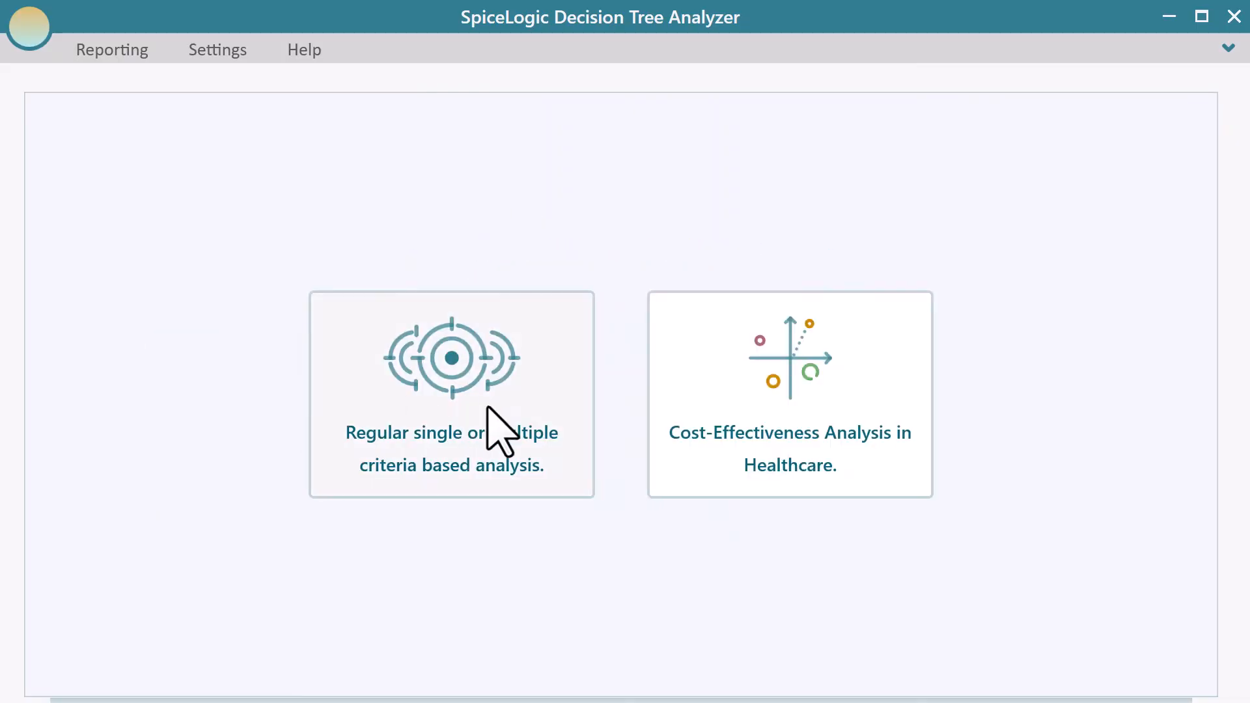
Step: Start a regular analysis with criteria Maximize Storage and Minimize Cost (numerical), then stop adding criteria
left_click(451, 396)
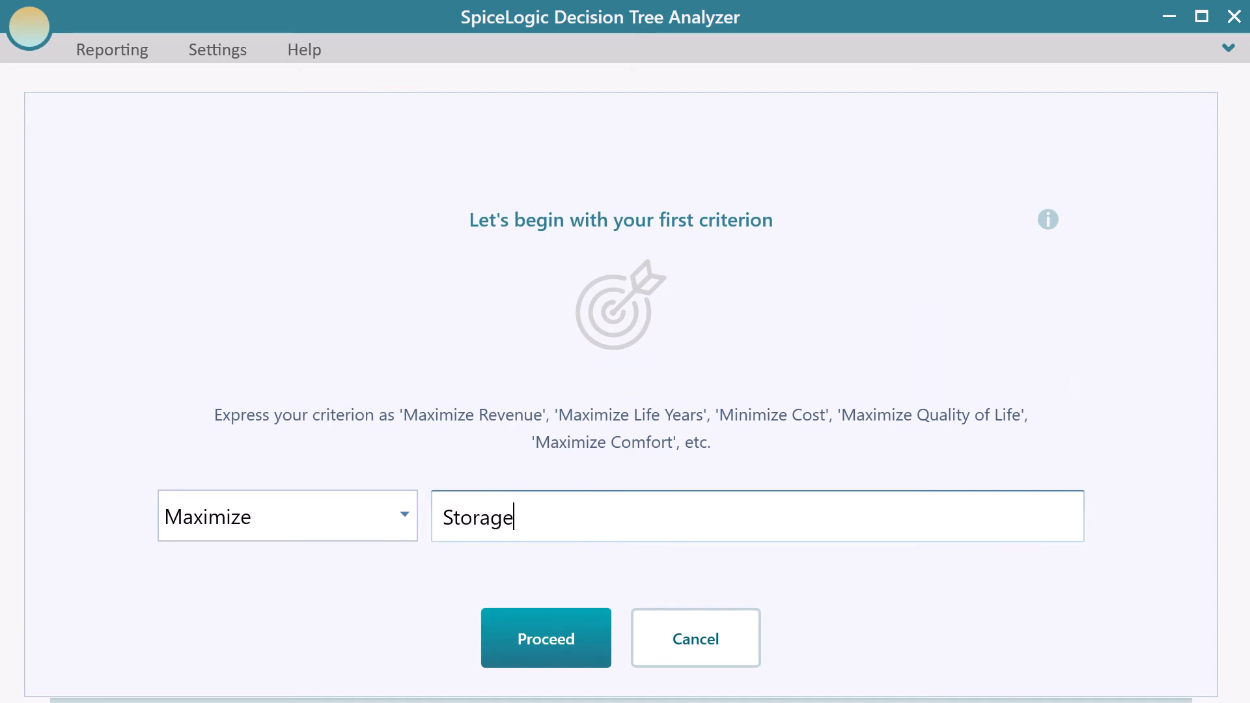
left_click(545, 637)
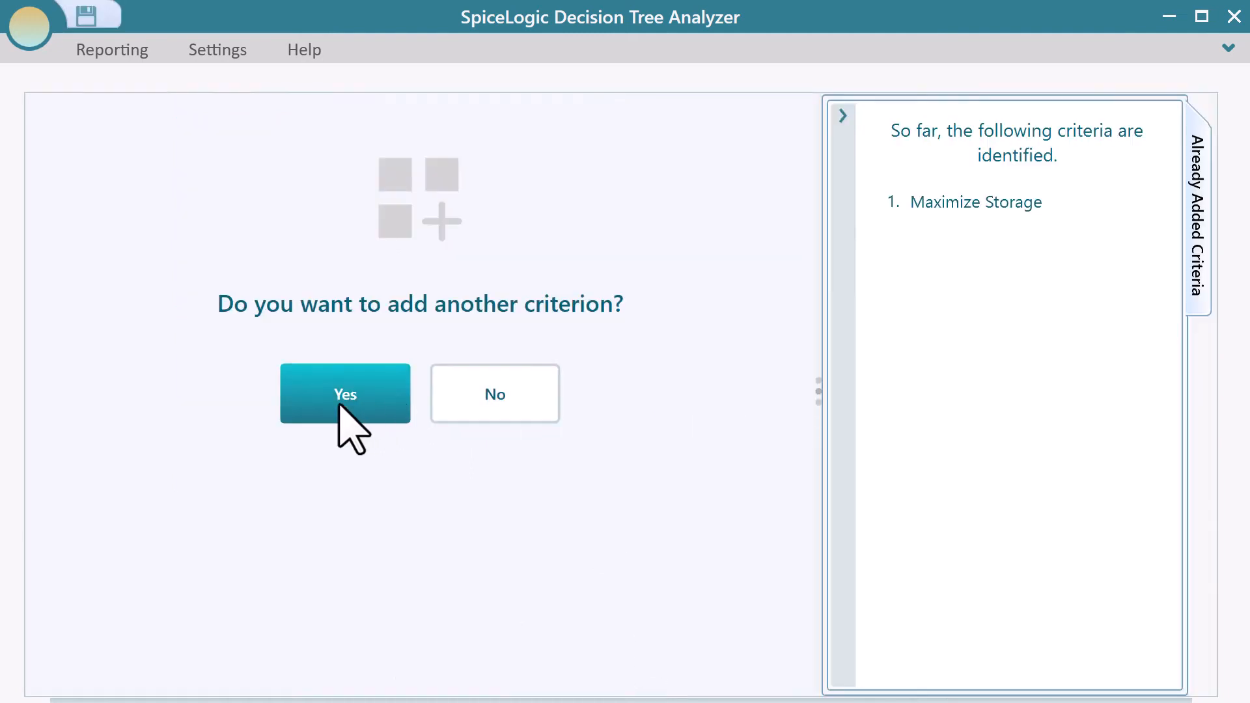
left_click(343, 393)
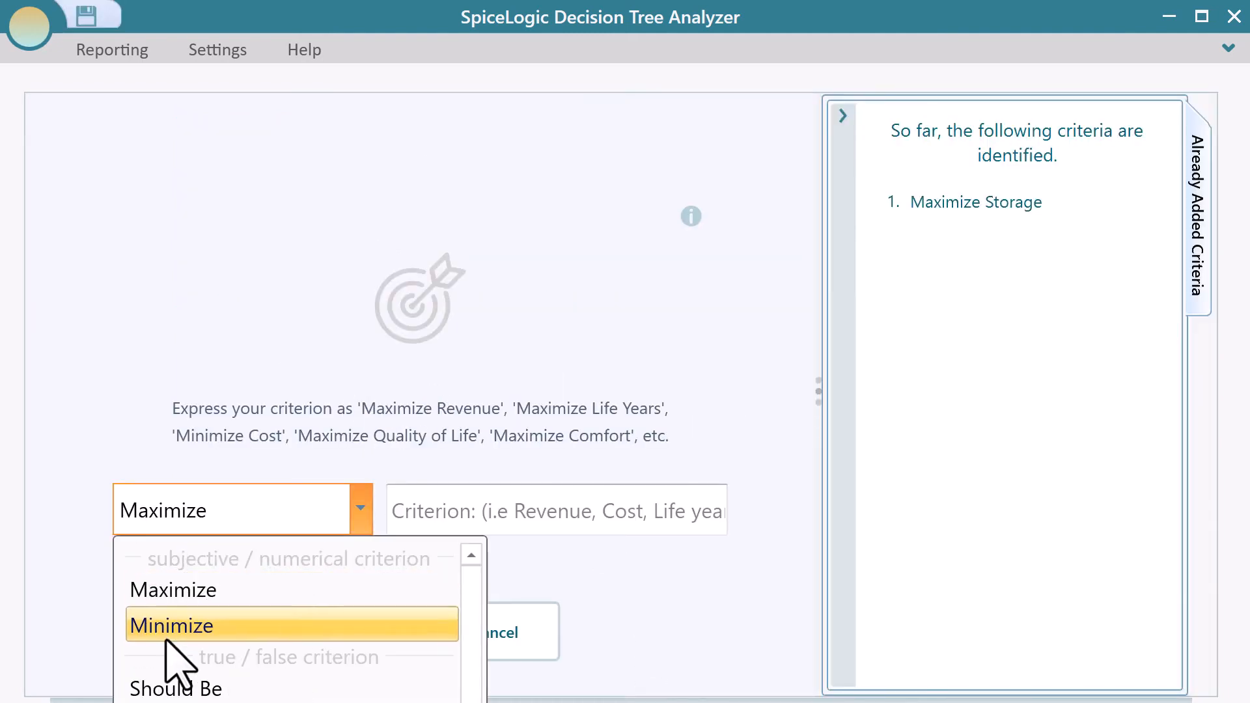
left_click(169, 625)
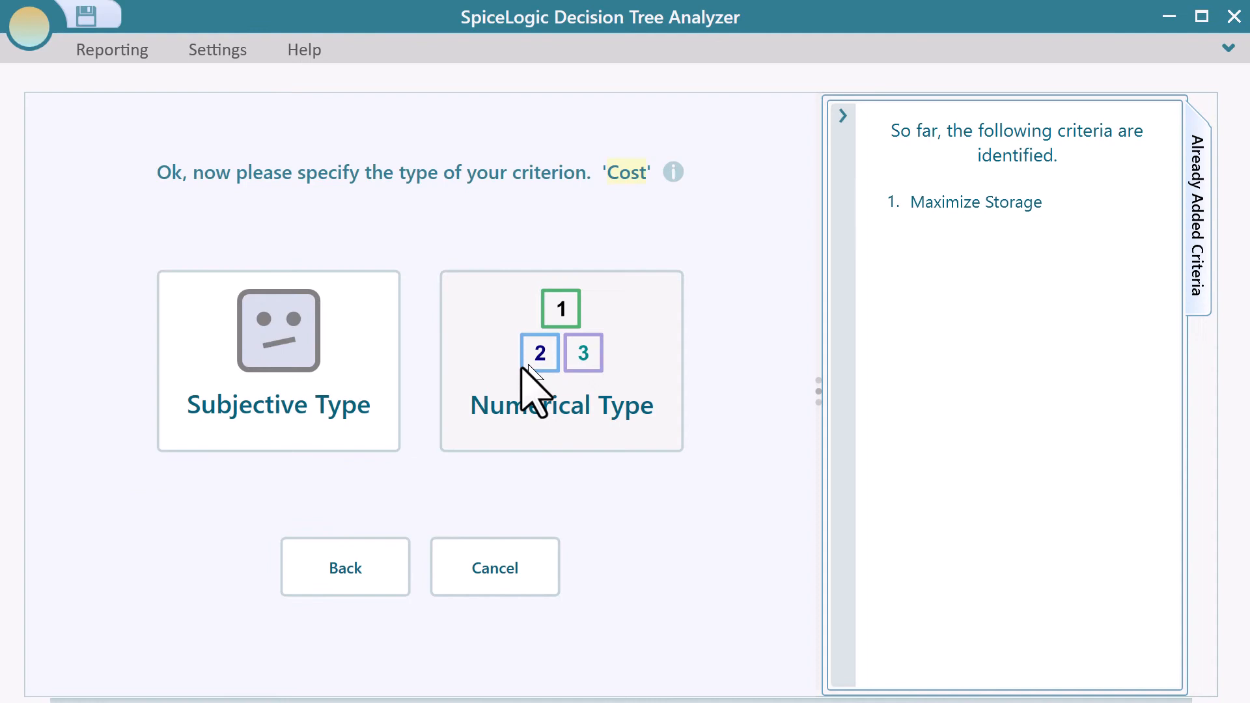
left_click(559, 361)
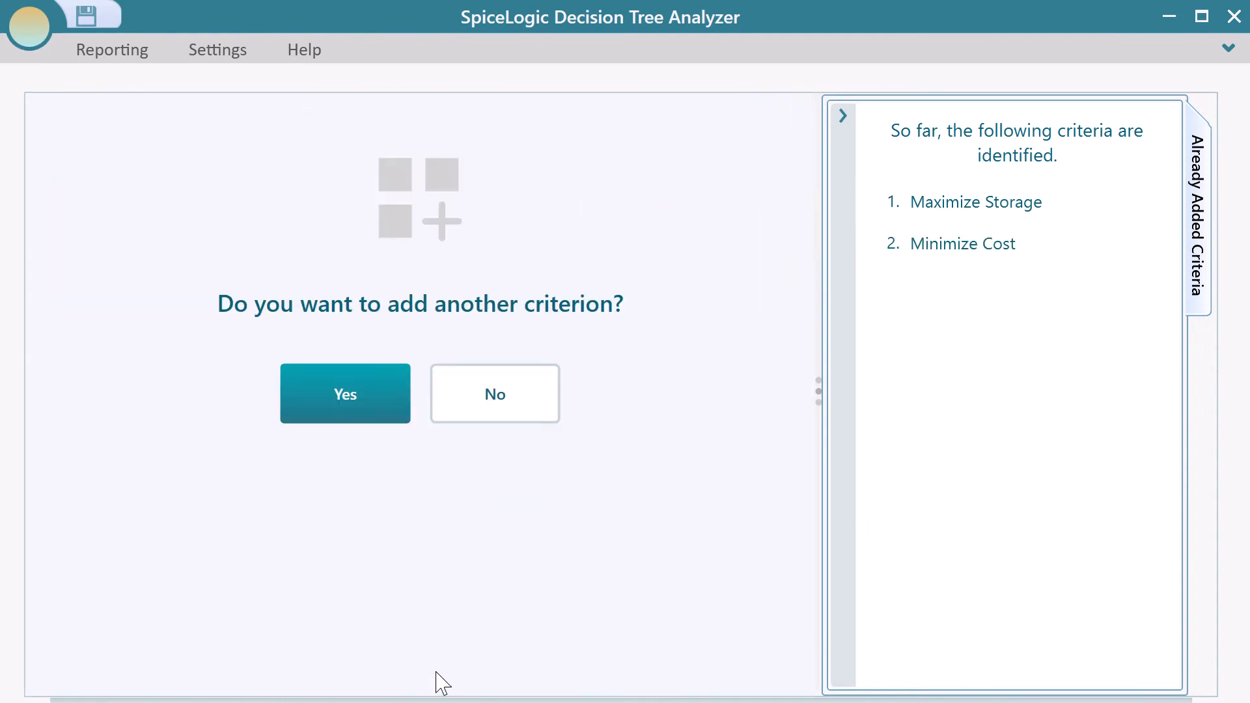
left_click(495, 394)
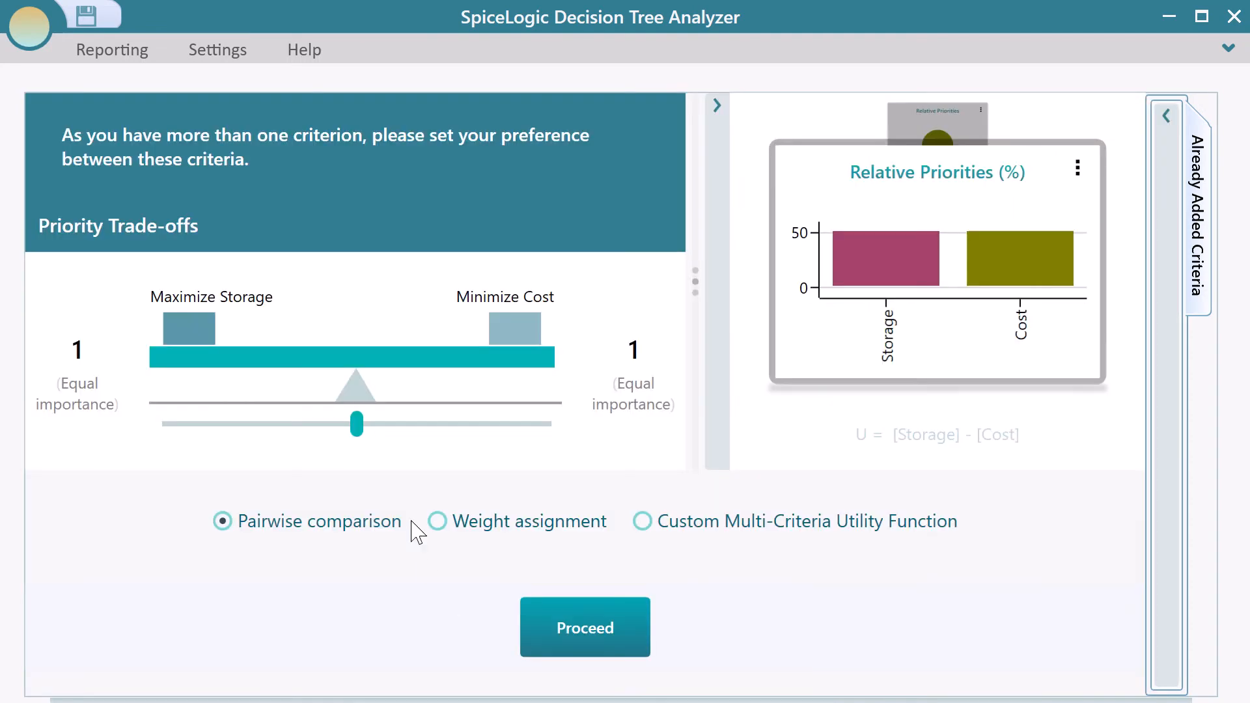
Step: Keep Storage and Cost at equal pairwise importance and proceed to the tree
left_click_drag(357, 424, 420, 423)
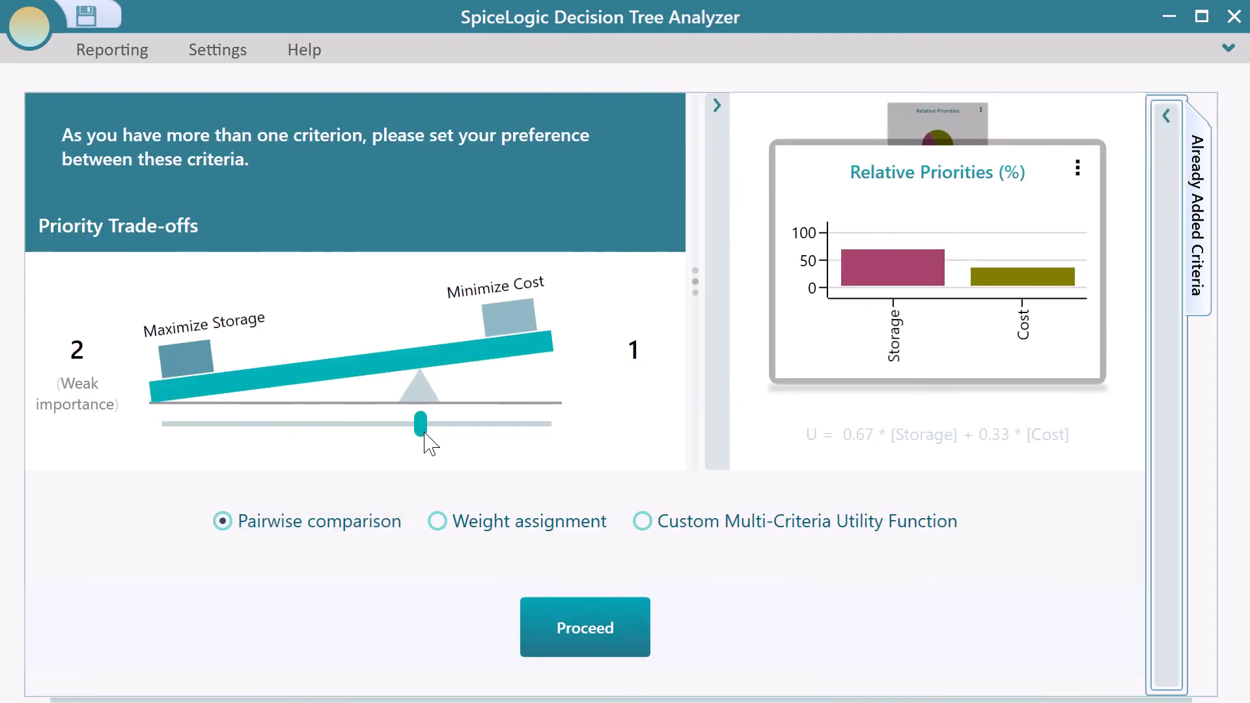
left_click_drag(421, 422, 357, 422)
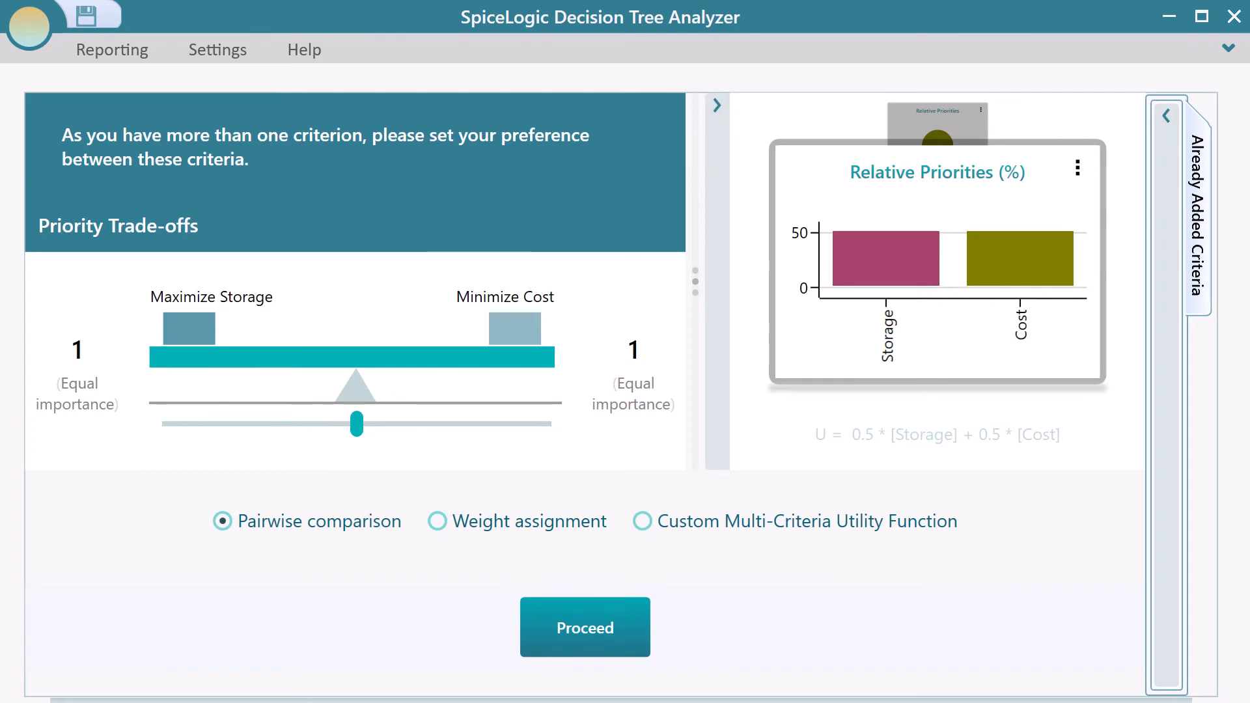
left_click(585, 626)
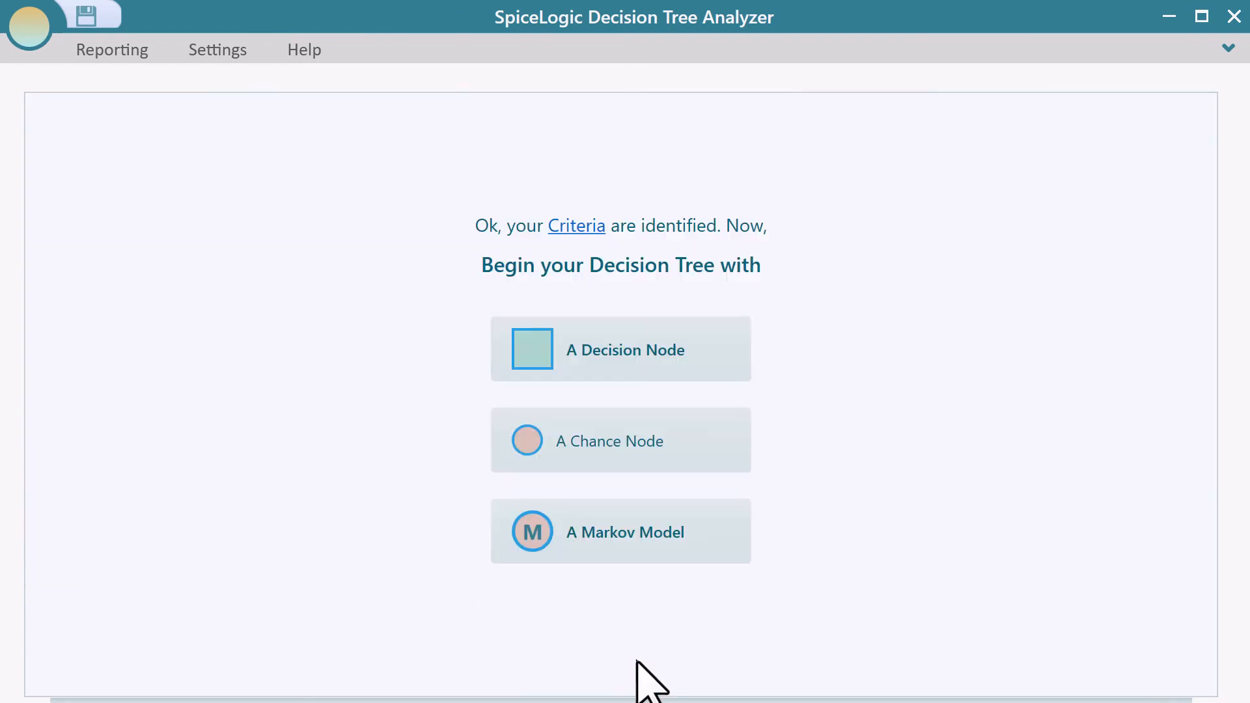
Step: Start with a decision node between Phone 1 and Phone 2 and enter their Storage and Cost payoffs (Phone 1: 30 GB, $700)
left_click(620, 349)
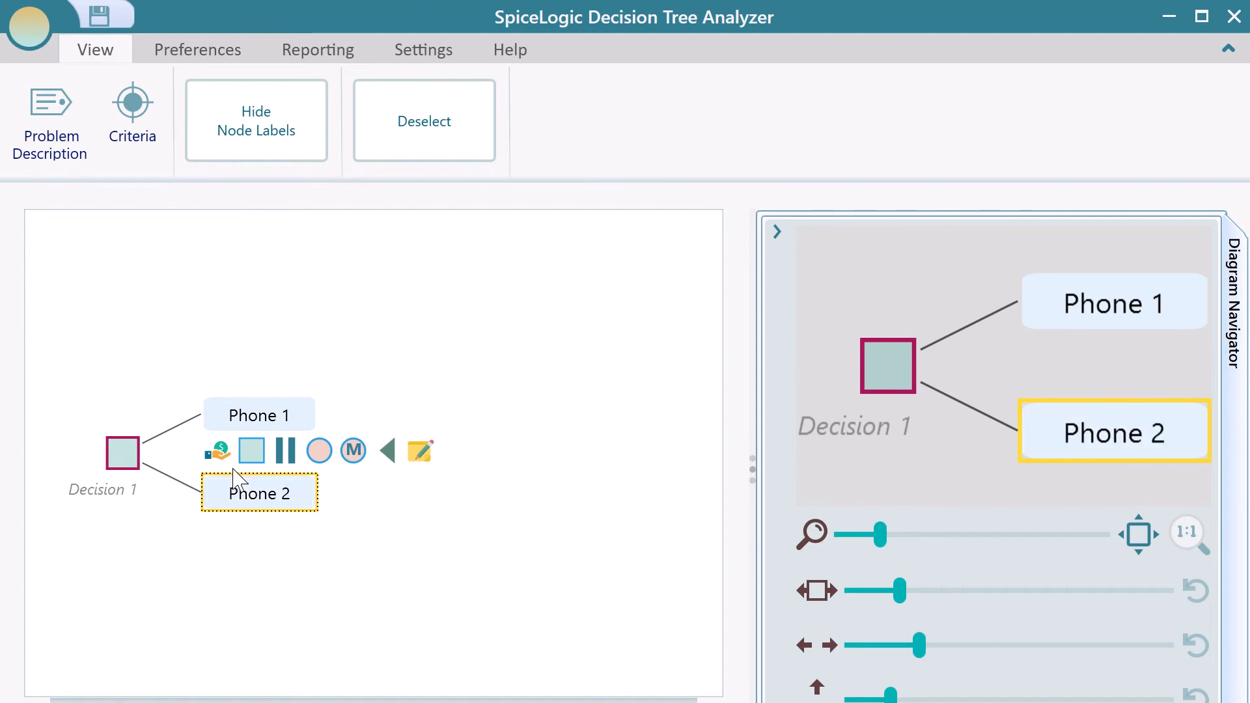
left_click(1230, 49)
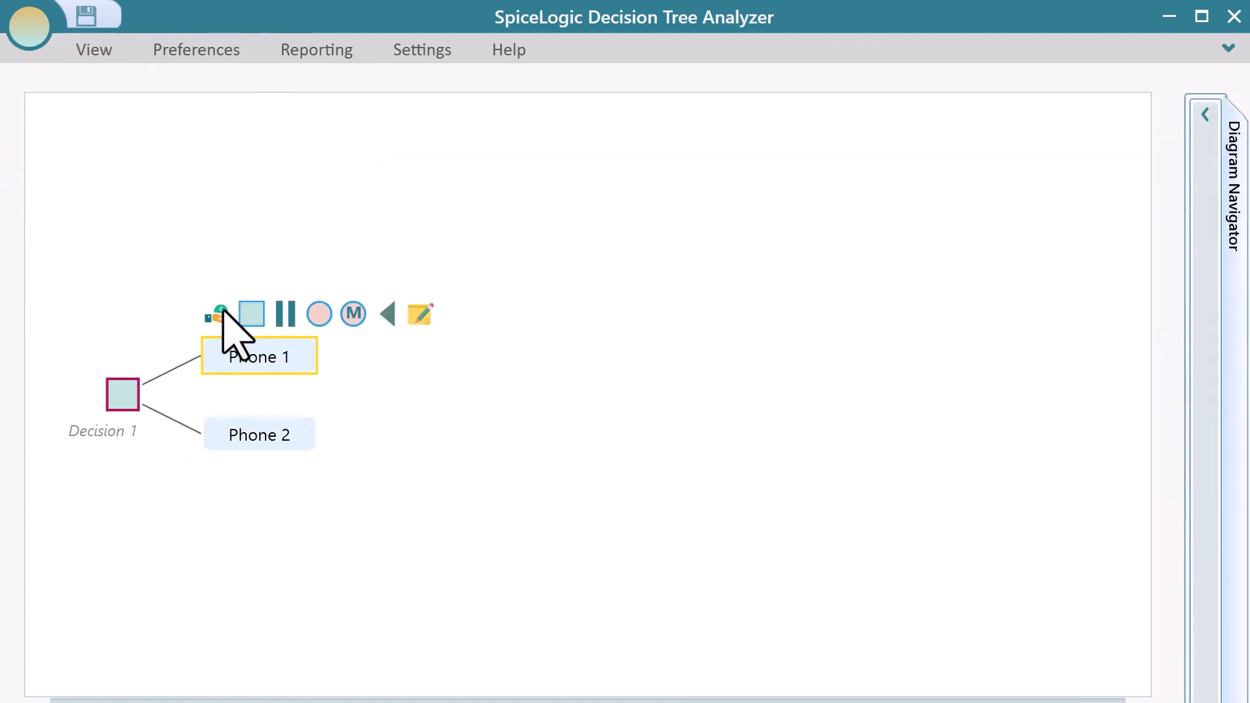
left_click(218, 313)
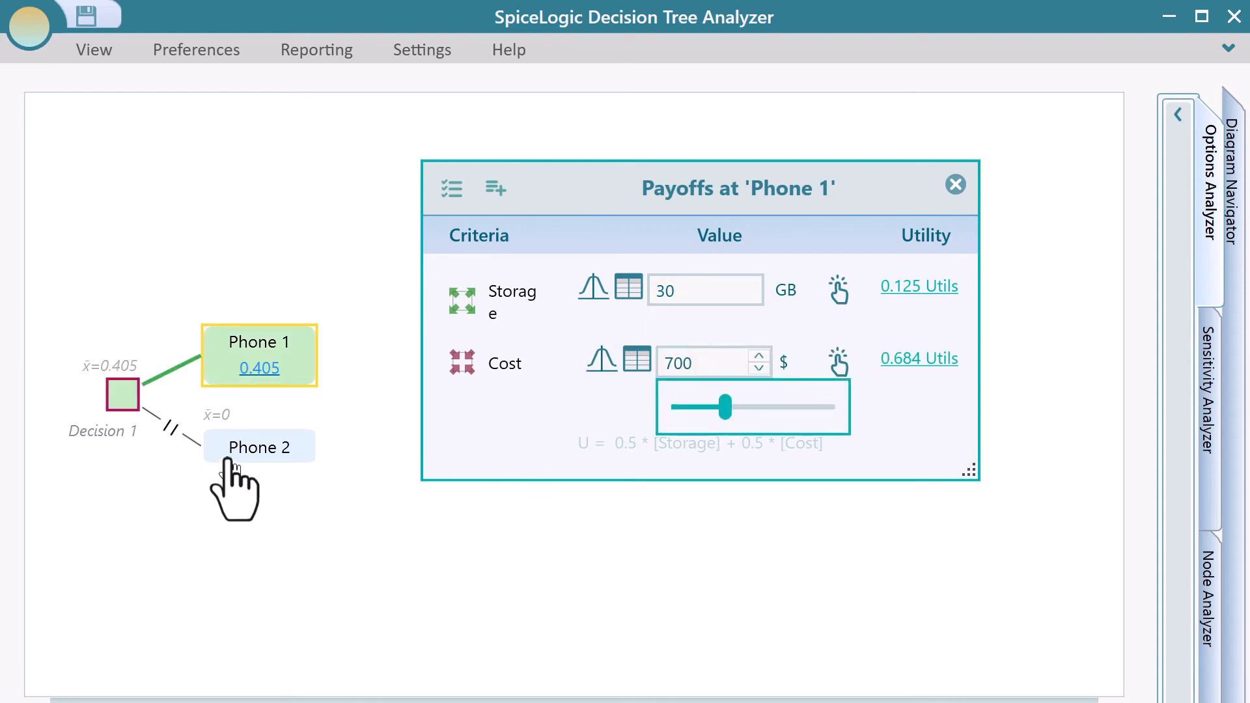
left_click(258, 447)
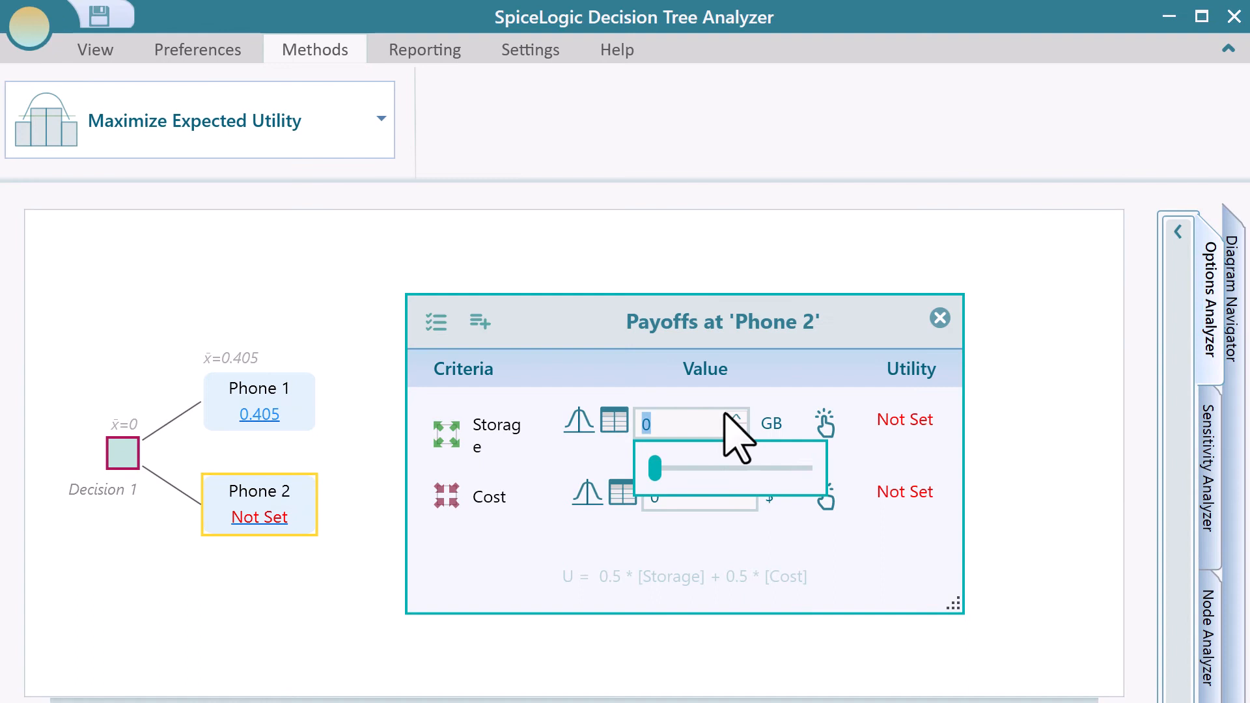
left_click_drag(655, 467, 768, 467)
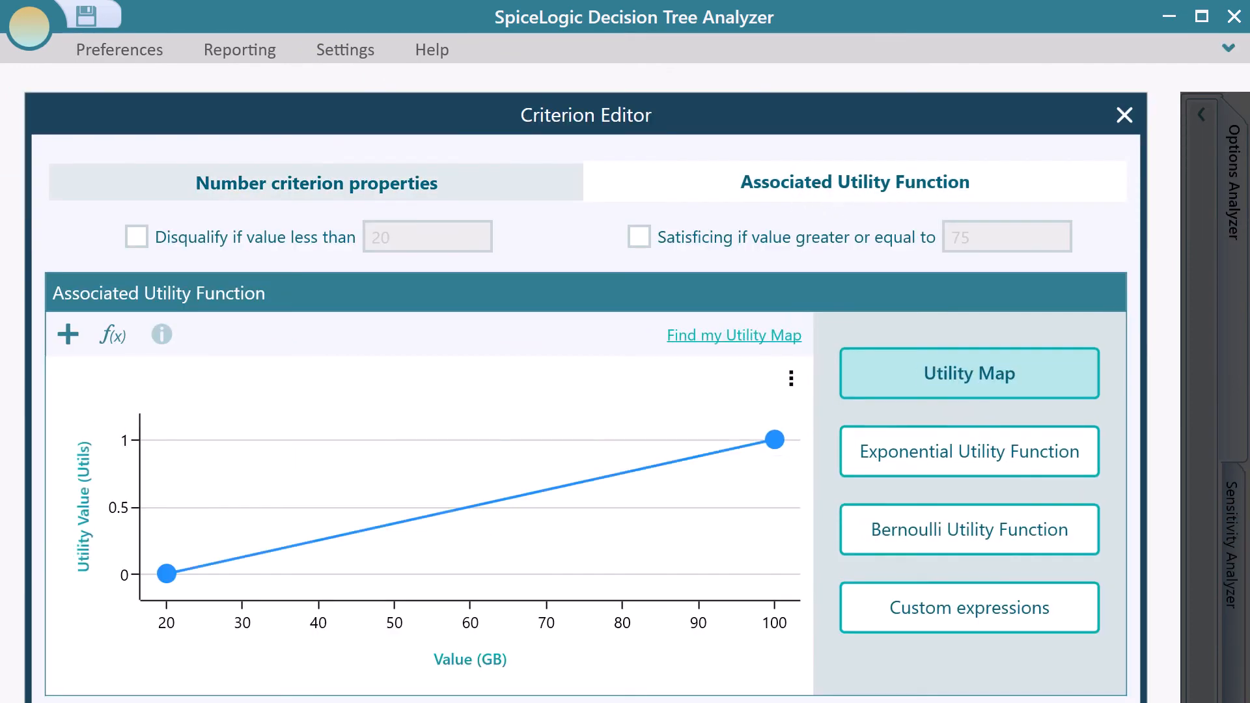
Step: Add Storage utility map points at about 25 GB/0.5 and 34 GB/0.7, then return to the criteria overview
left_click(290, 440)
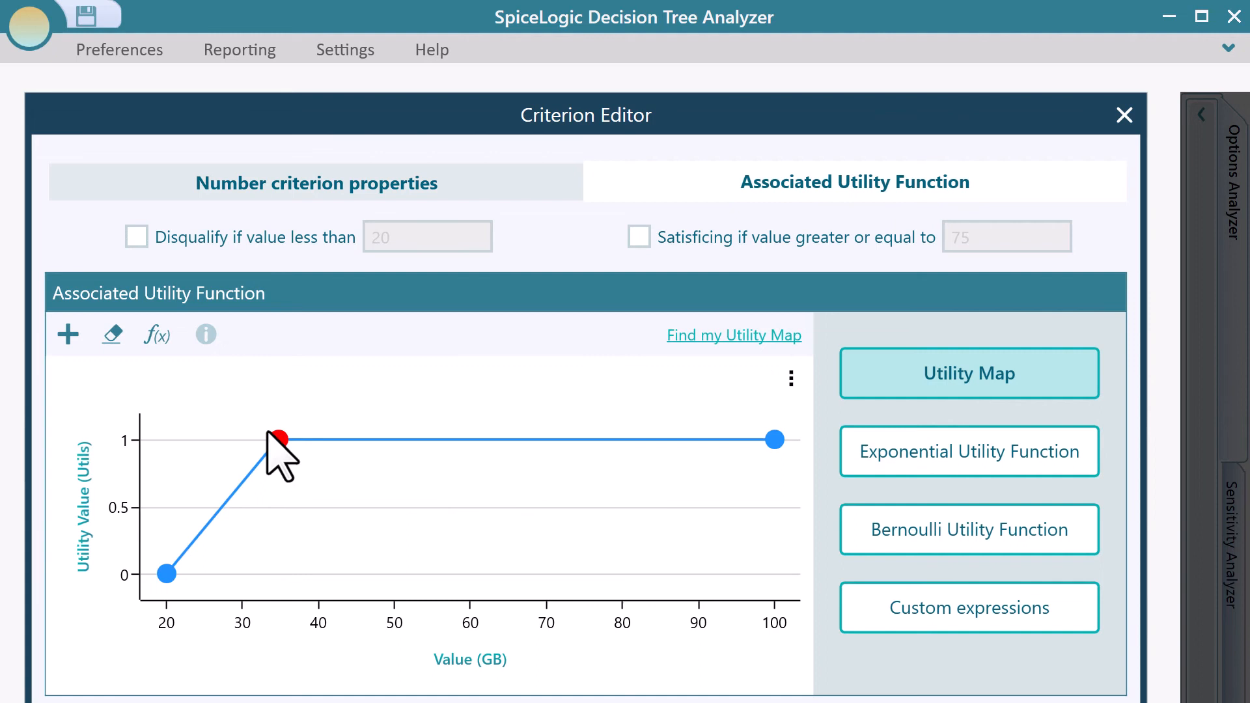
left_click_drag(281, 440, 315, 440)
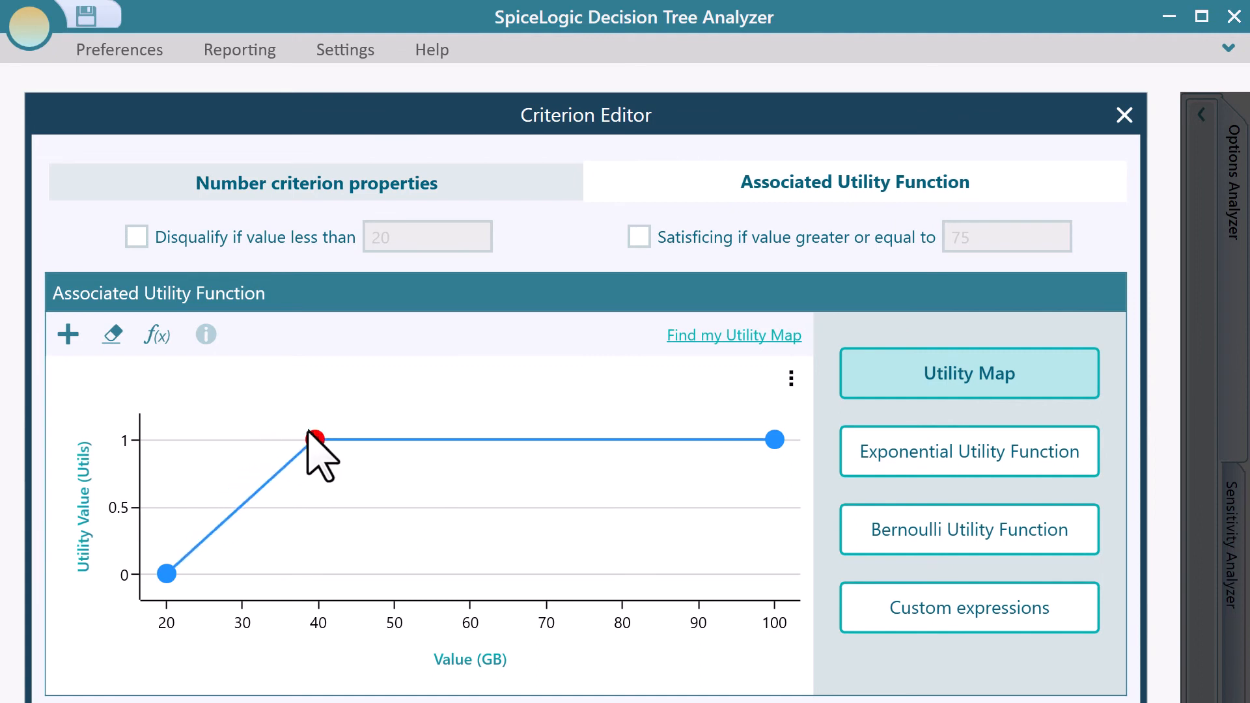
left_click_drag(315, 439, 272, 483)
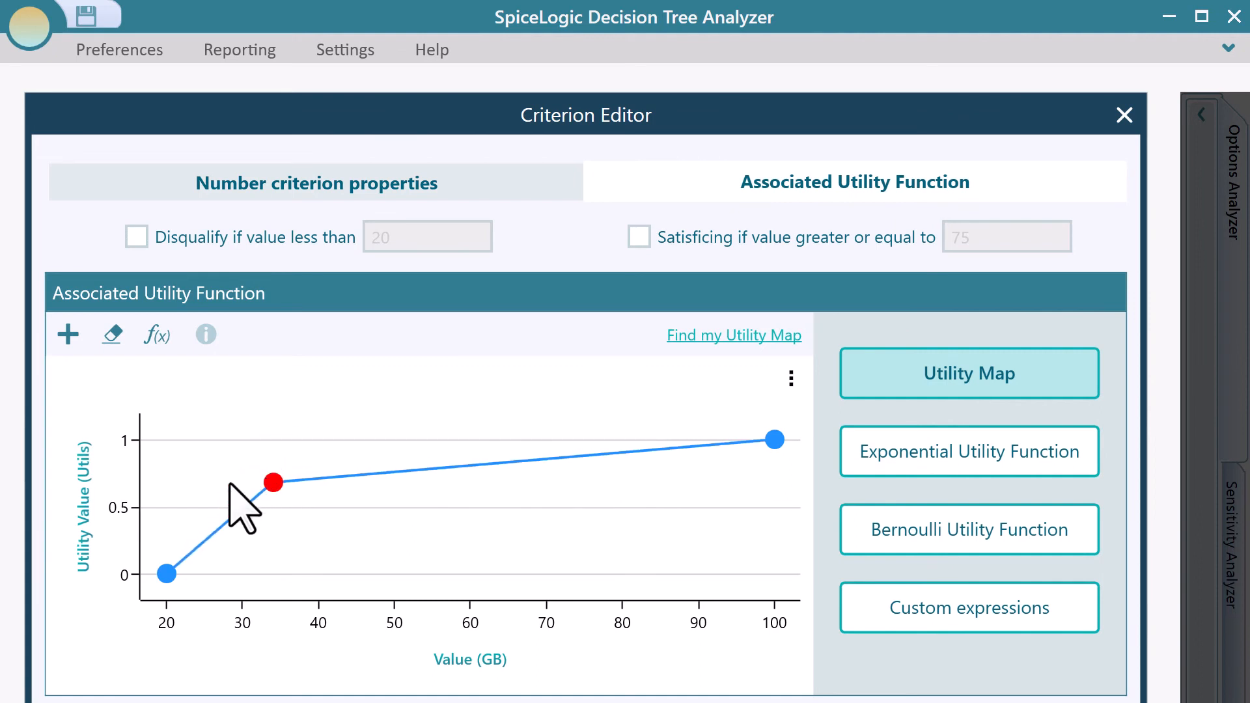
left_click_drag(273, 483, 203, 503)
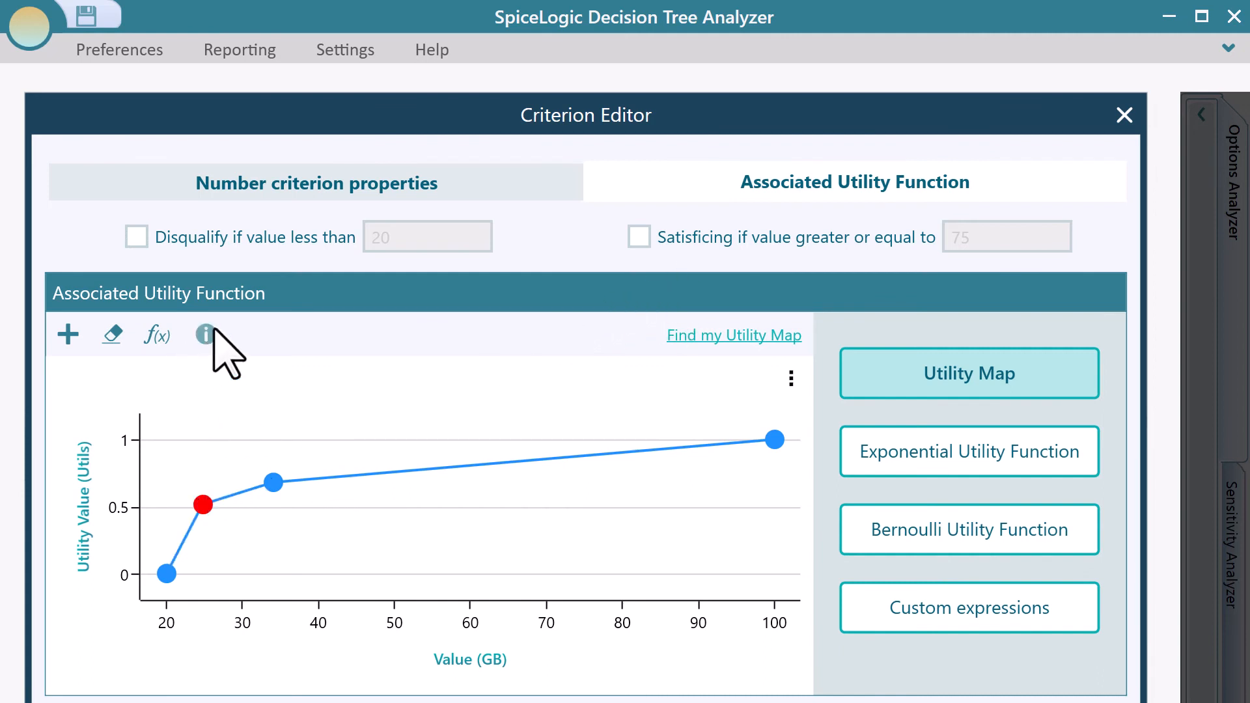
left_click(112, 335)
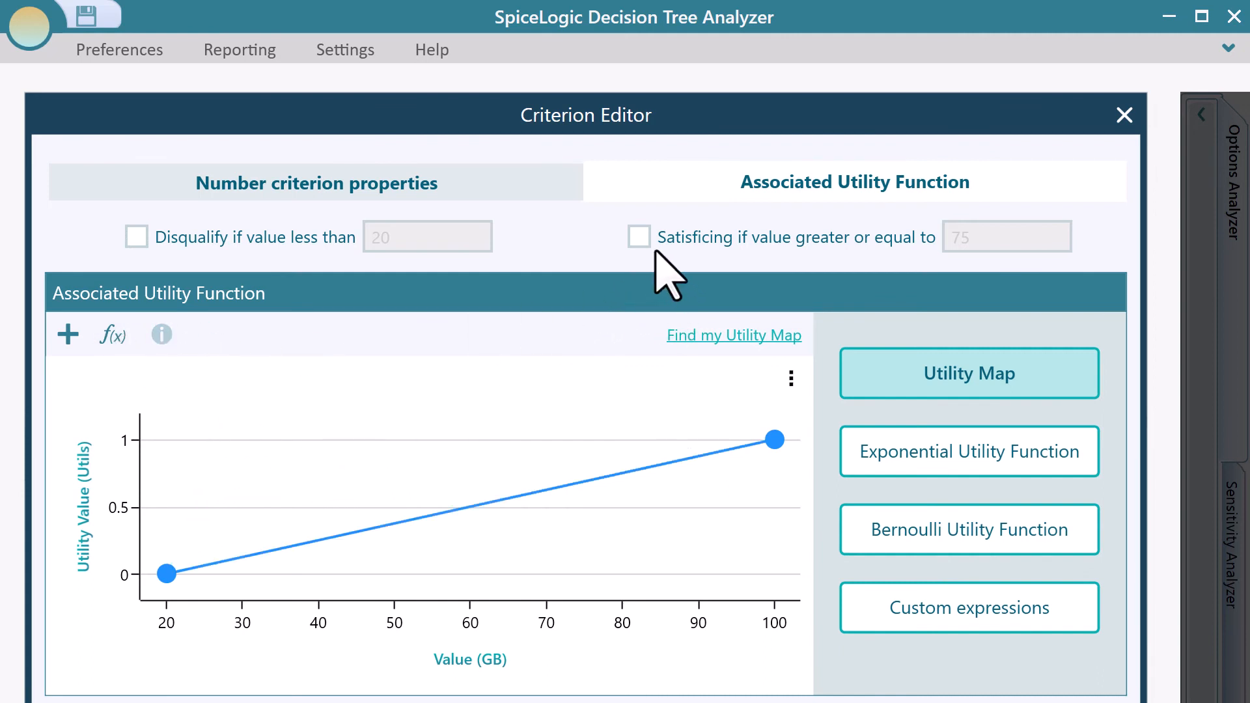
left_click(638, 237)
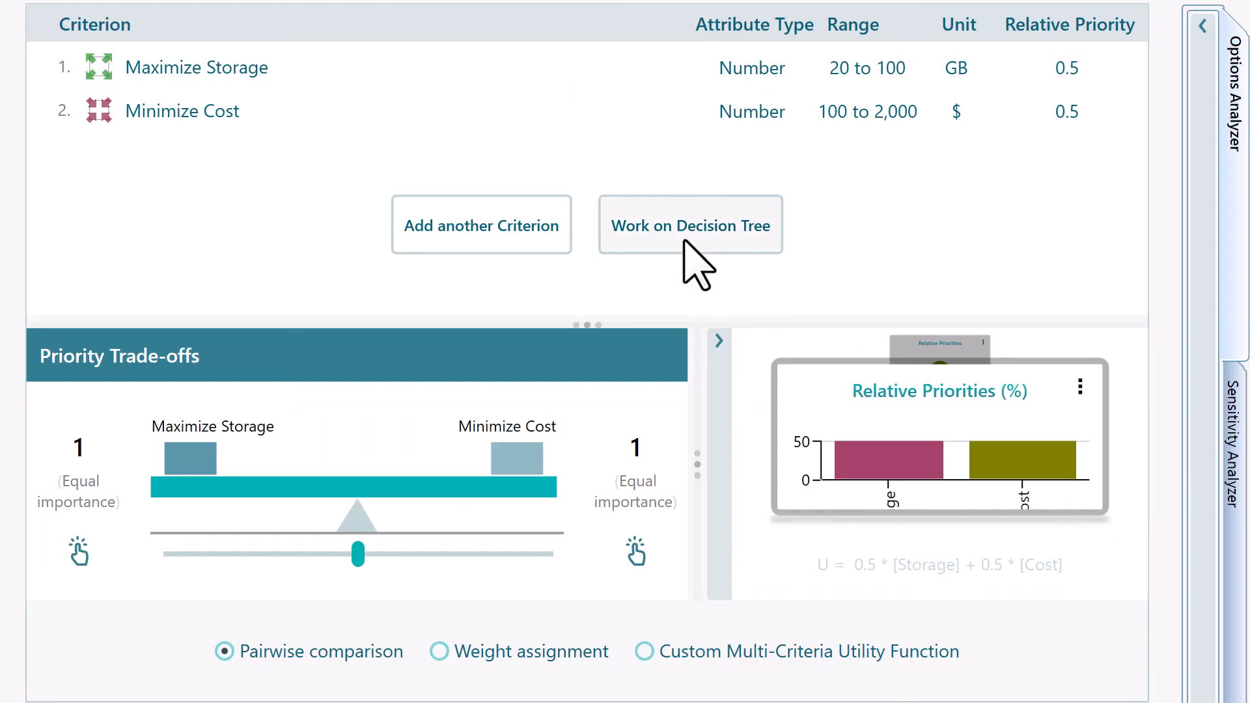
Step: Go back to the decision tree, where Phone 1 scores 0.675 utils against Phone 2's 0.632
left_click(690, 225)
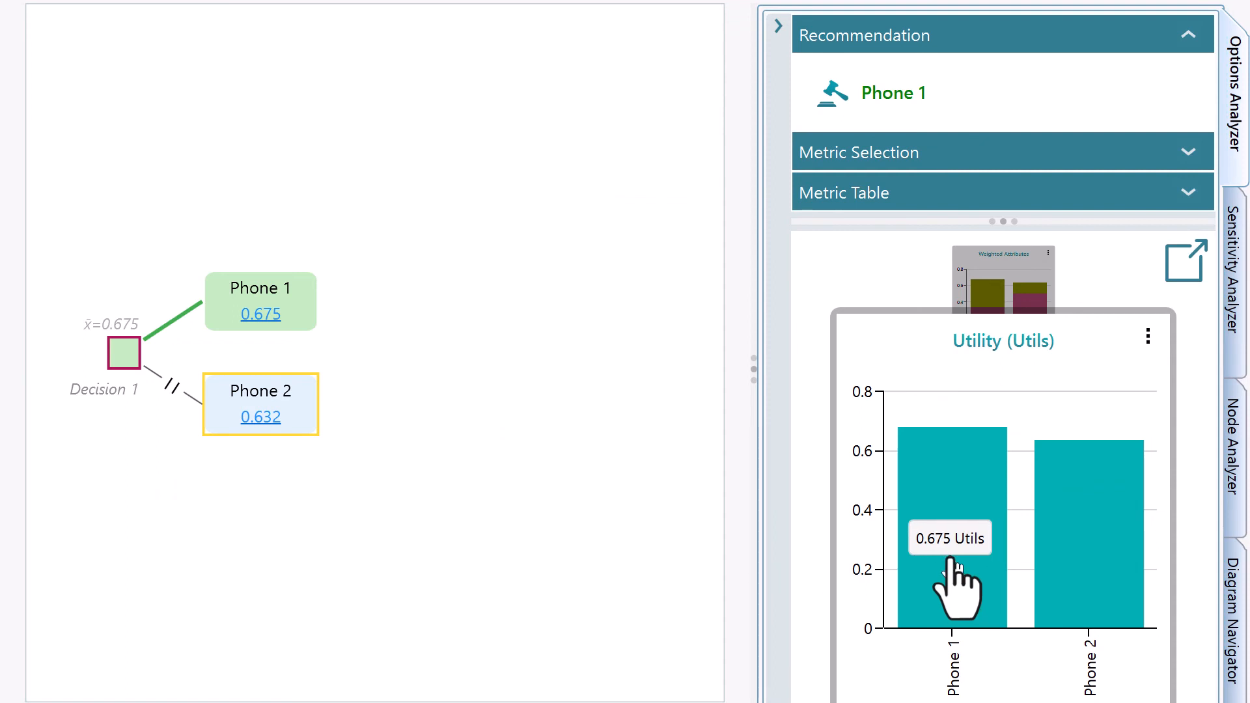